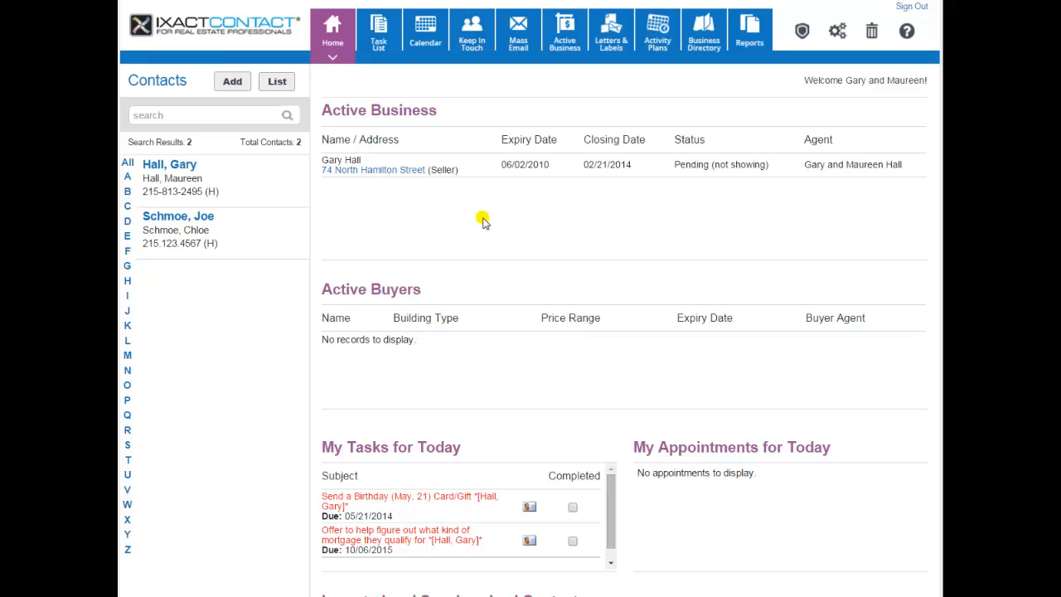
pyautogui.moveTo(554, 145)
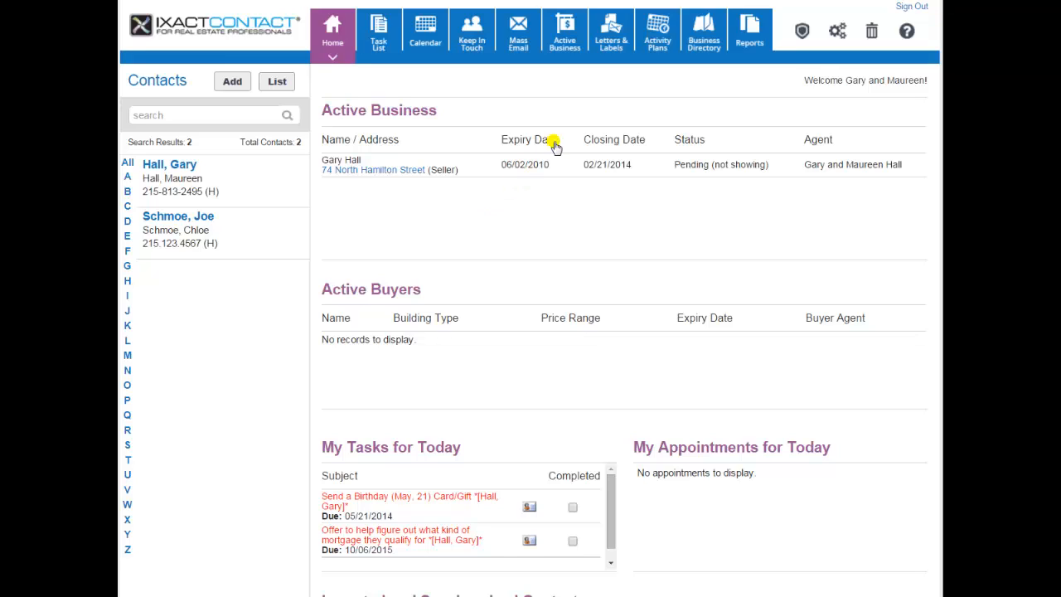
pyautogui.moveTo(554, 84)
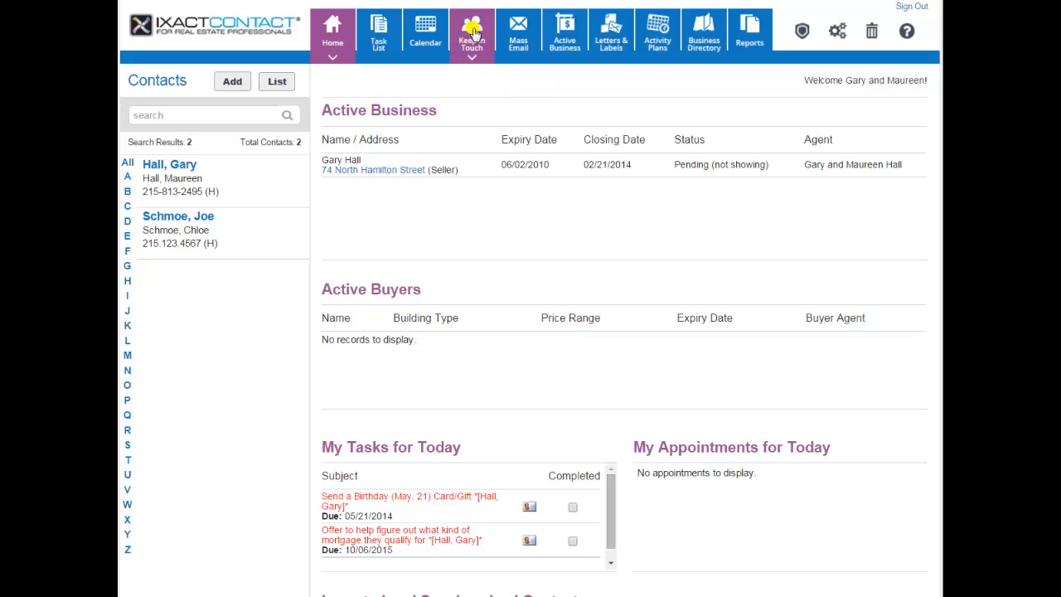
# Go to Keep in Touch events and view the sample Monthly e-Newsletter
pyautogui.click(332, 32)
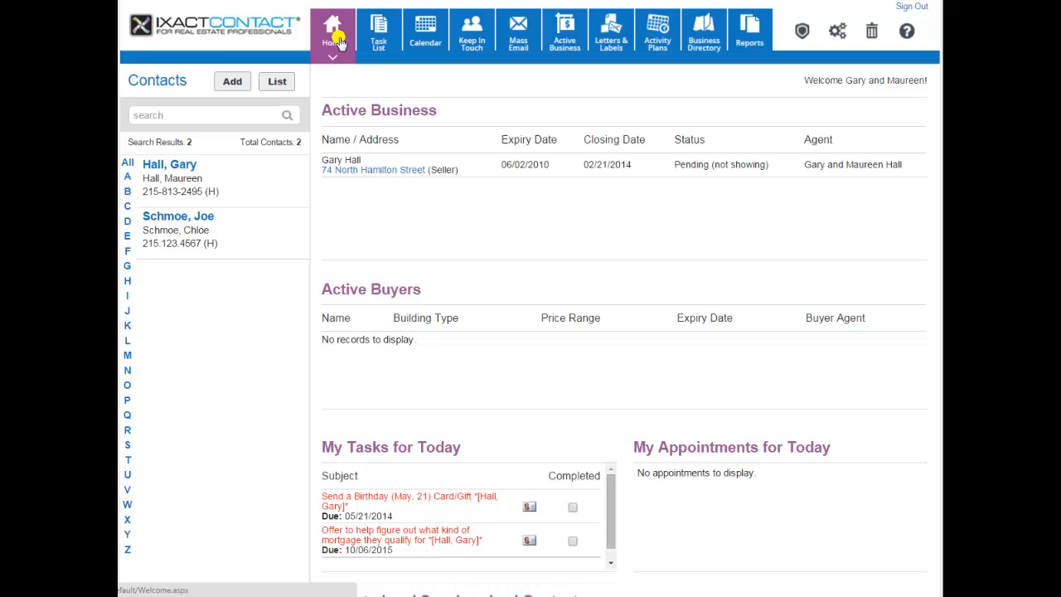
pyautogui.click(472, 33)
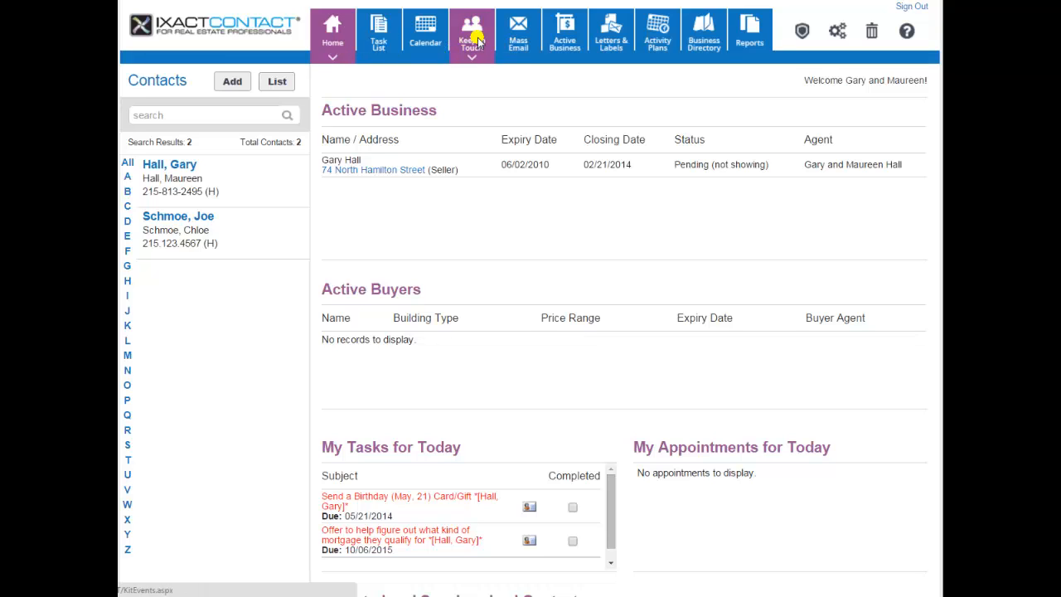
pyautogui.moveTo(486, 107)
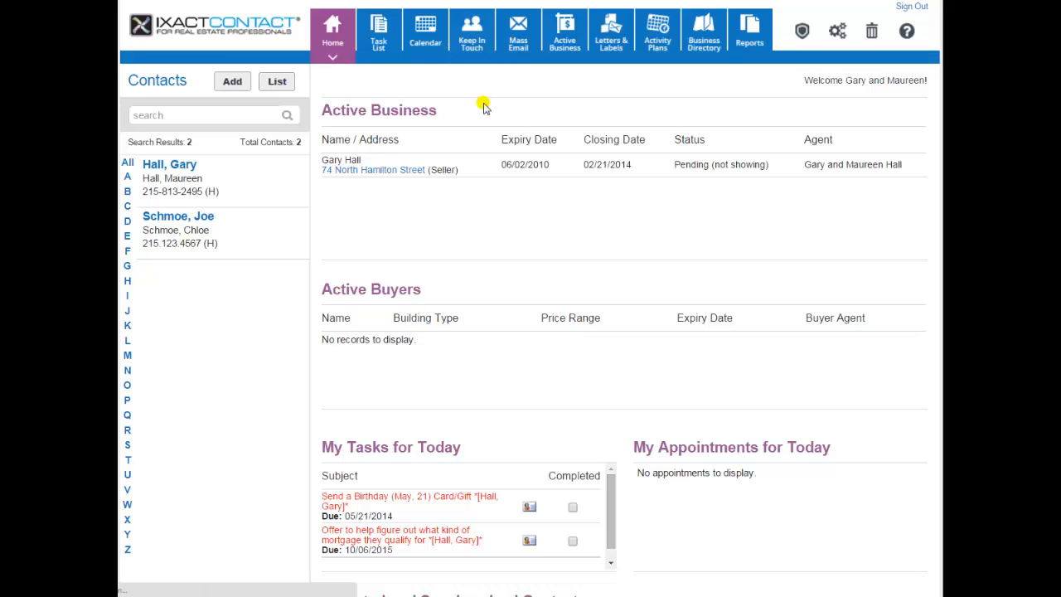
pyautogui.click(472, 31)
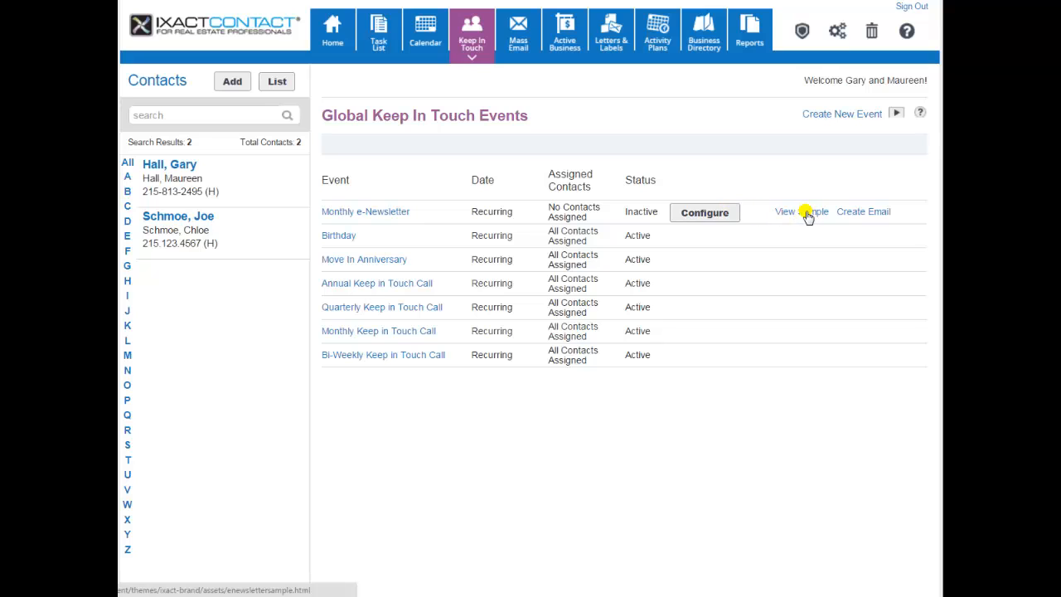
pyautogui.click(784, 211)
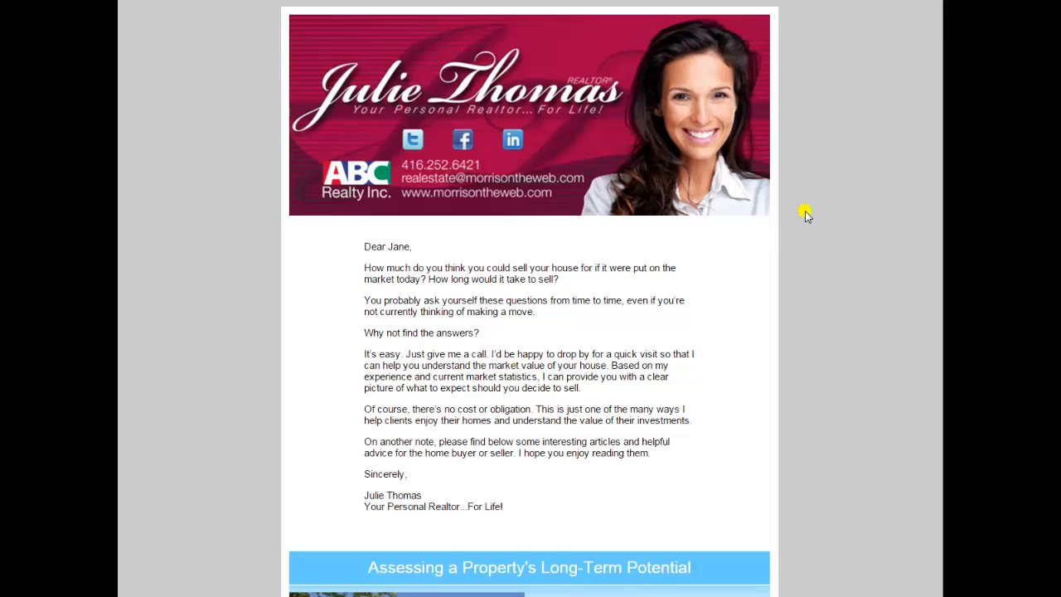
pyautogui.moveTo(664, 349)
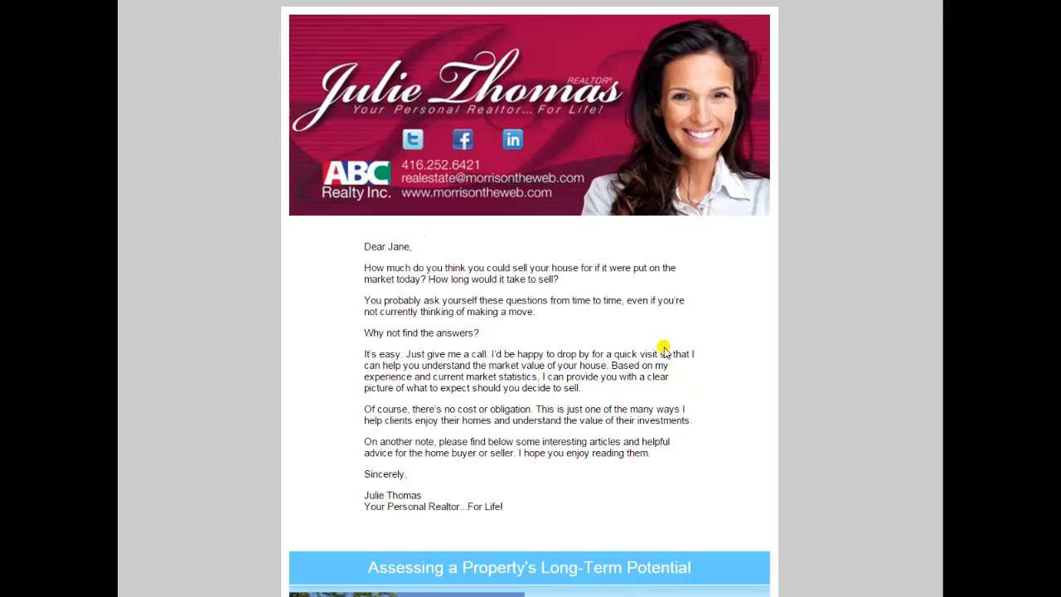
# Scroll through the newsletter's property-potential and curb-appeal articles
pyautogui.scroll(-3)
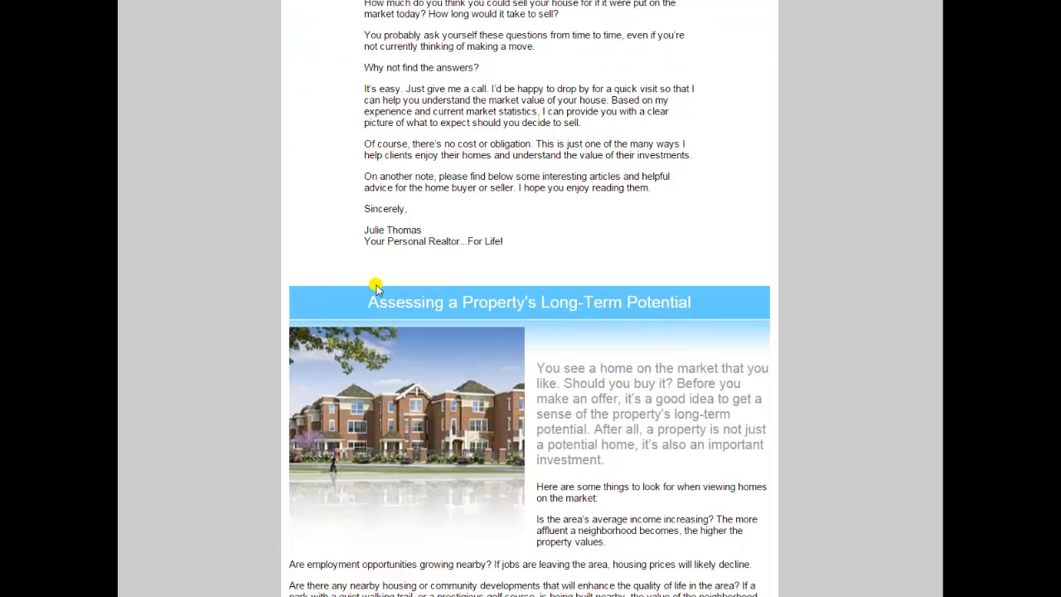
pyautogui.scroll(-3)
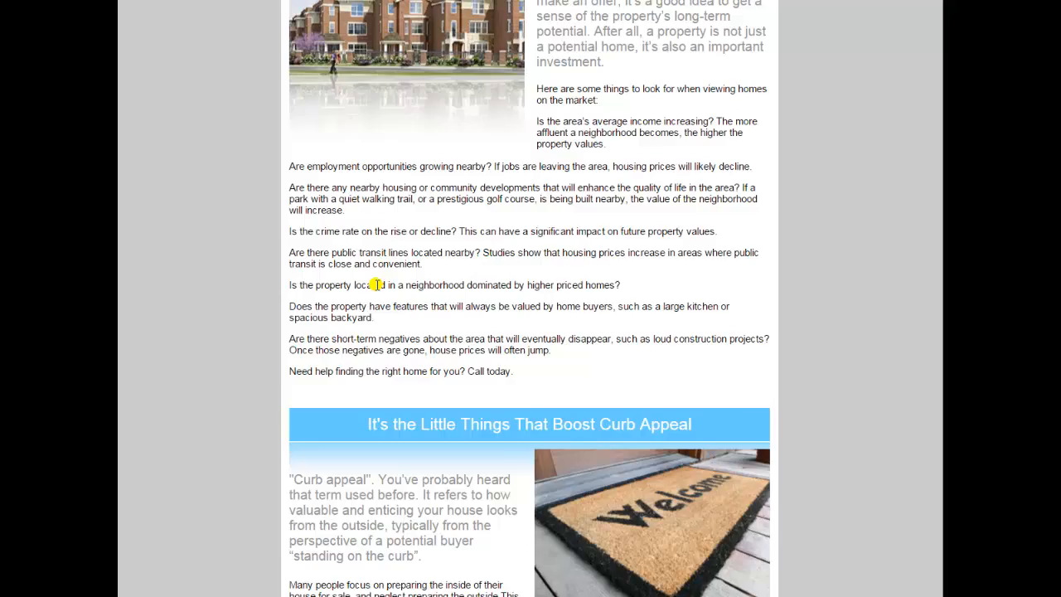
pyautogui.scroll(-3)
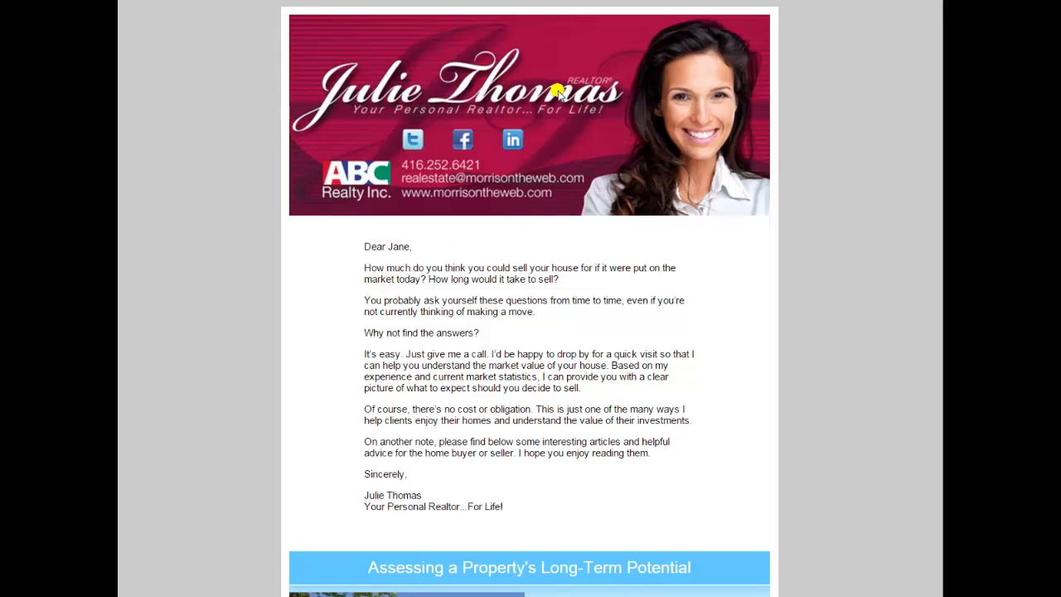
pyautogui.moveTo(425, 92)
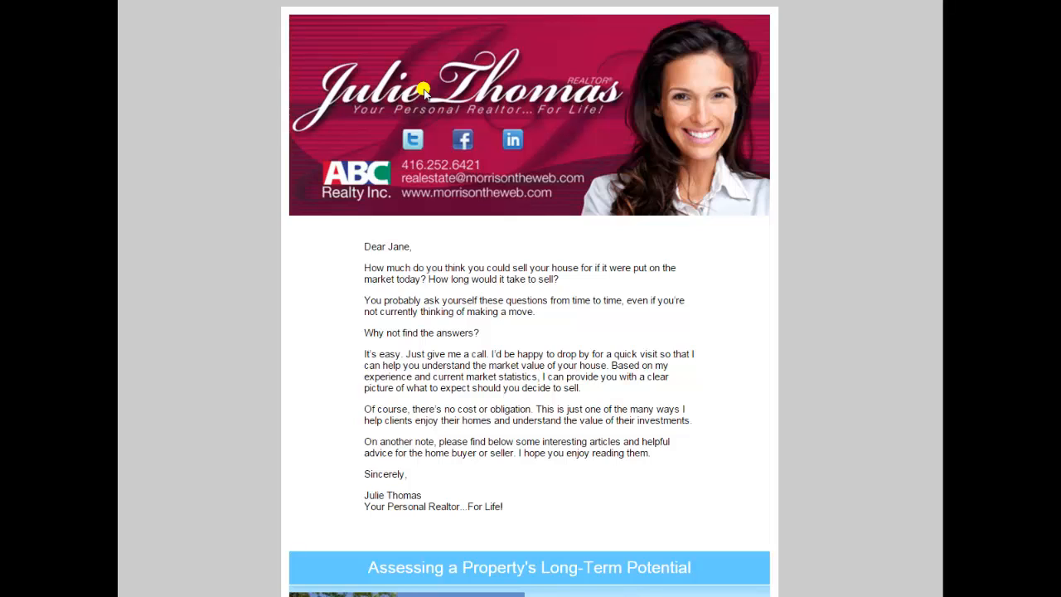
pyautogui.moveTo(820, 70)
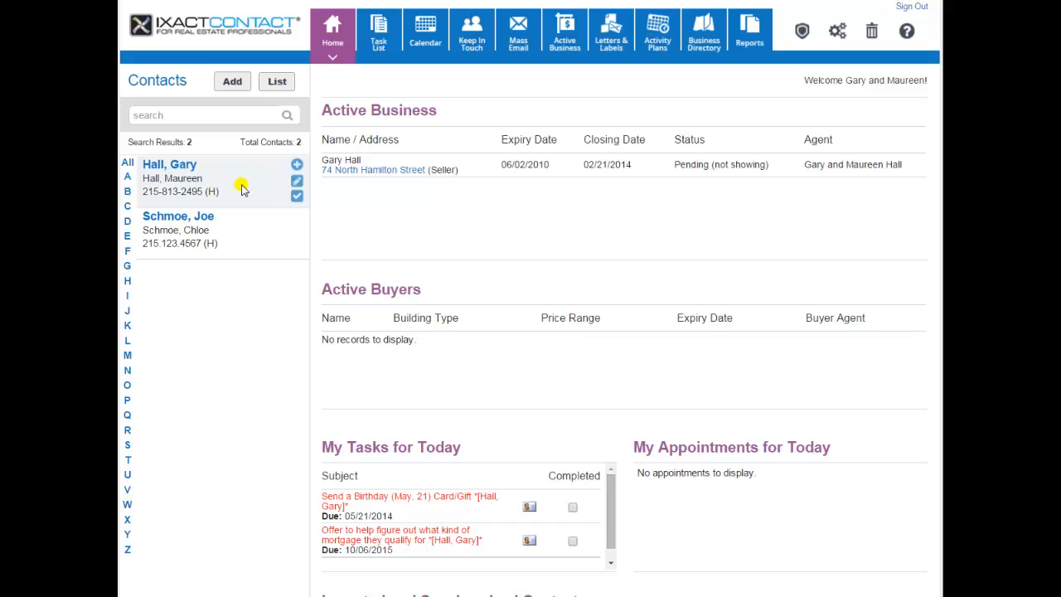
pyautogui.moveTo(572, 193)
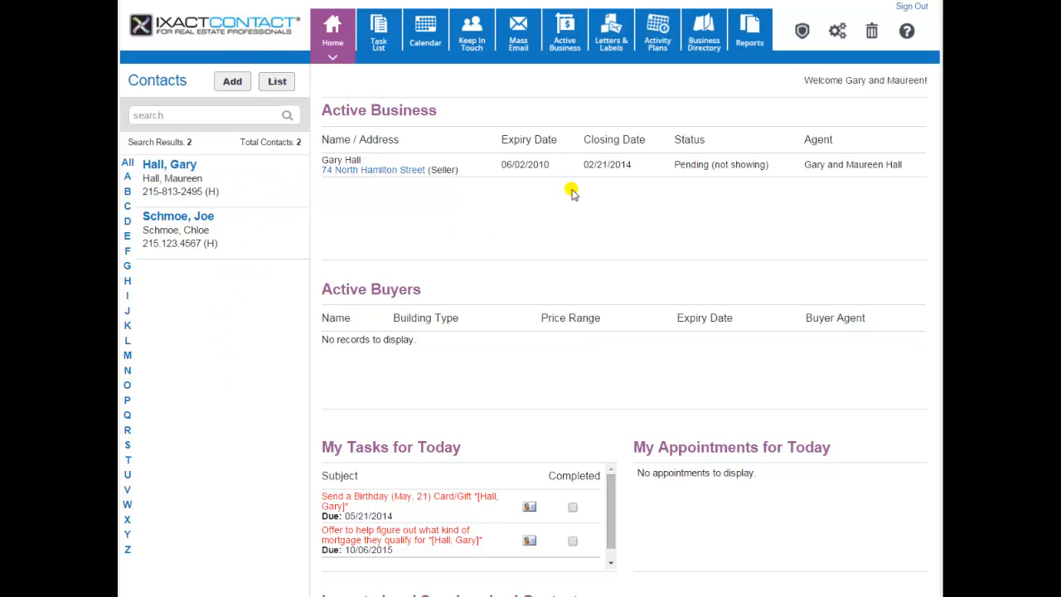
pyautogui.moveTo(467, 141)
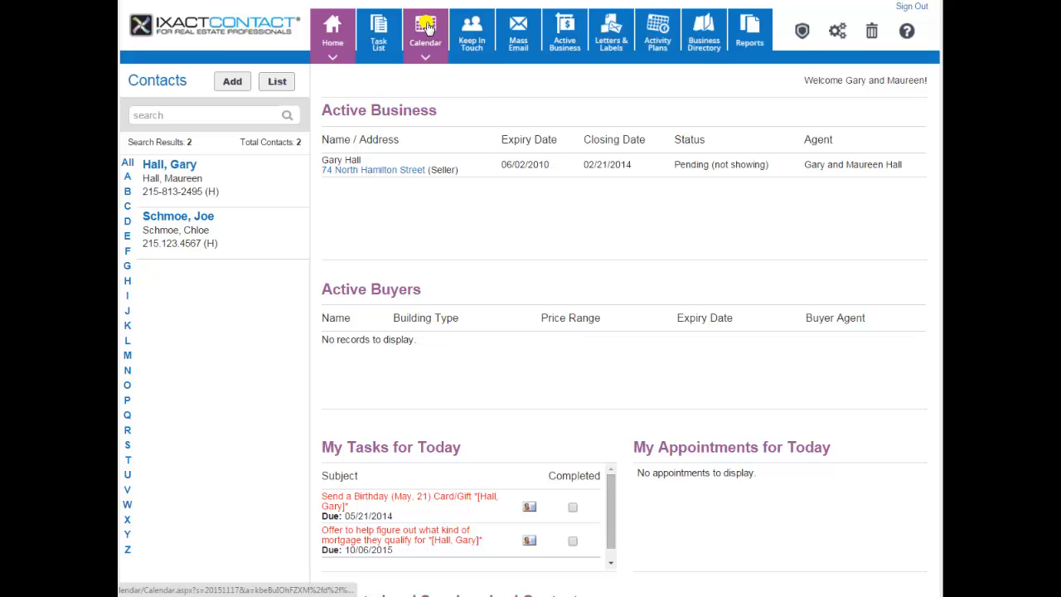
# Show the November-17 day calendar and search contacts for 'hall'
pyautogui.click(425, 30)
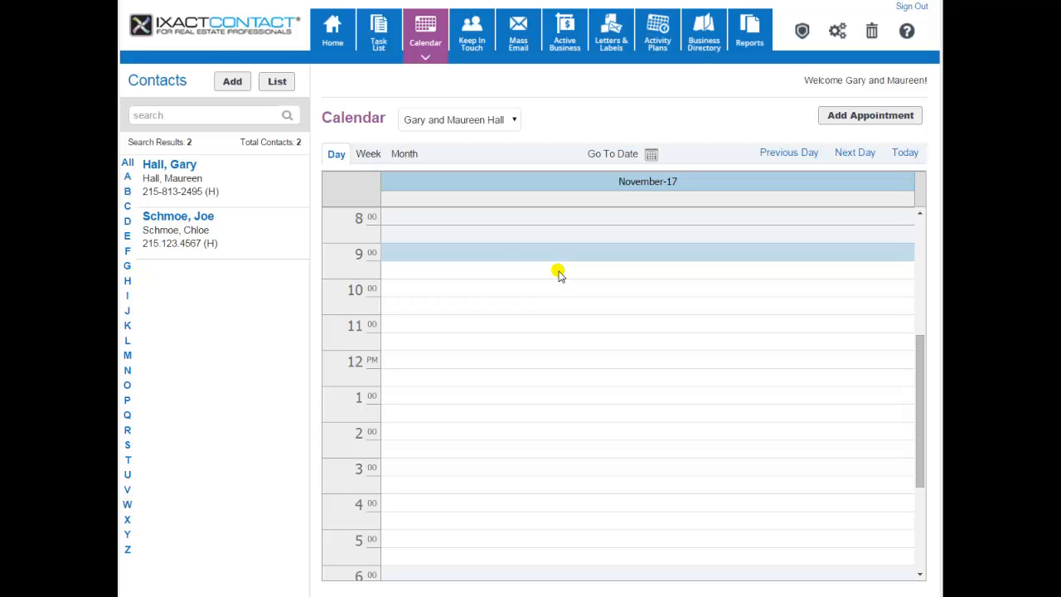
pyautogui.click(207, 114)
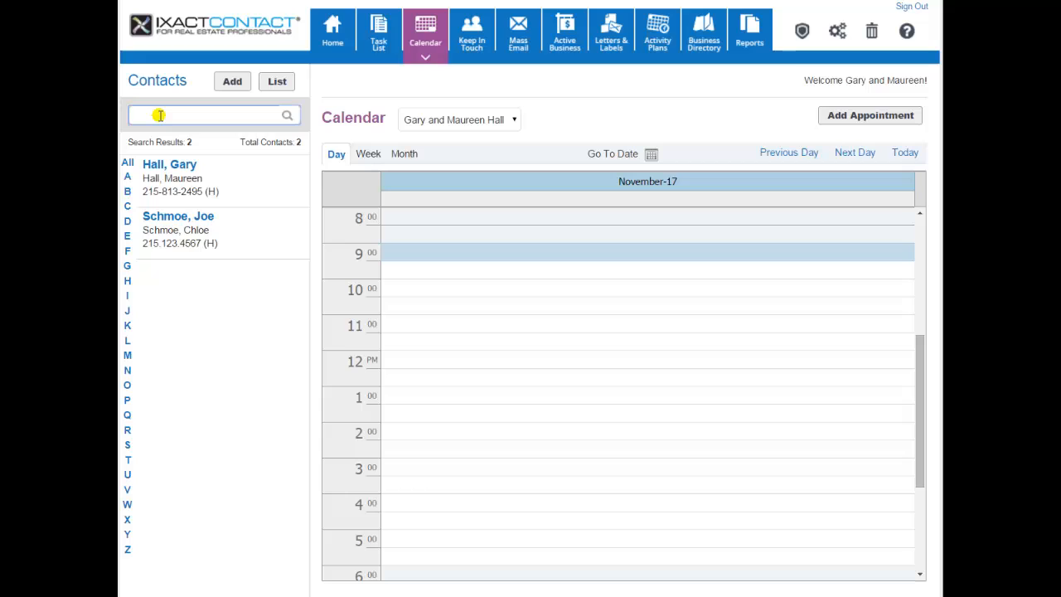
pyautogui.write('hall')
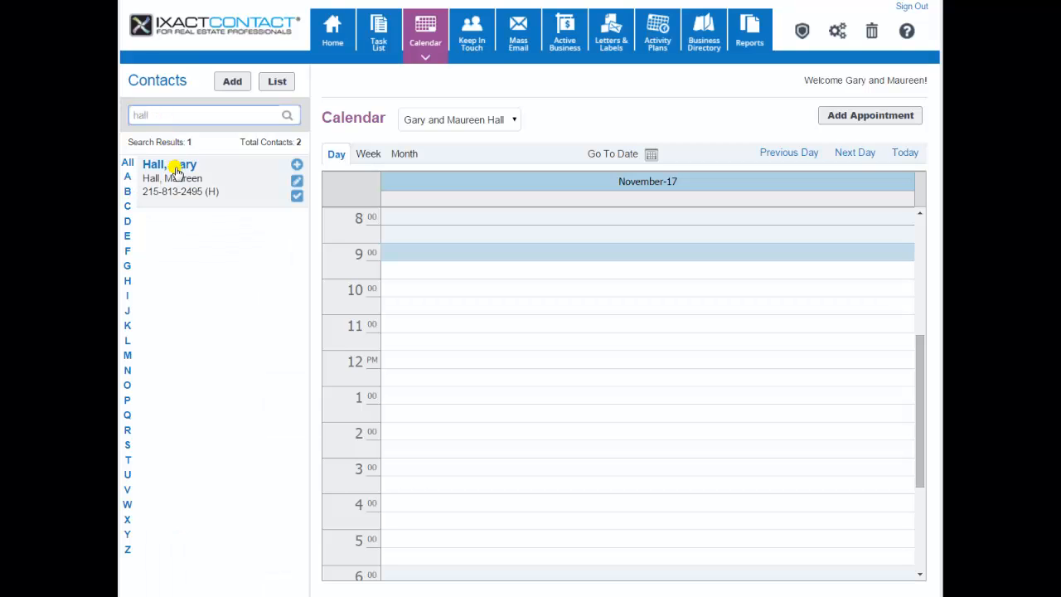
pyautogui.moveTo(296, 164)
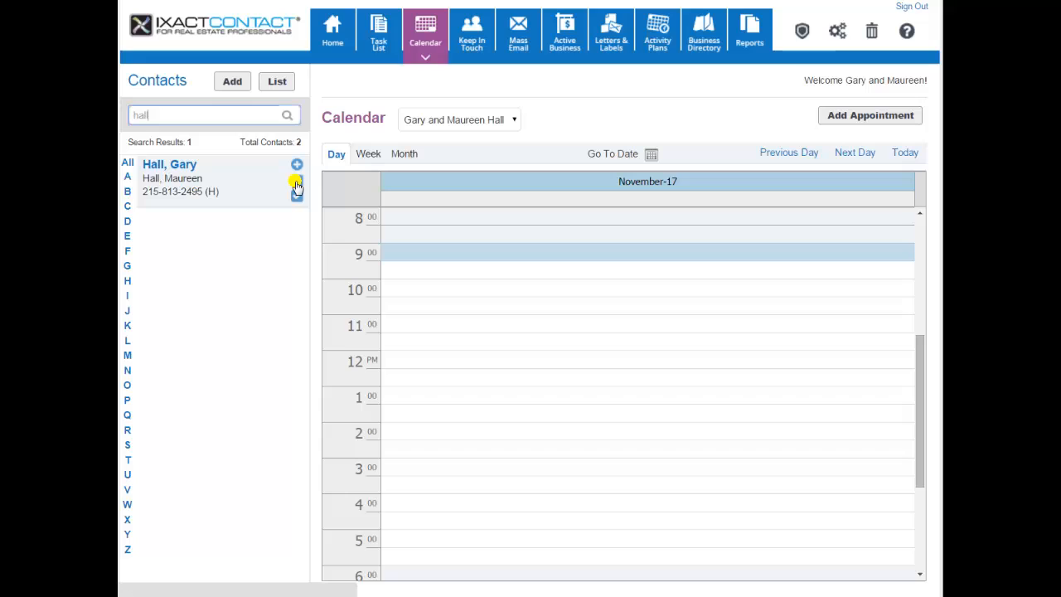
pyautogui.moveTo(297, 184)
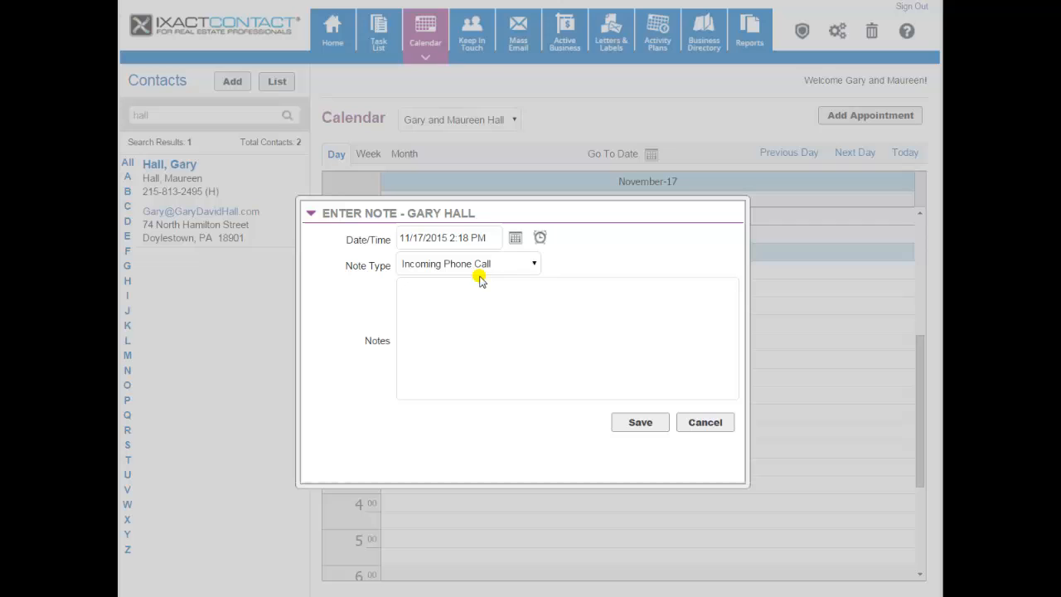
pyautogui.click(469, 263)
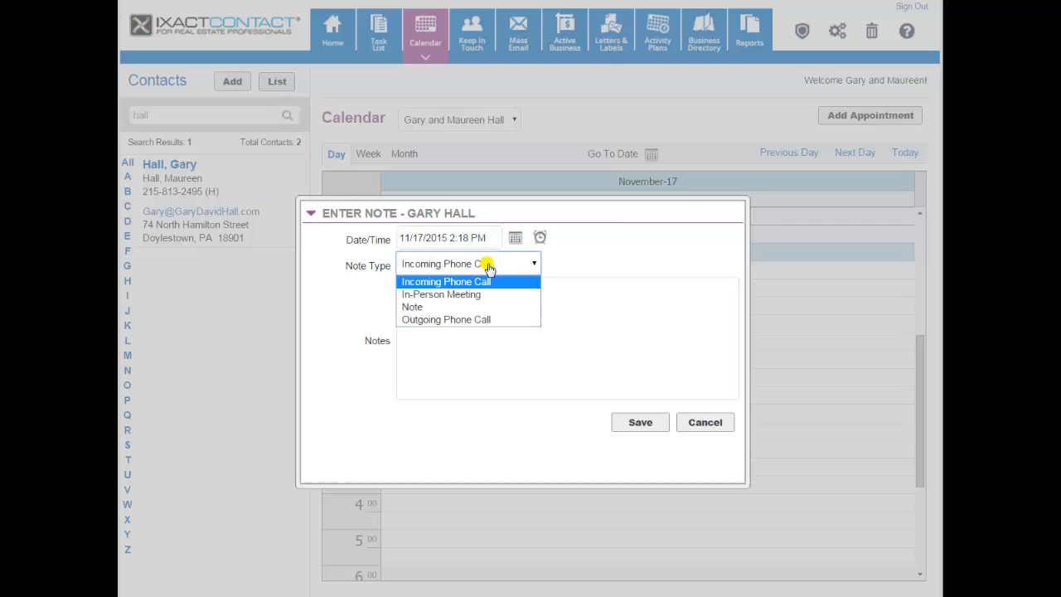
pyautogui.click(446, 281)
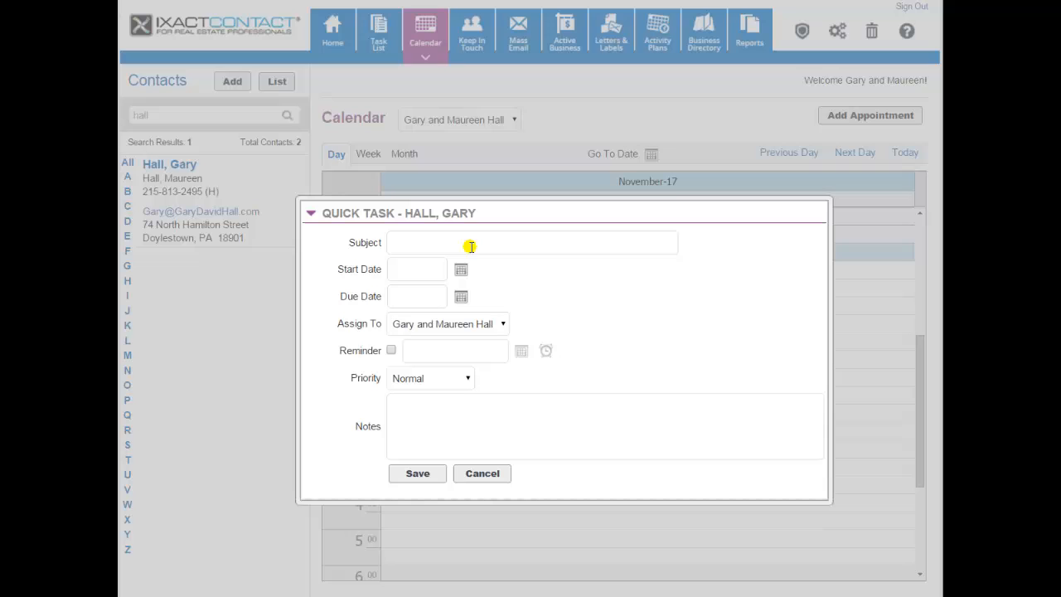
pyautogui.click(533, 242)
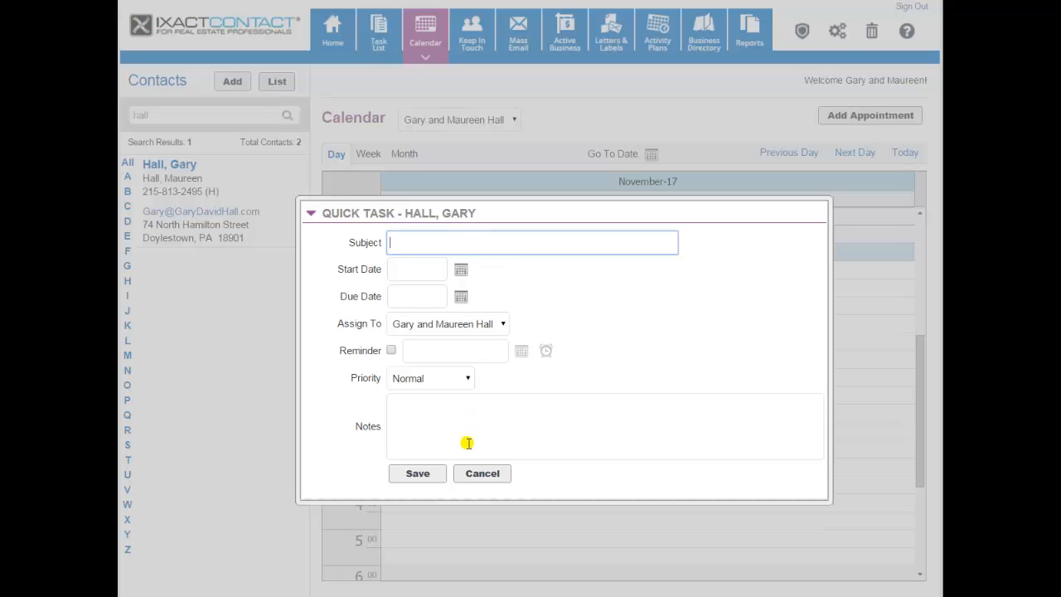
pyautogui.click(483, 473)
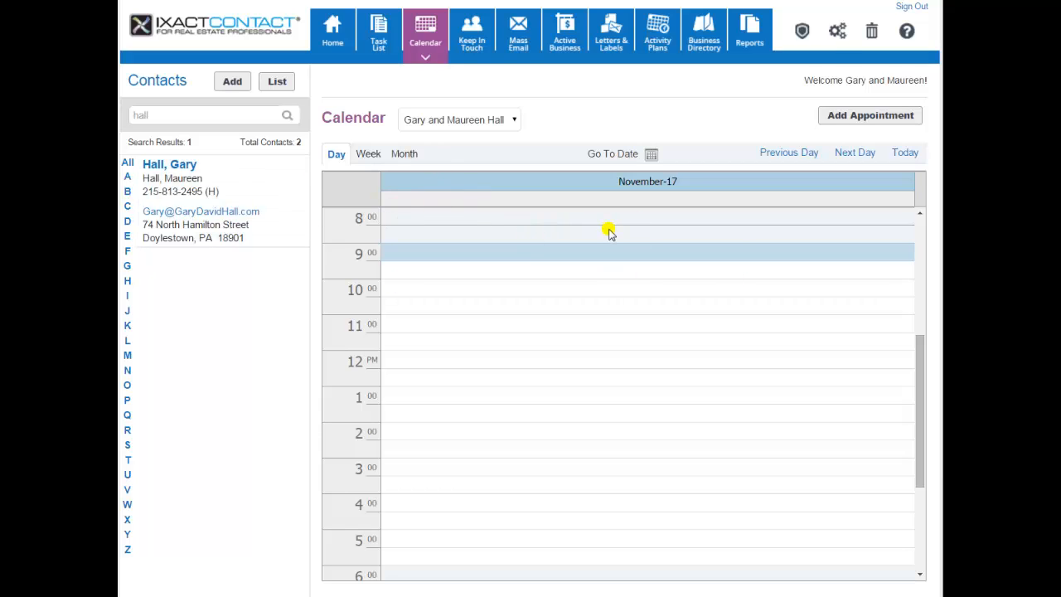
pyautogui.moveTo(191, 174)
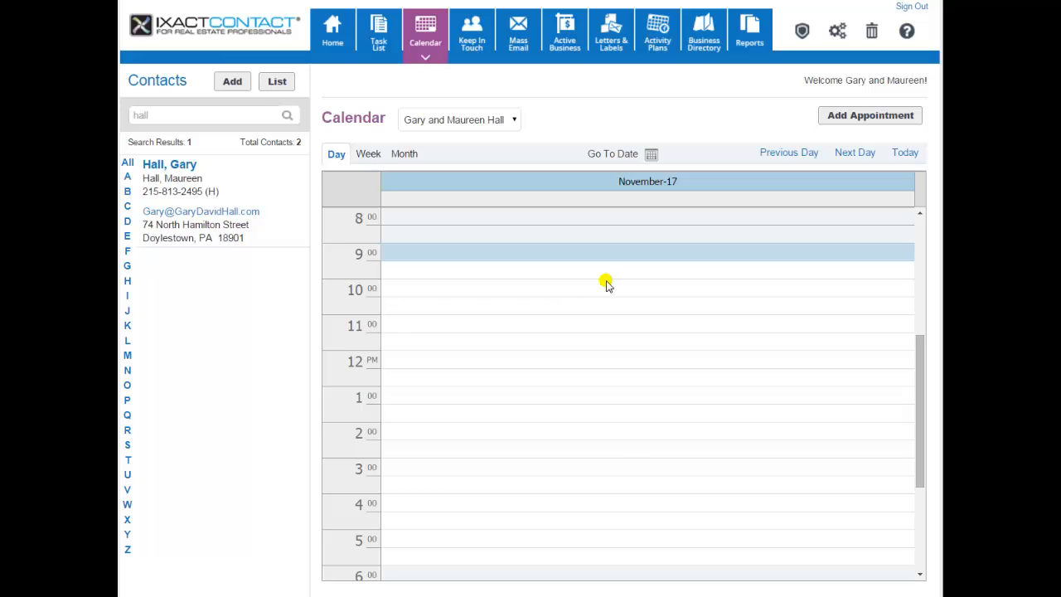
pyautogui.click(333, 30)
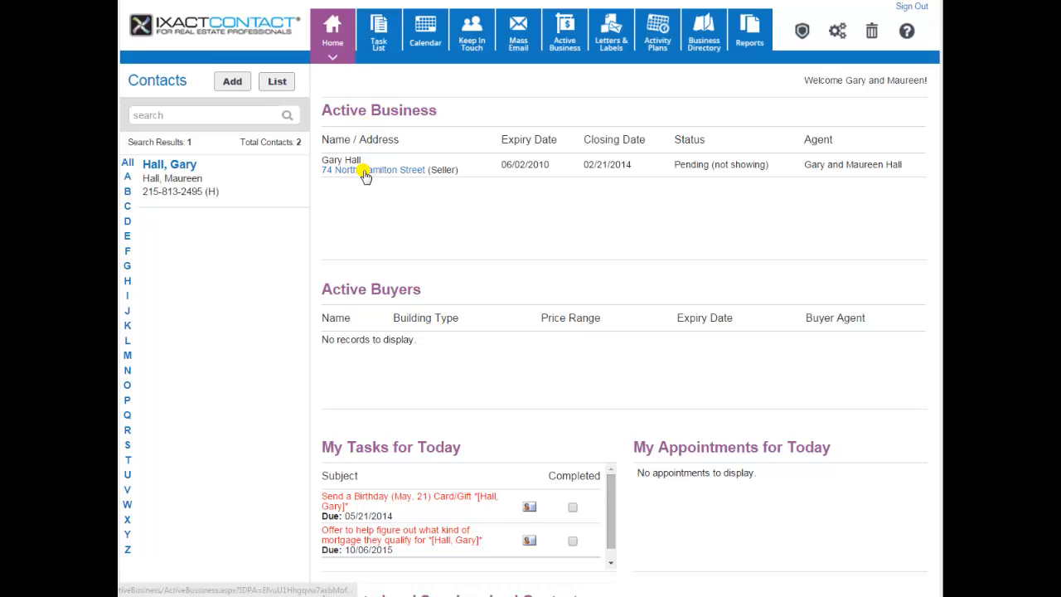
pyautogui.moveTo(437, 162)
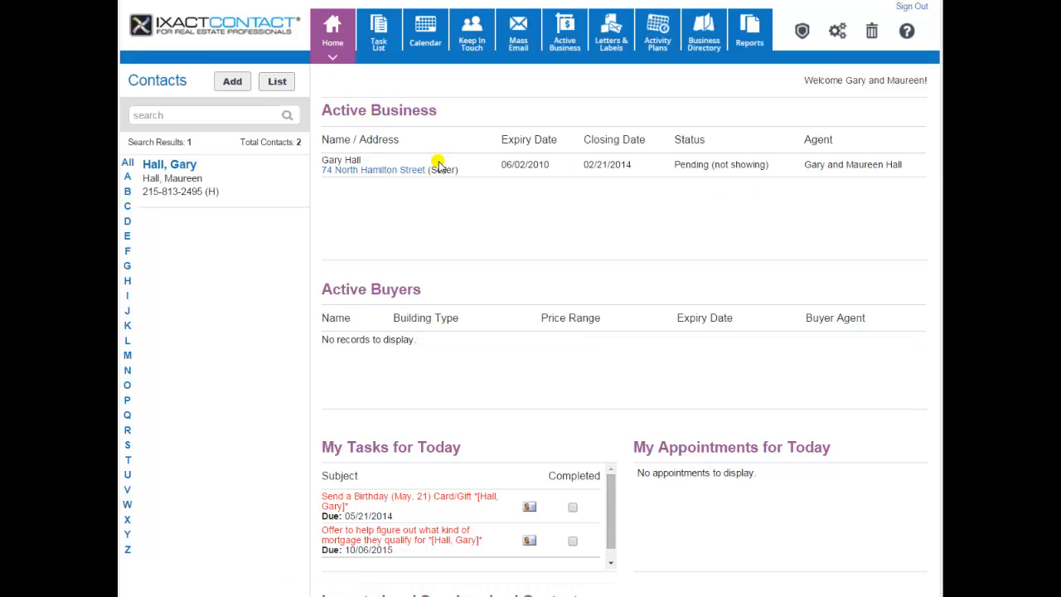
pyautogui.moveTo(379, 340)
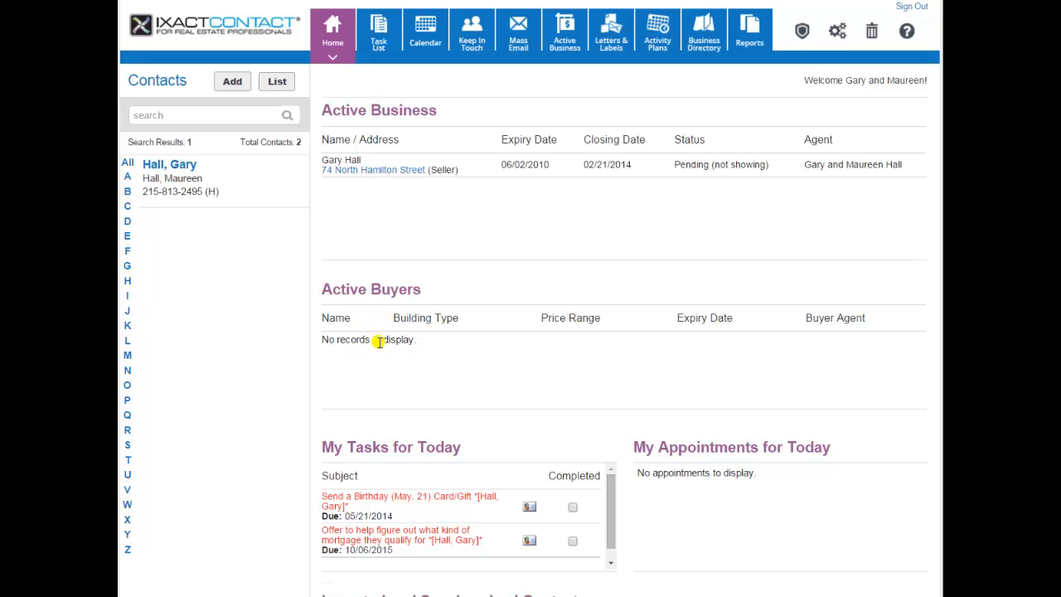
pyautogui.scroll(-3)
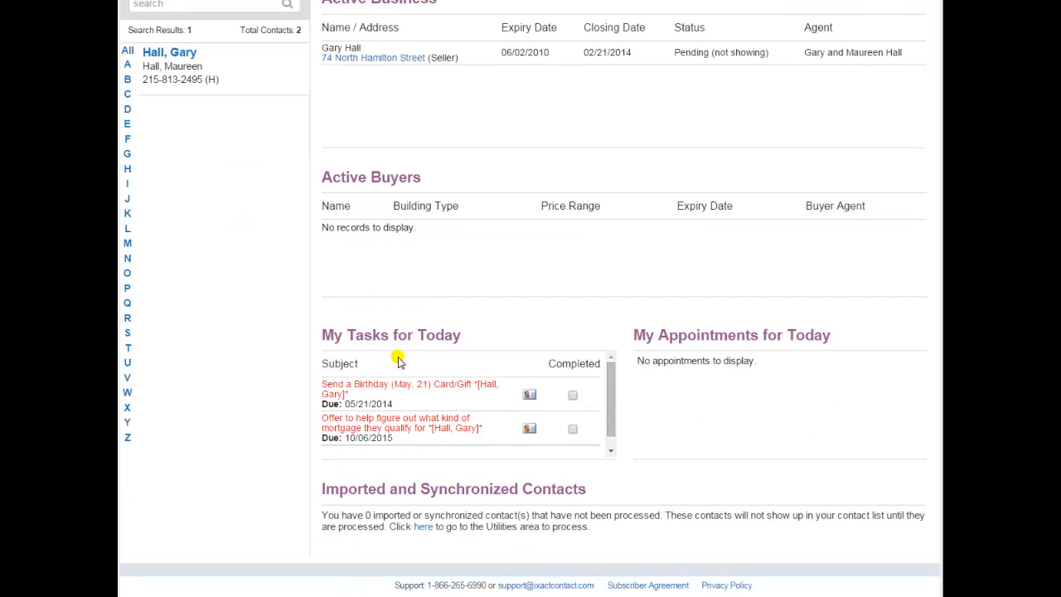
pyautogui.moveTo(407, 403)
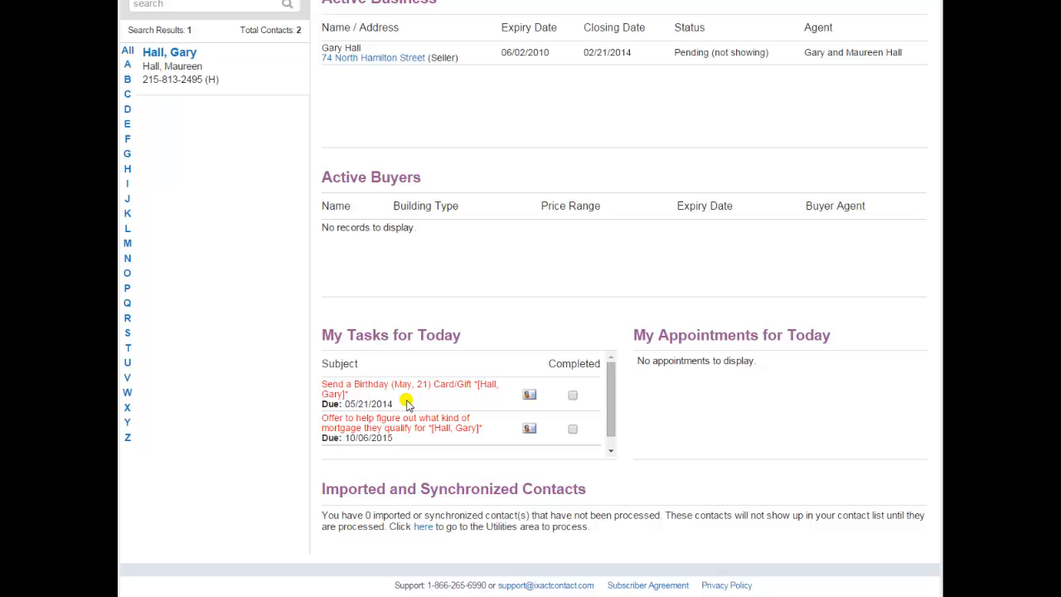
pyautogui.moveTo(493, 417)
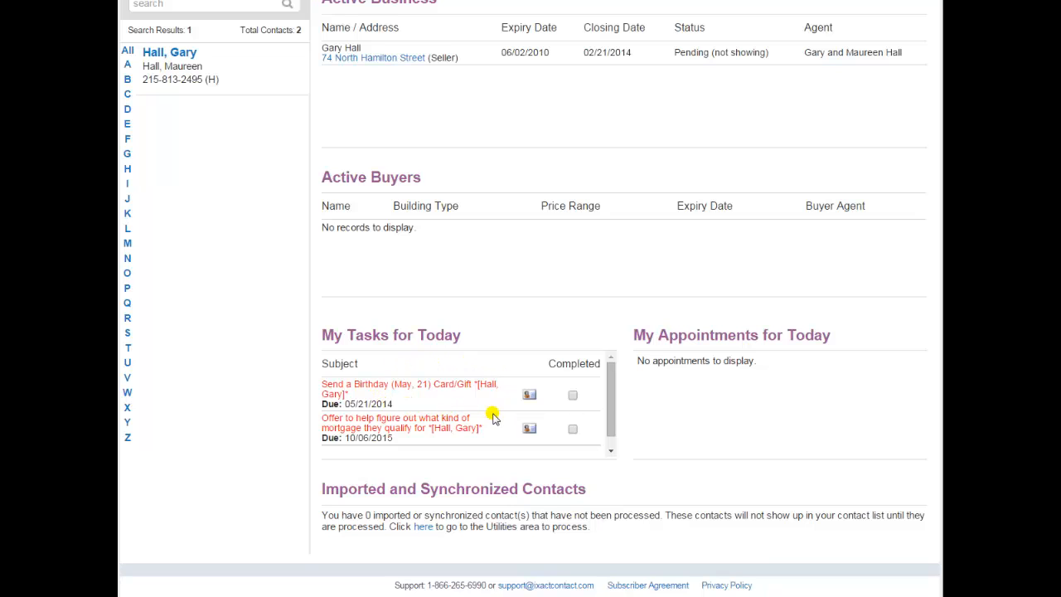
pyautogui.moveTo(444, 405)
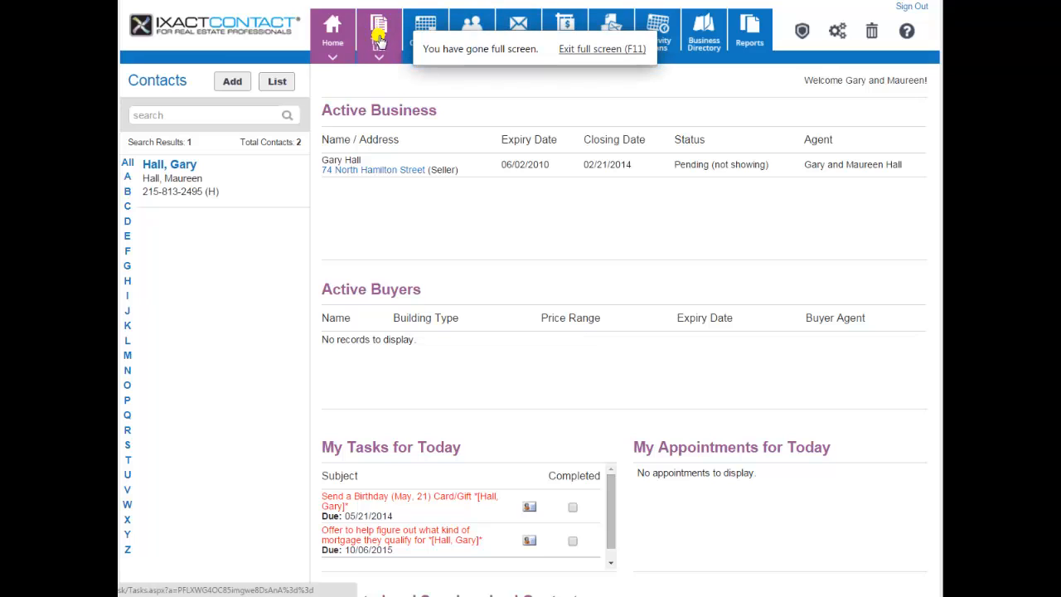
pyautogui.click(378, 31)
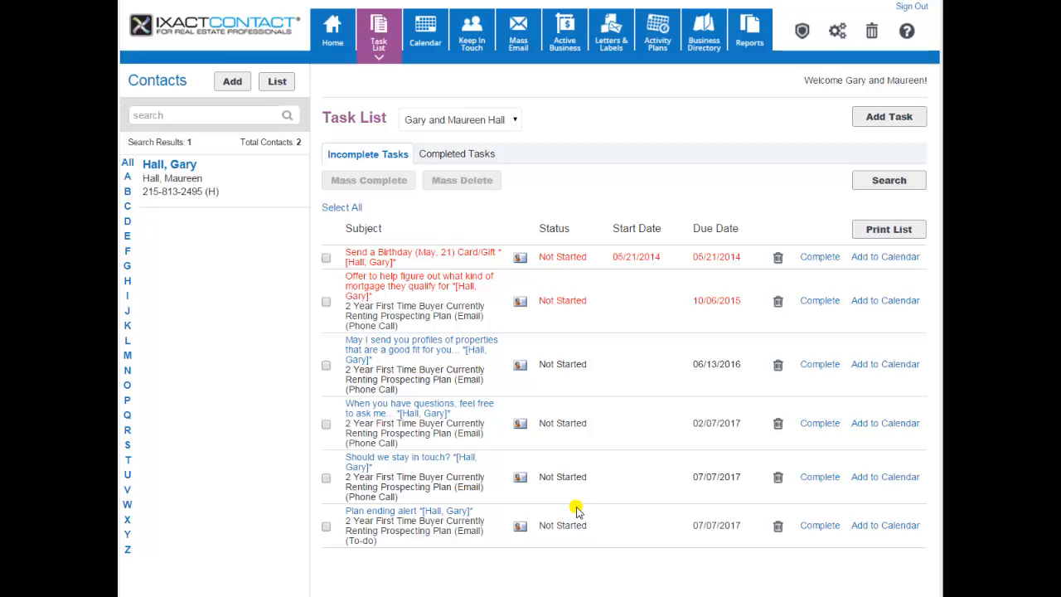
pyautogui.click(332, 31)
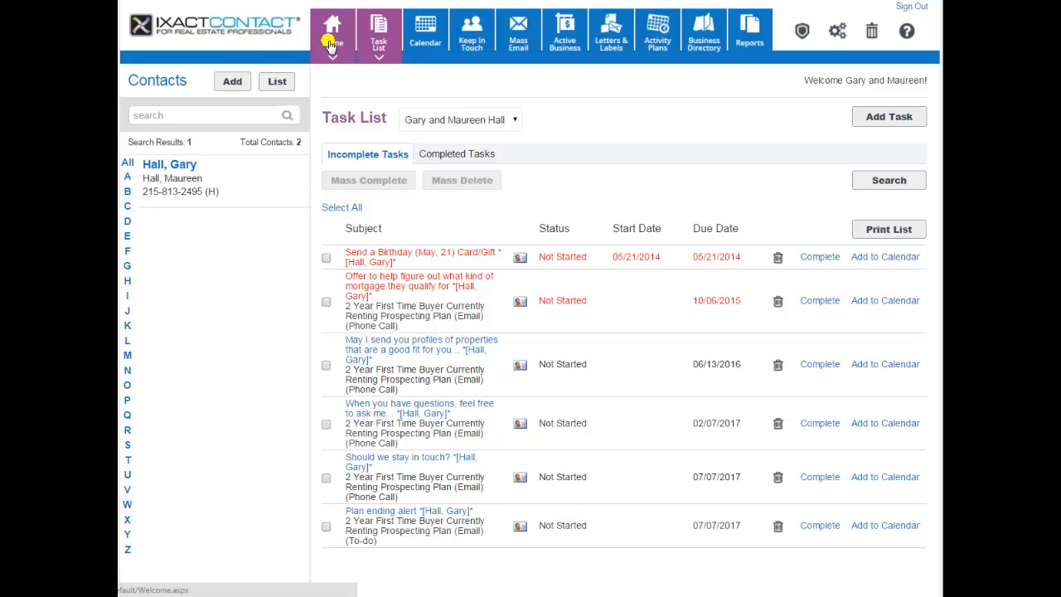
pyautogui.click(333, 30)
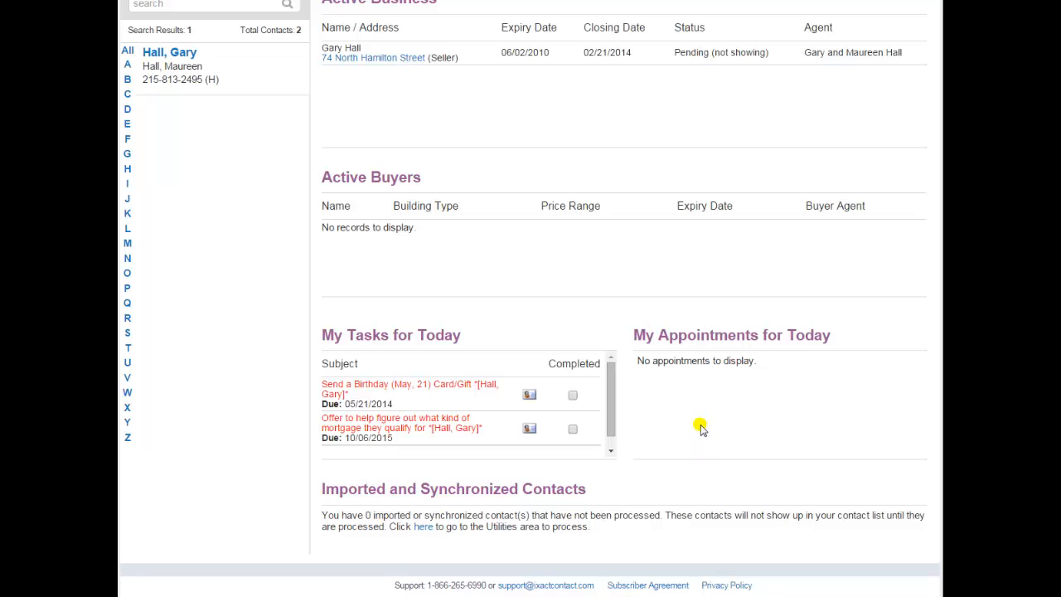
pyautogui.moveTo(415, 492)
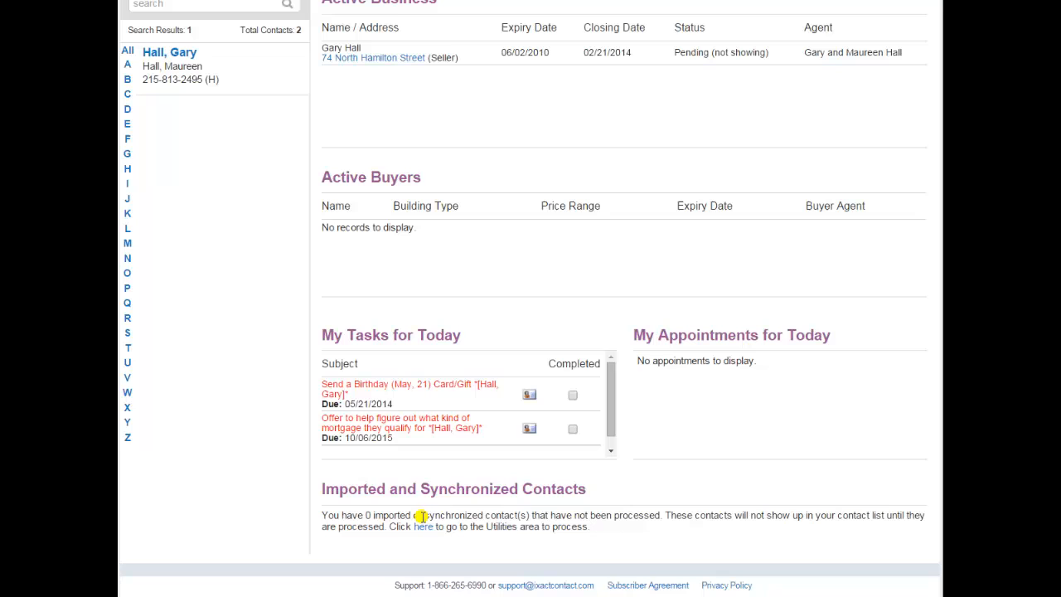
pyautogui.moveTo(436, 535)
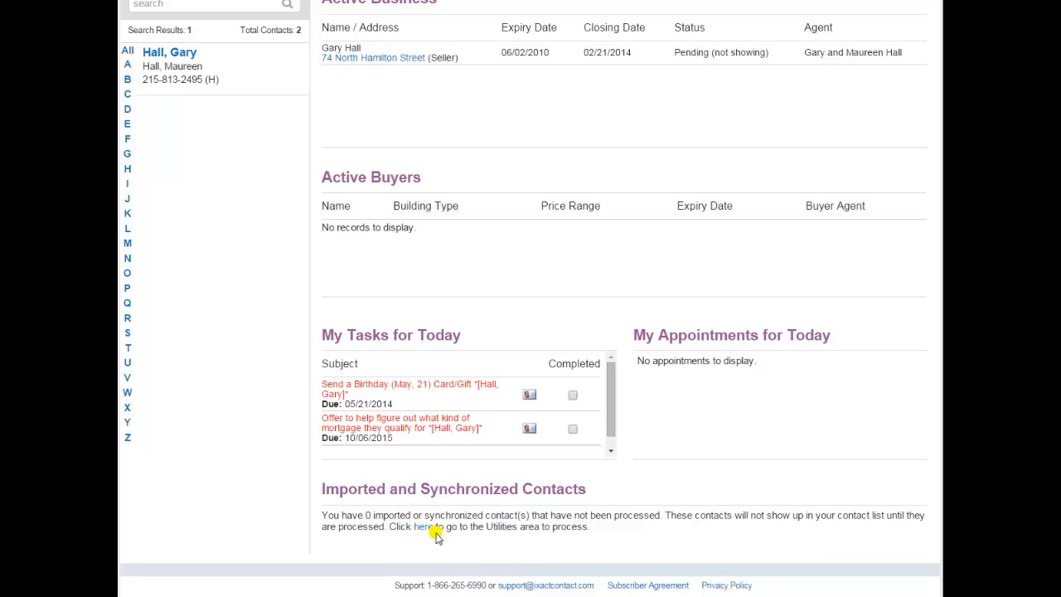
# Follow the 'here' link under Imported and Synchronized Contacts to Utilities
pyautogui.click(424, 527)
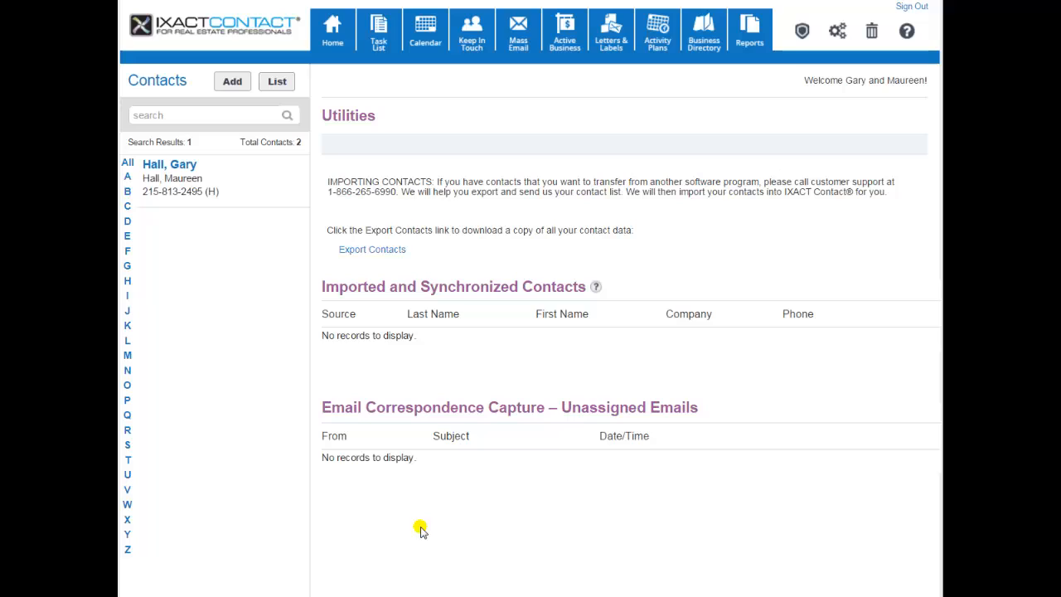
pyautogui.moveTo(379, 374)
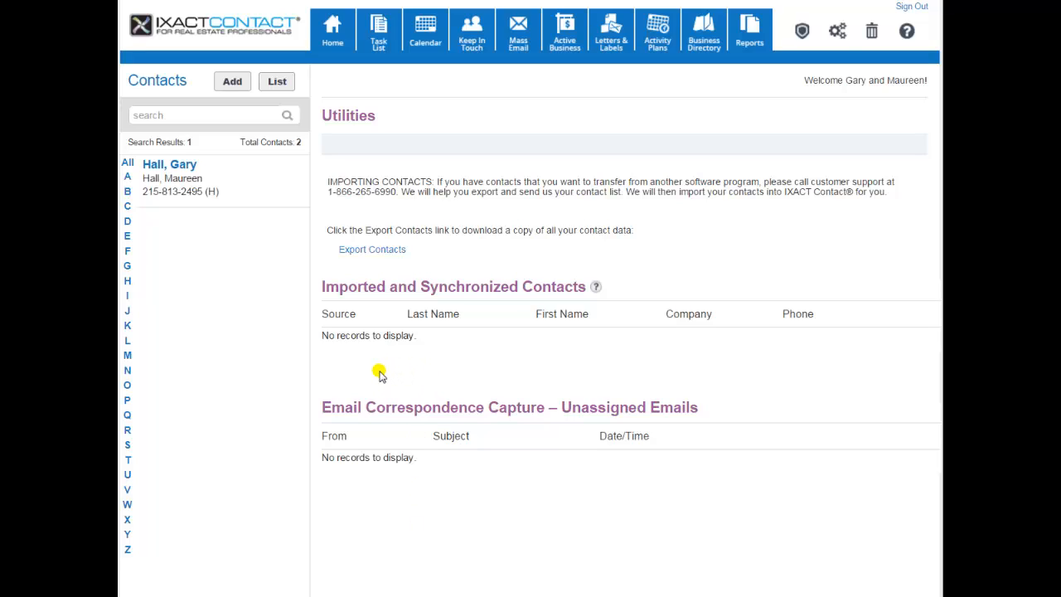
pyautogui.moveTo(388, 370)
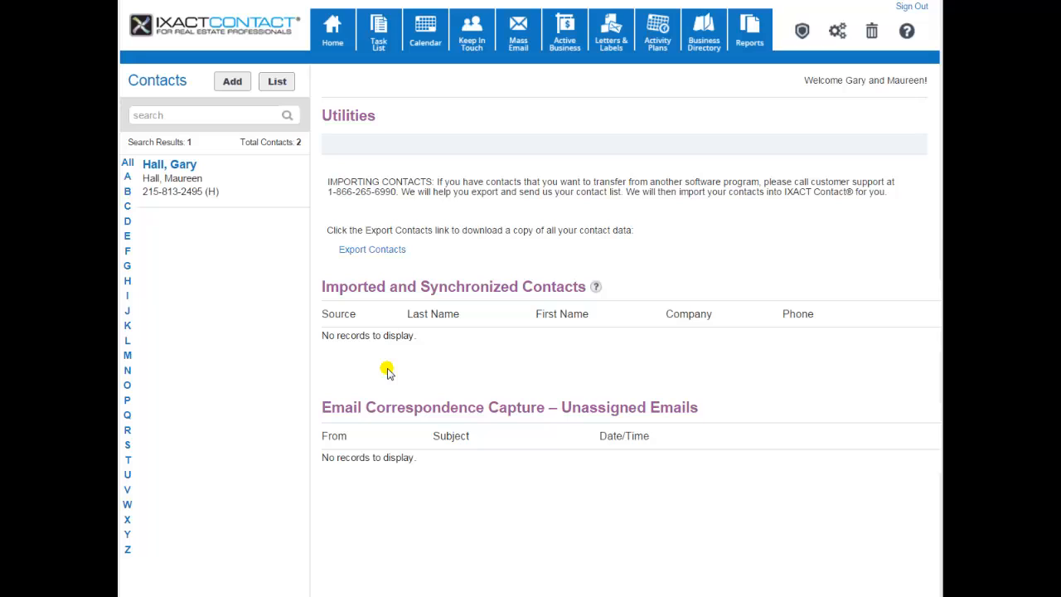
# Leave the empty Utilities page and go back to the Home dashboard
pyautogui.click(332, 31)
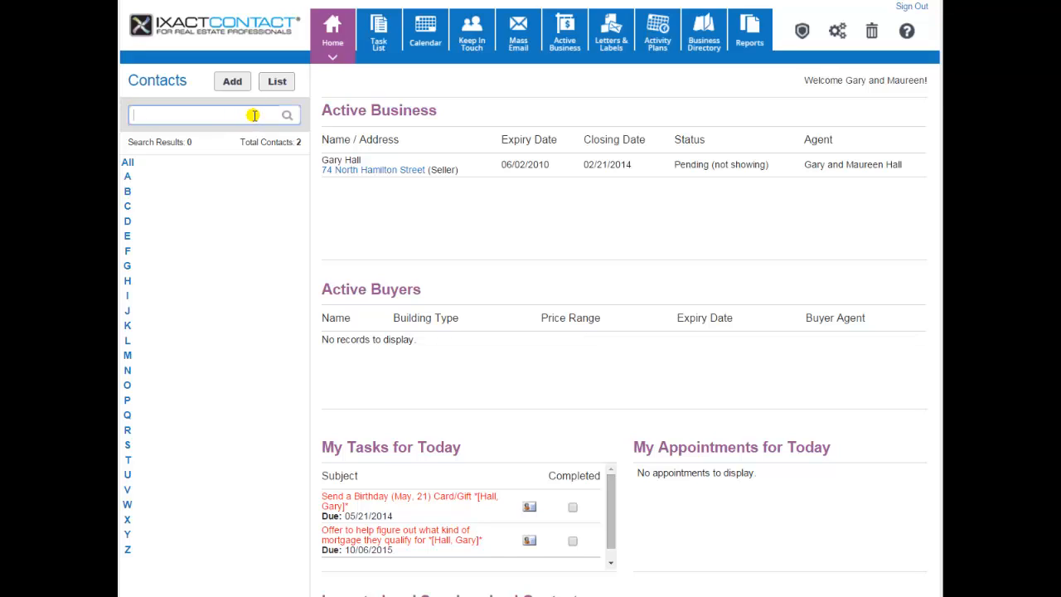
pyautogui.write('hall')
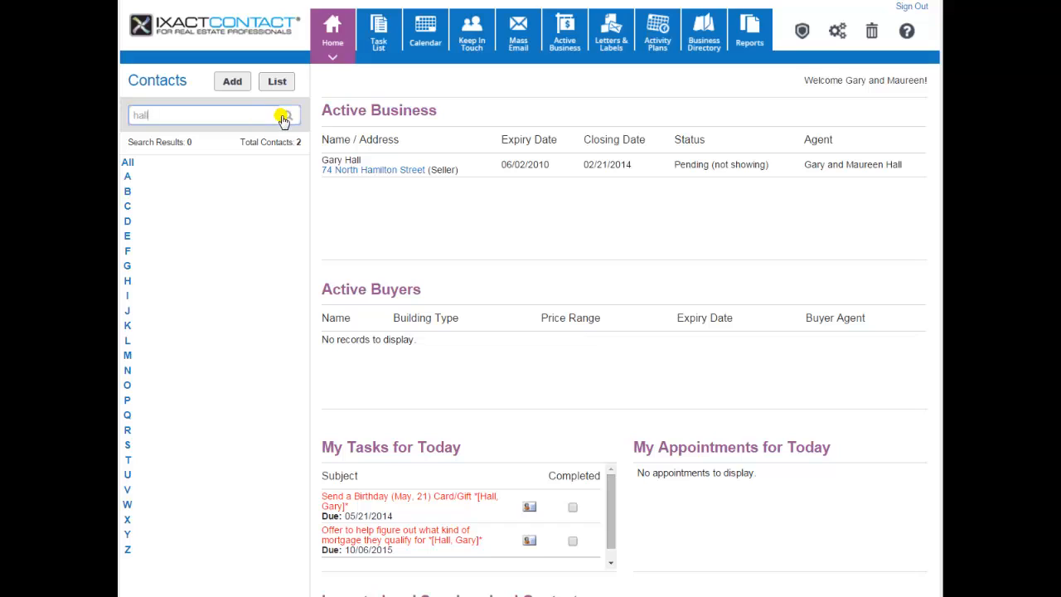
pyautogui.click(287, 115)
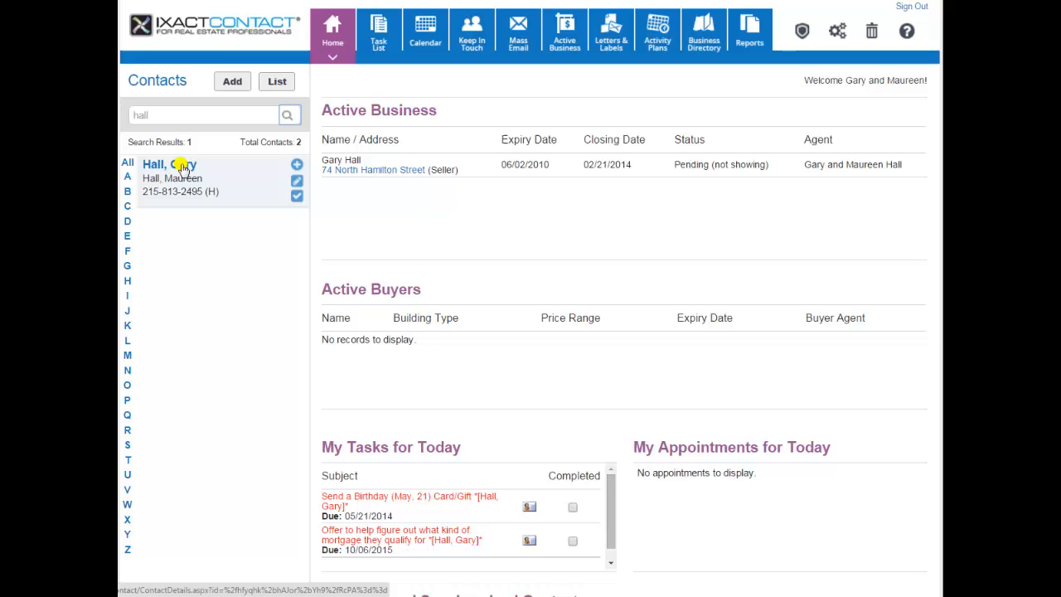
pyautogui.click(169, 164)
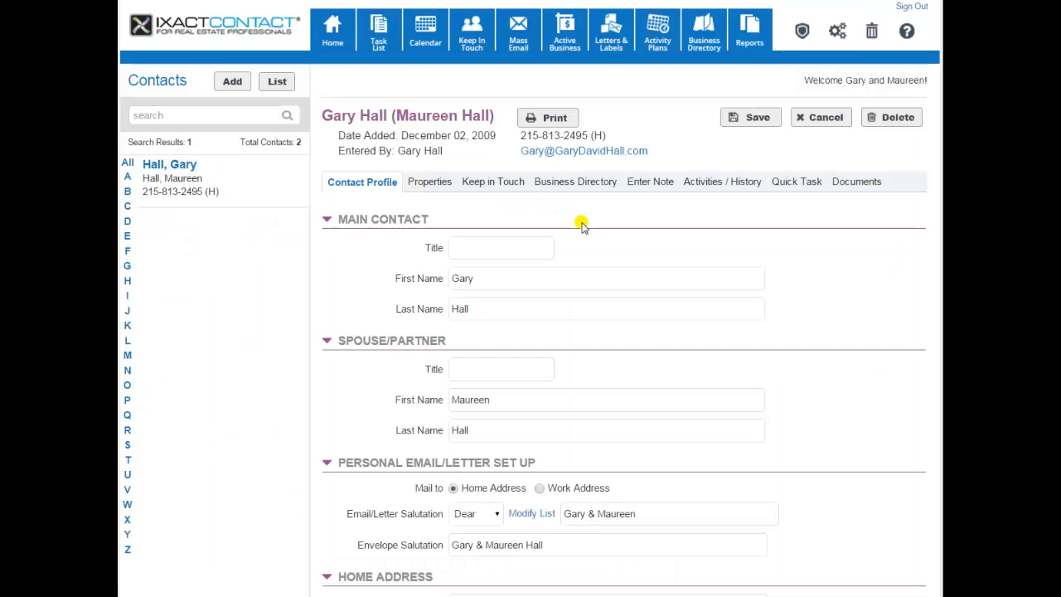
pyautogui.moveTo(166, 327)
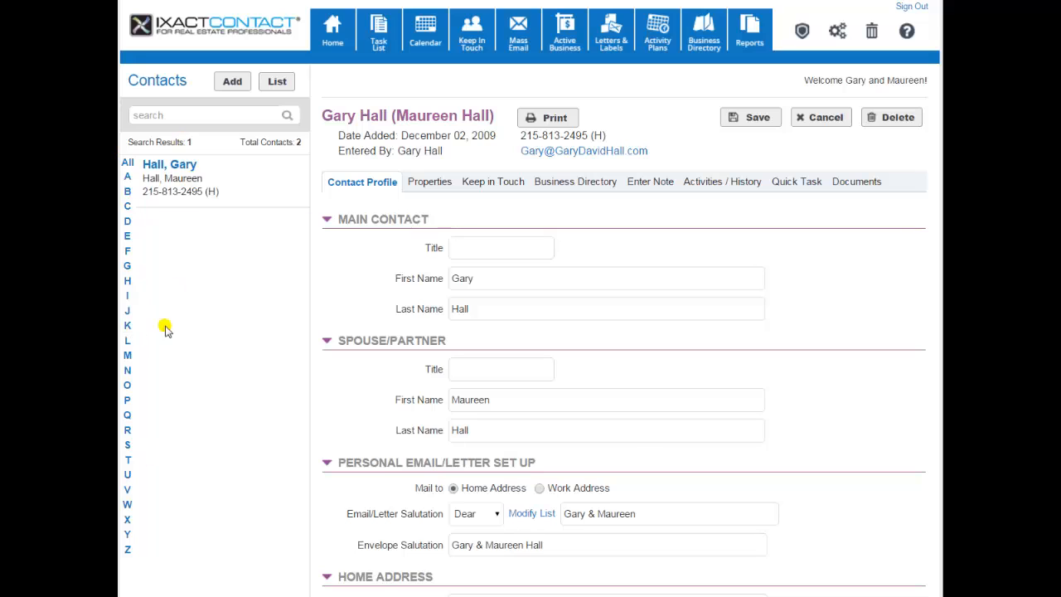
pyautogui.moveTo(603, 260)
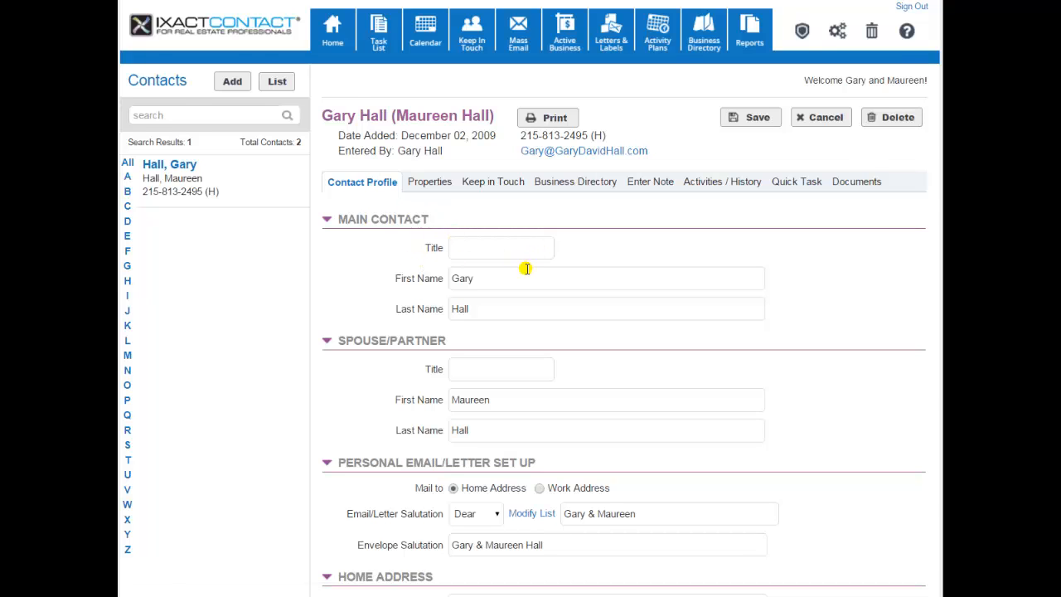
pyautogui.scroll(-3)
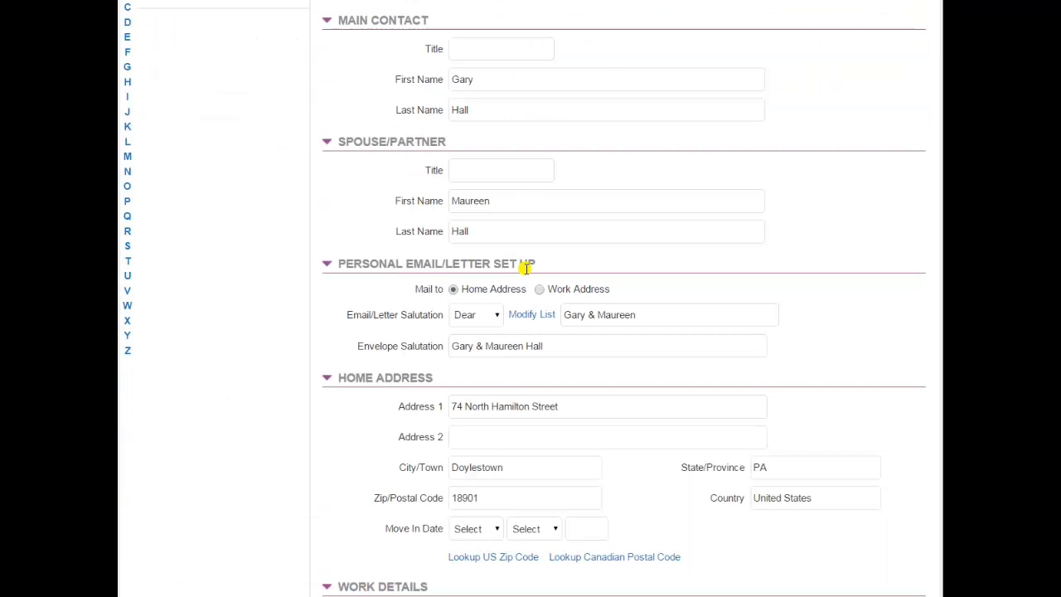
pyautogui.scroll(-3)
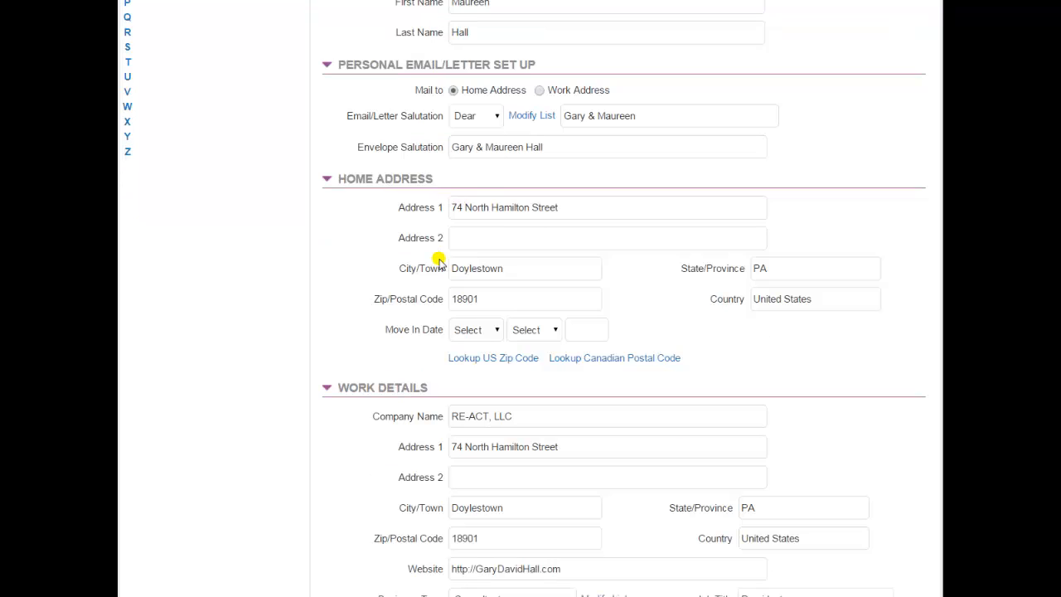
pyautogui.scroll(-3)
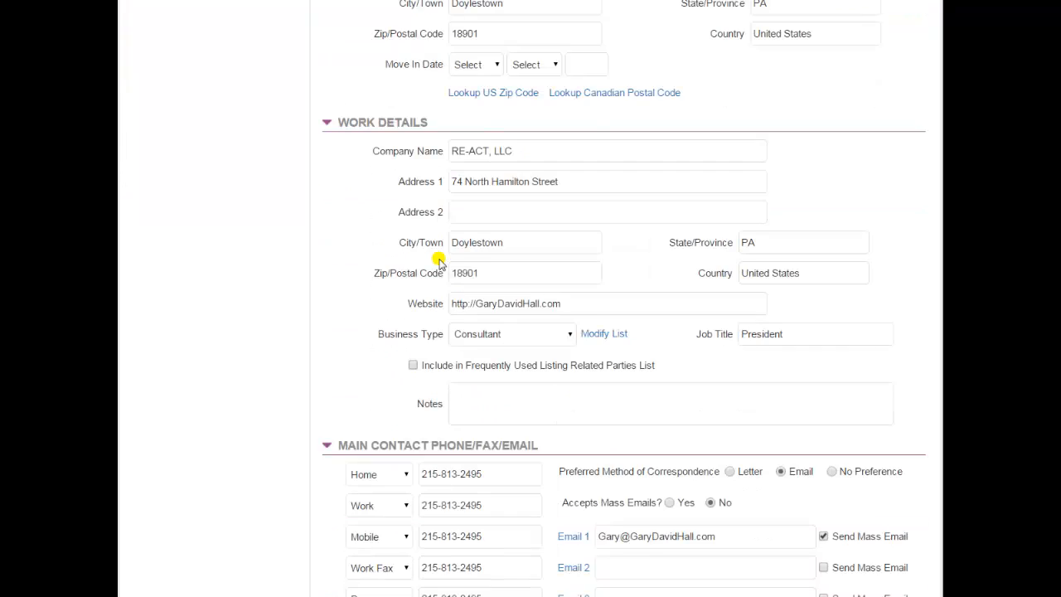
pyautogui.scroll(-3)
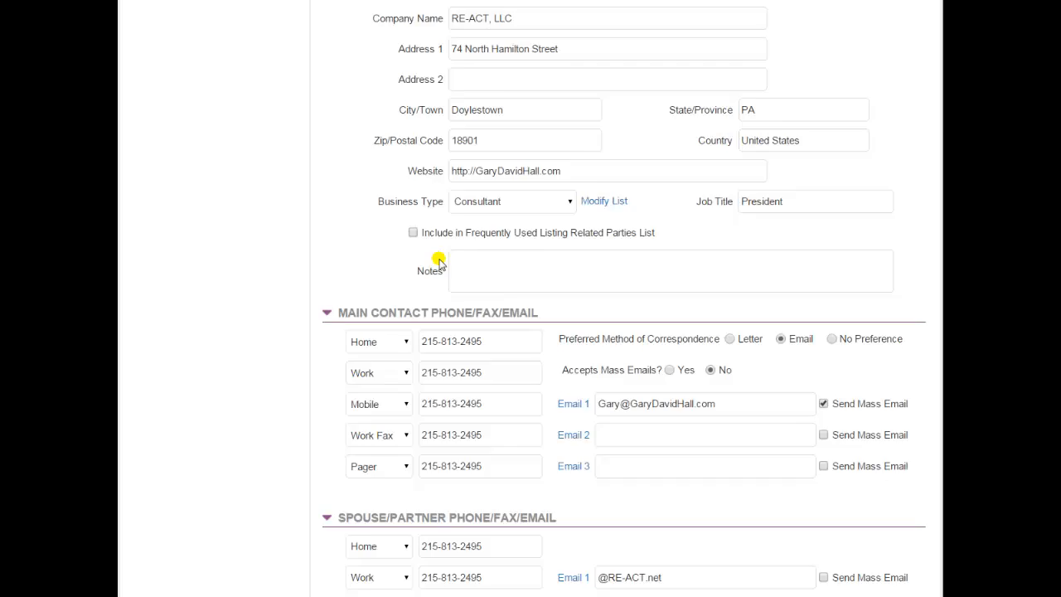
pyautogui.scroll(-3)
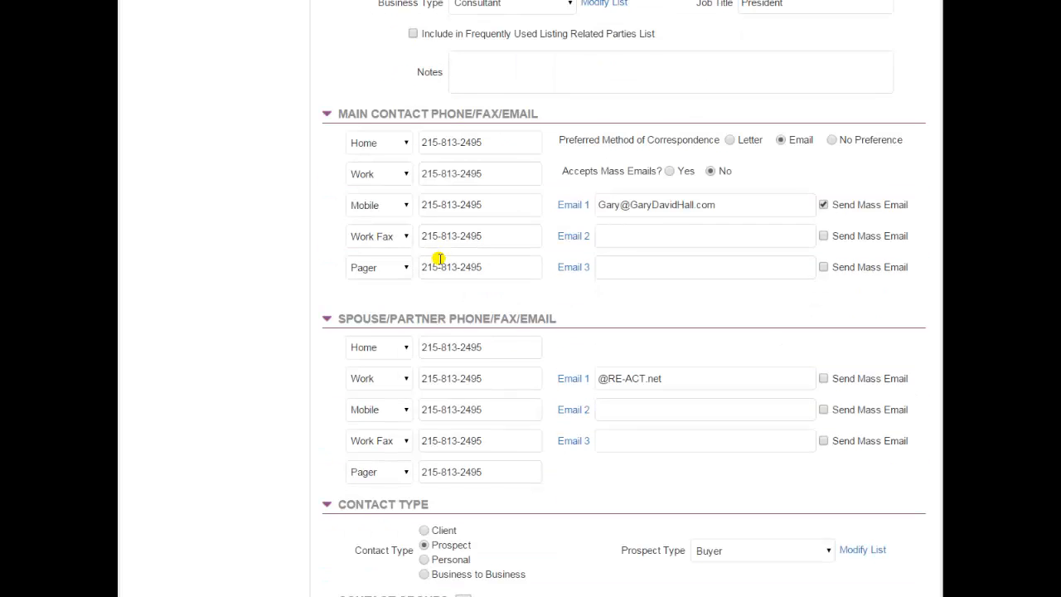
pyautogui.scroll(-3)
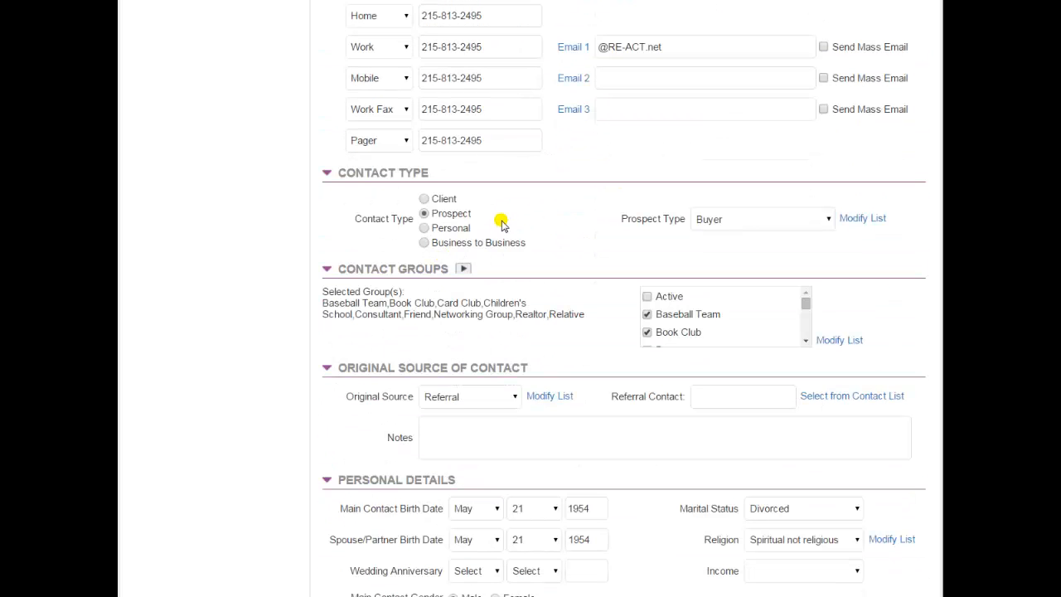
pyautogui.moveTo(738, 237)
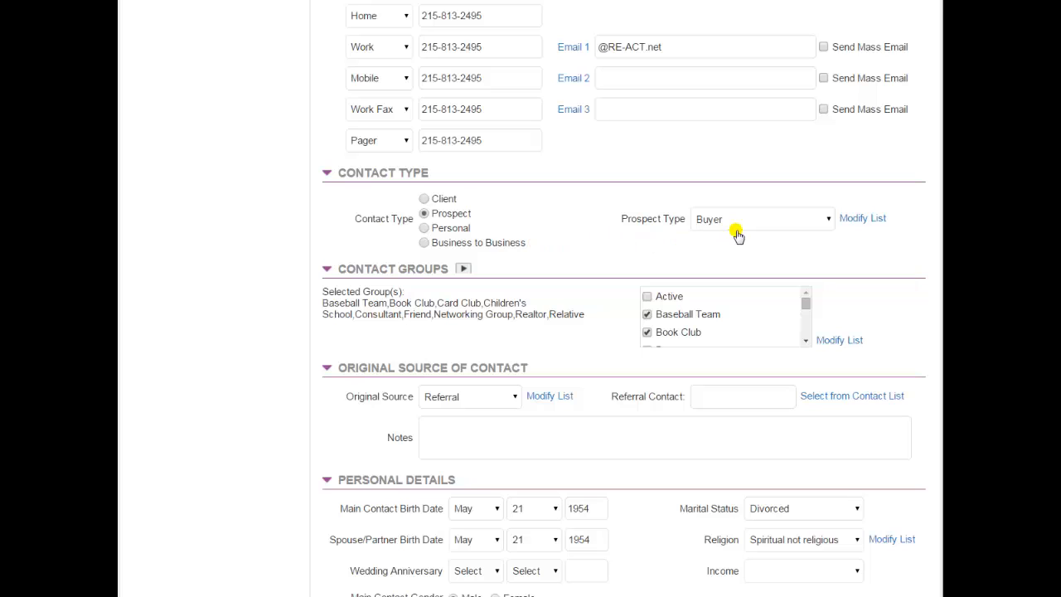
pyautogui.moveTo(540, 326)
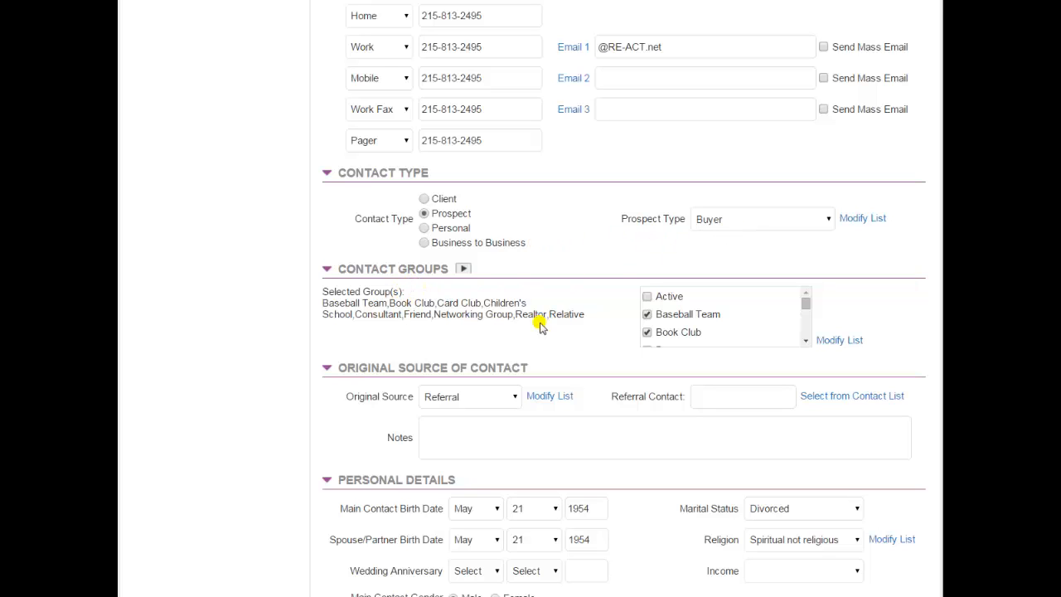
pyautogui.moveTo(481, 261)
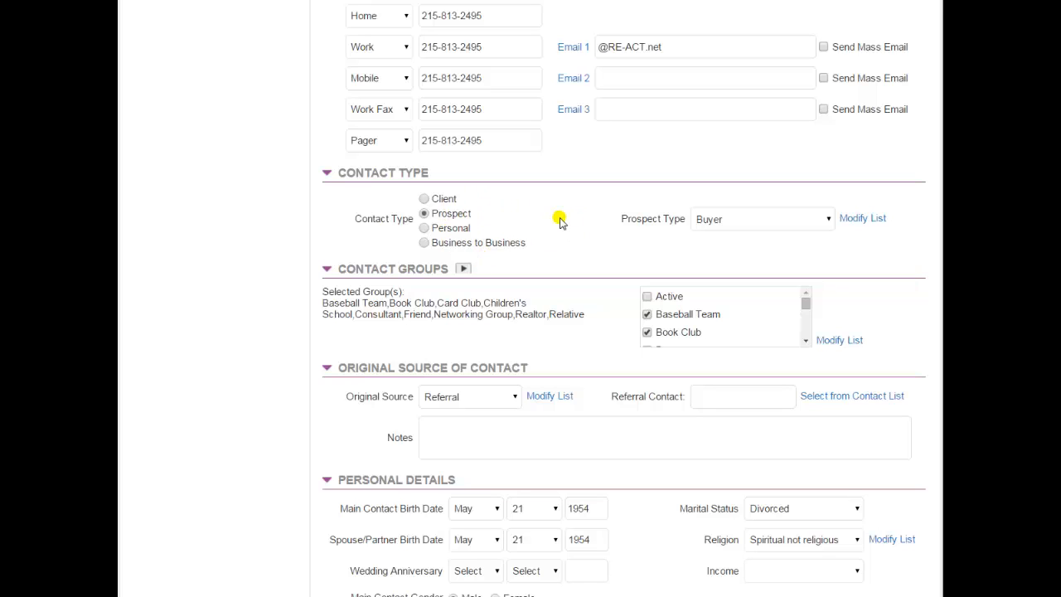
pyautogui.moveTo(684, 319)
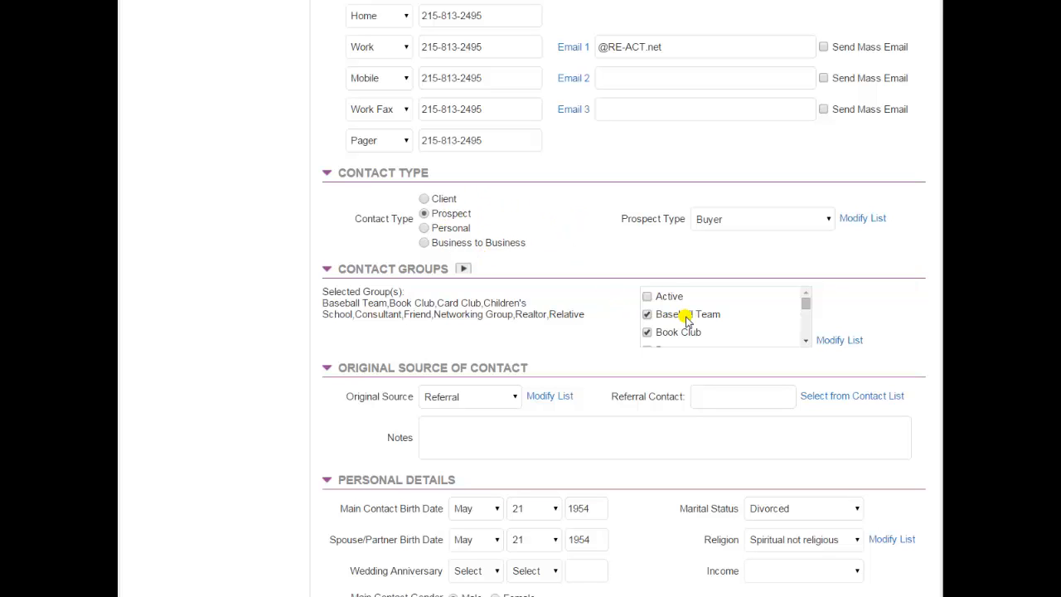
pyautogui.scroll(-3)
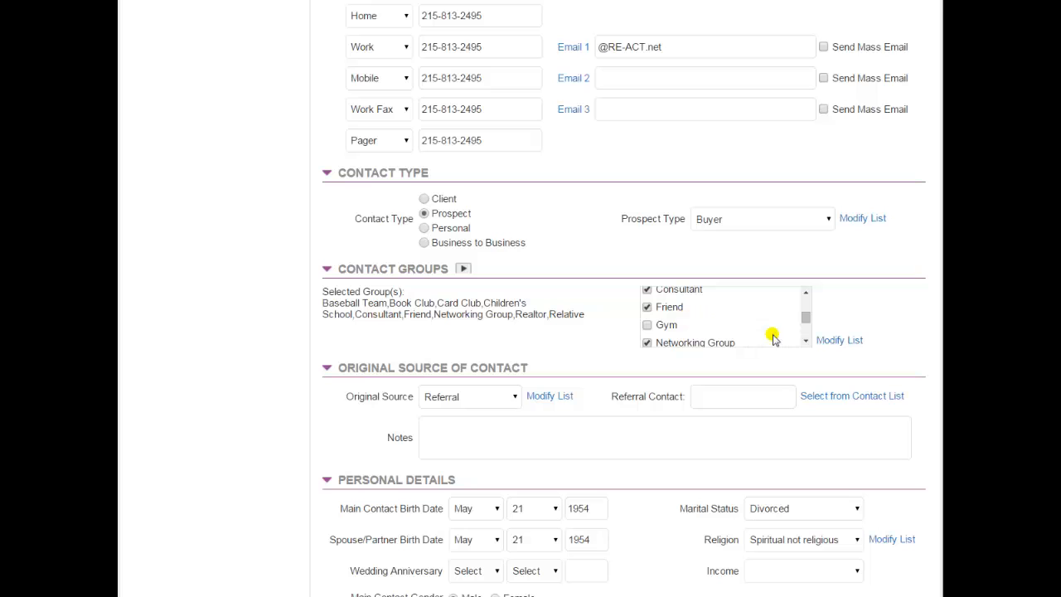
pyautogui.moveTo(523, 273)
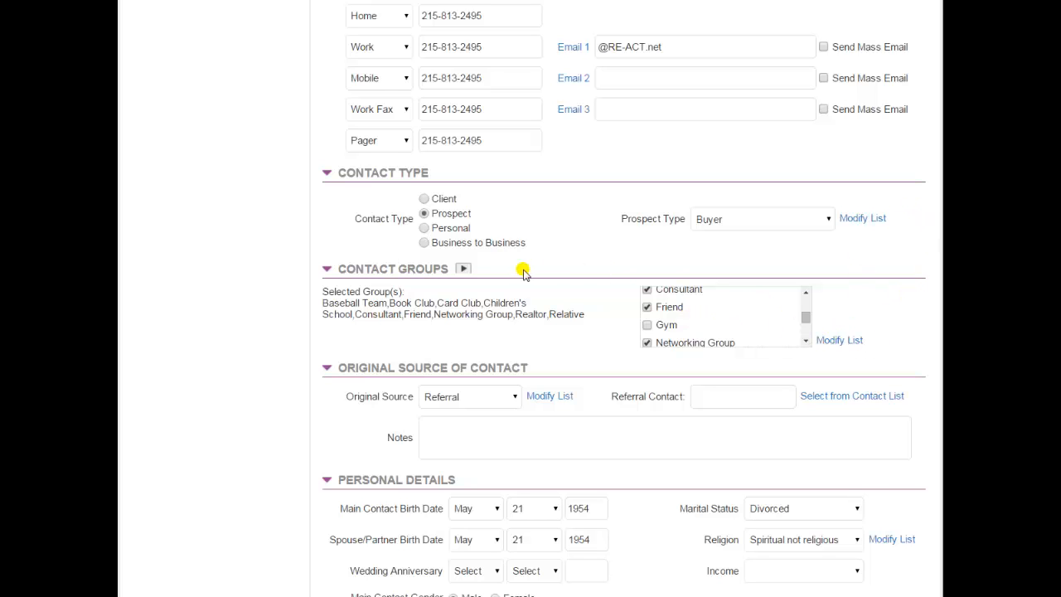
pyautogui.scroll(-3)
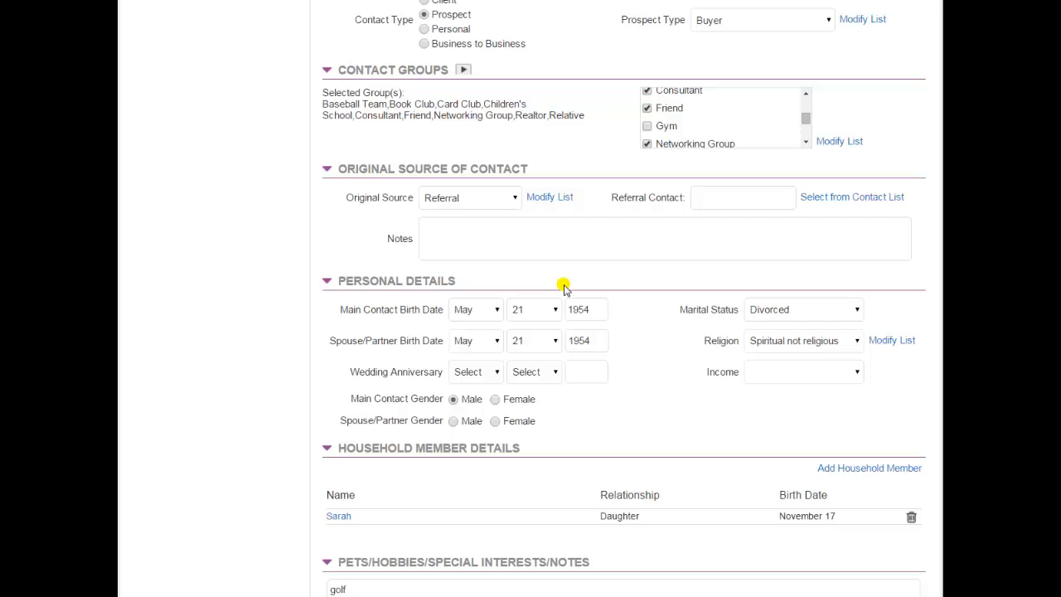
pyautogui.scroll(-3)
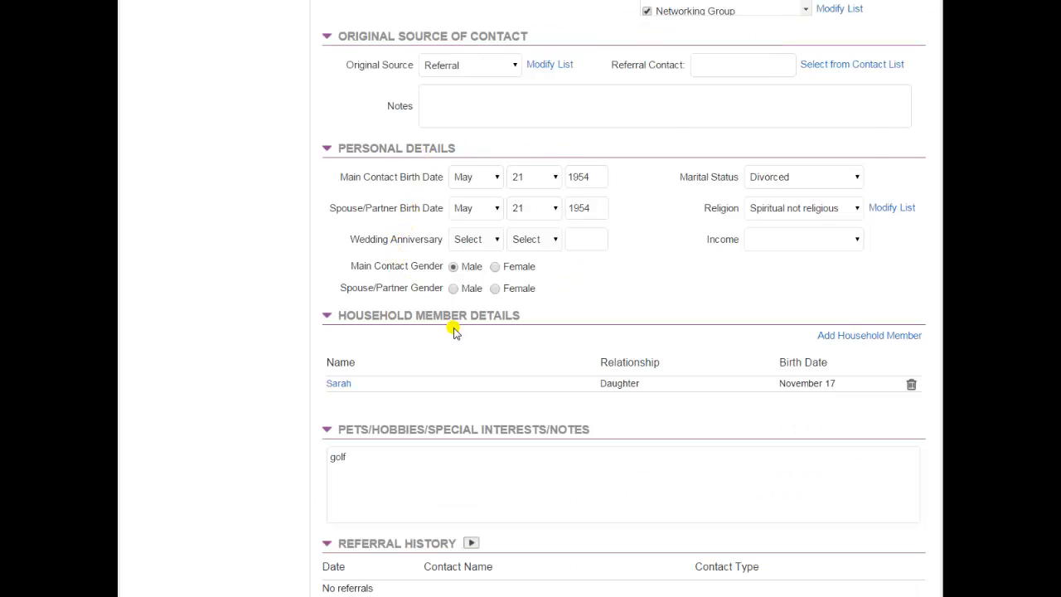
pyautogui.scroll(-3)
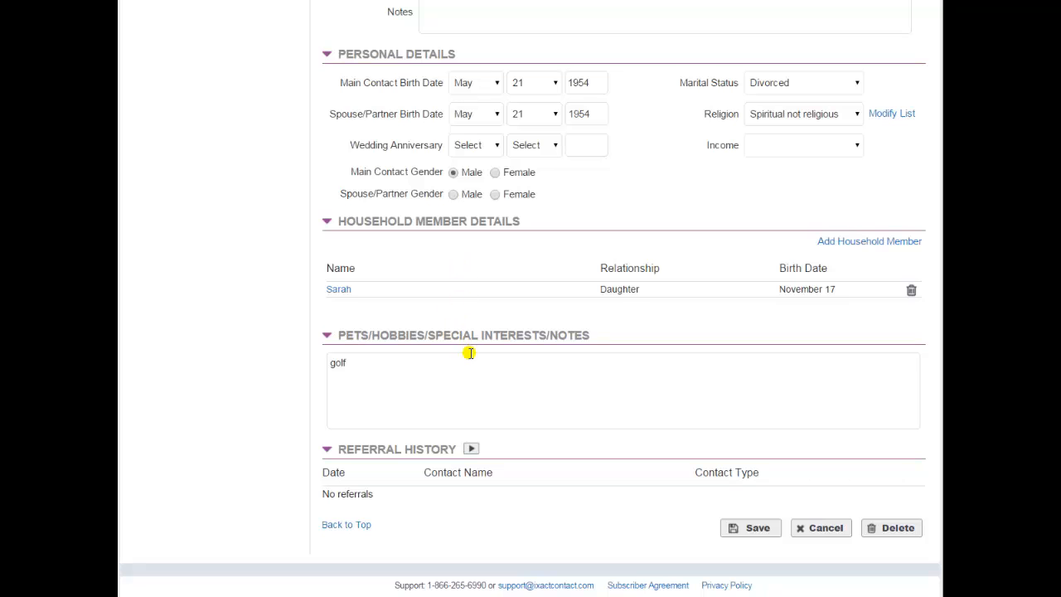
pyautogui.moveTo(465, 504)
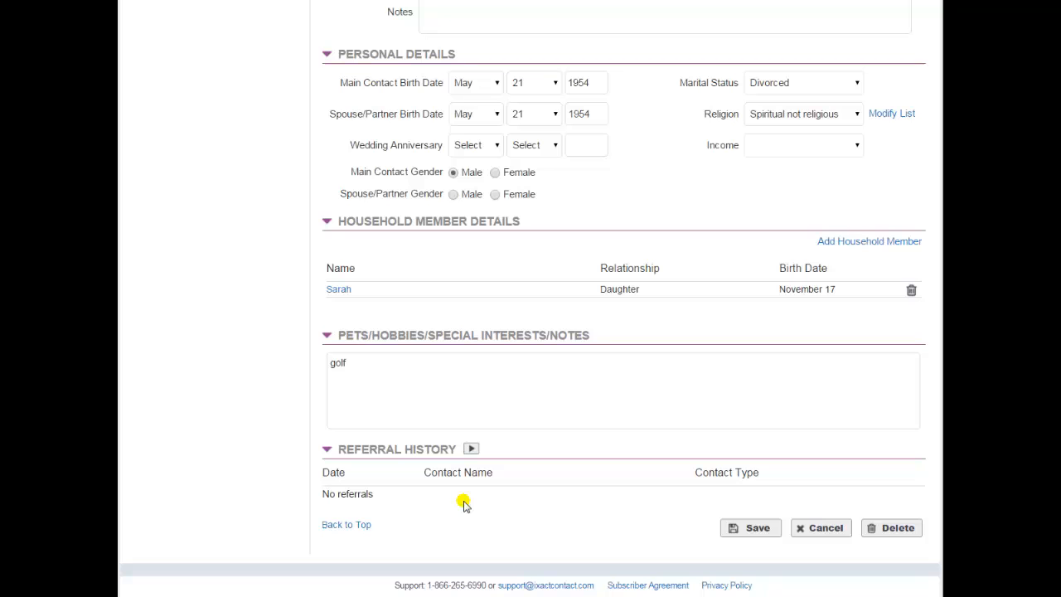
pyautogui.scroll(3)
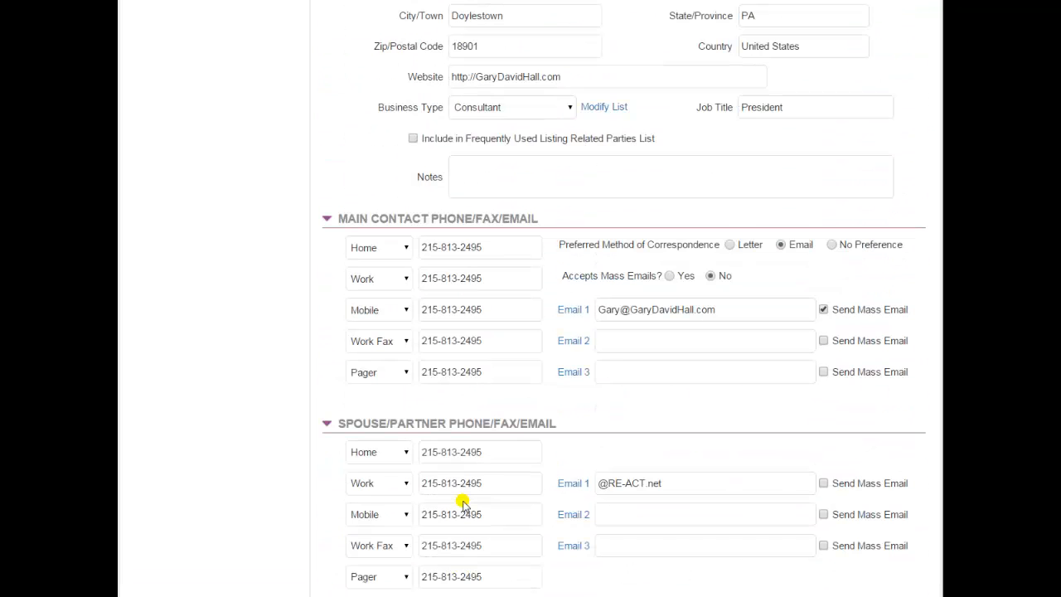
pyautogui.scroll(3)
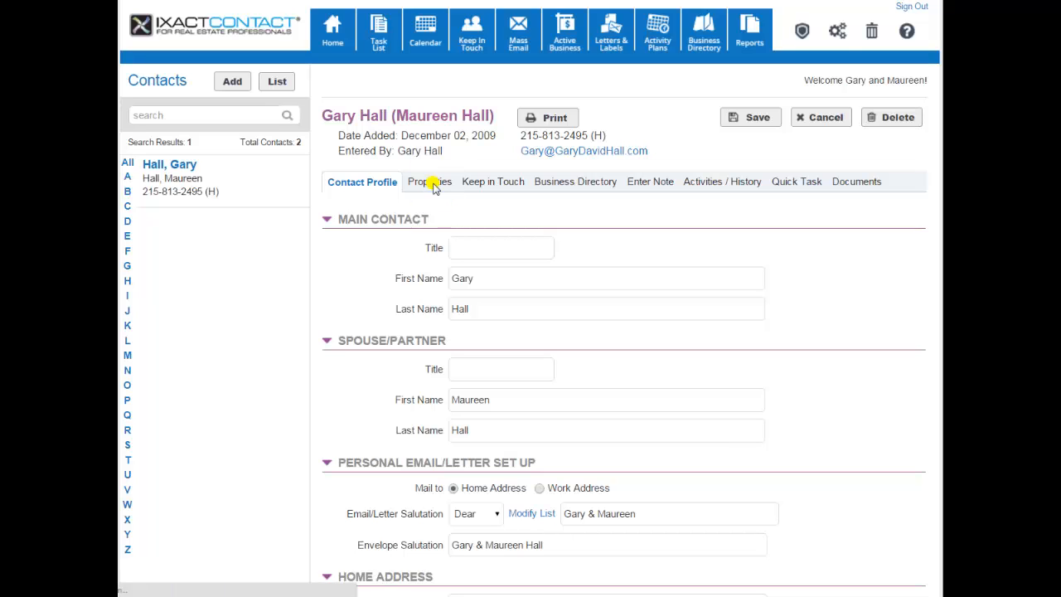
pyautogui.click(429, 182)
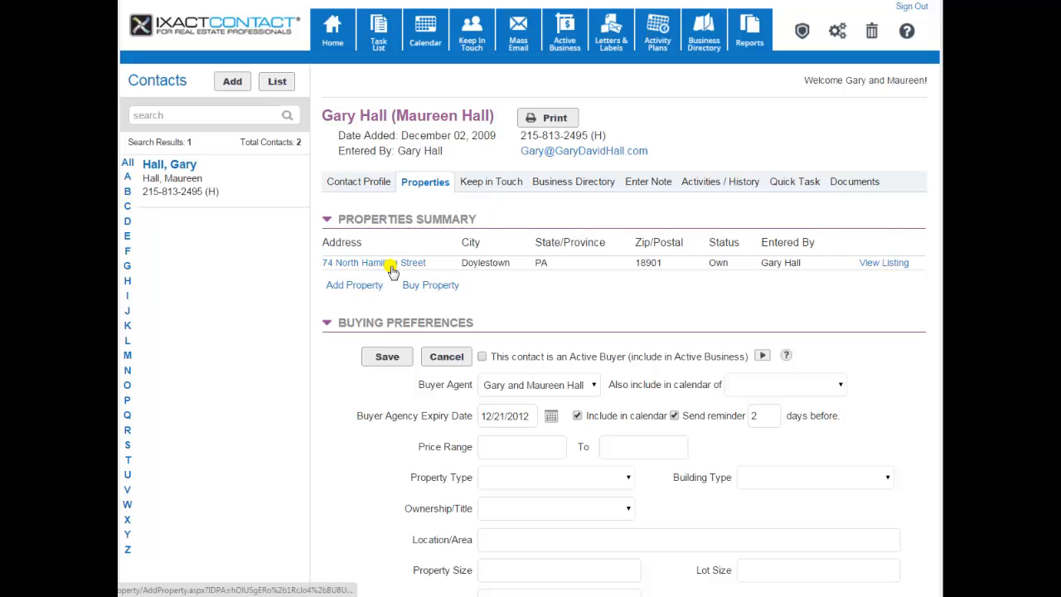
pyautogui.scroll(-3)
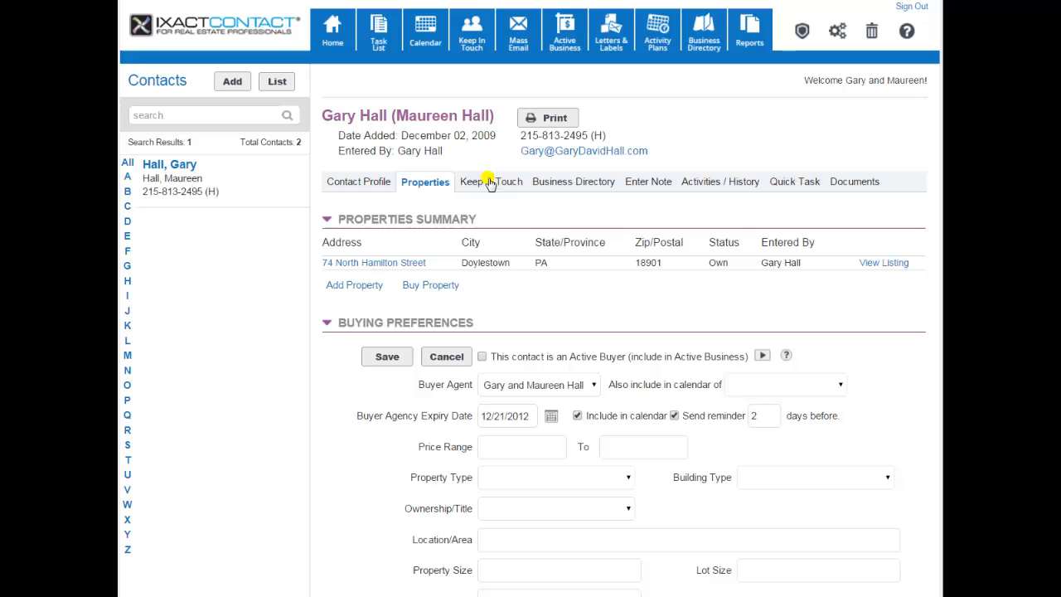
pyautogui.click(489, 181)
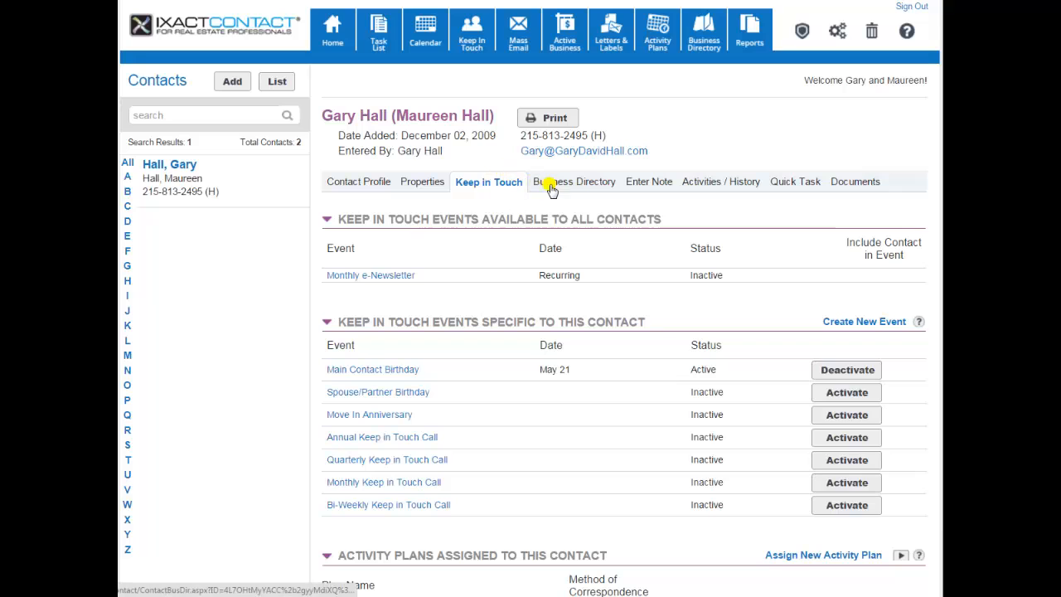
# View Gary Hall's RE-ACT, LLC business directory listing, then bring up the note form
pyautogui.click(572, 182)
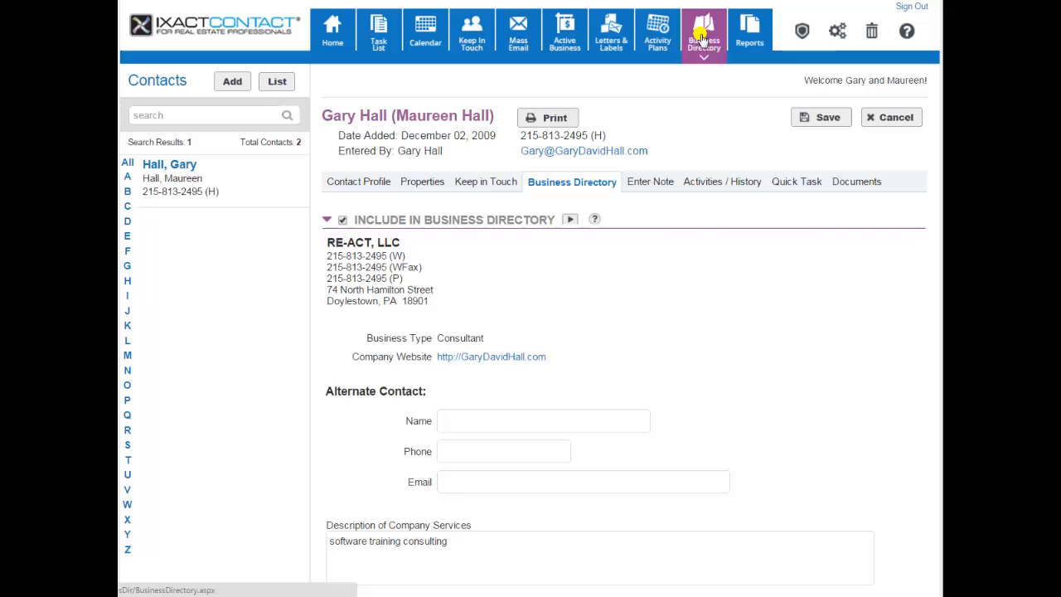
pyautogui.moveTo(572, 273)
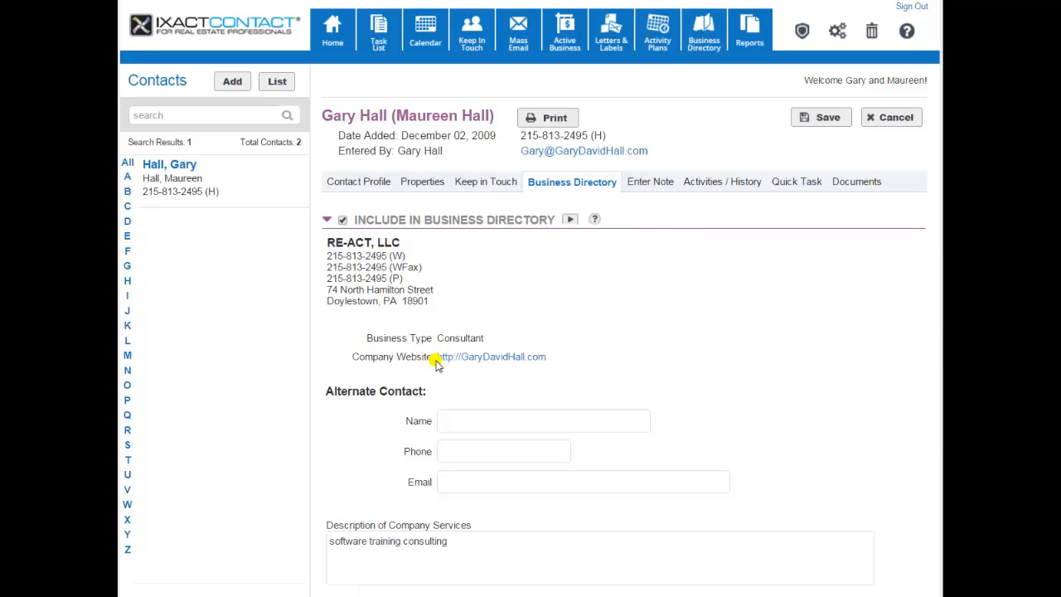
pyautogui.moveTo(611, 288)
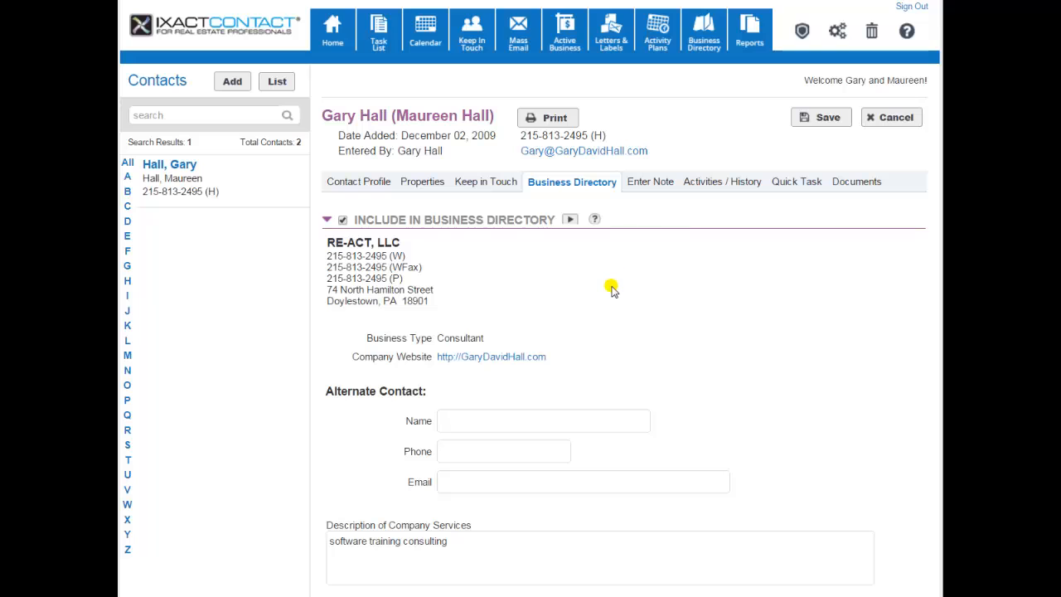
pyautogui.click(651, 181)
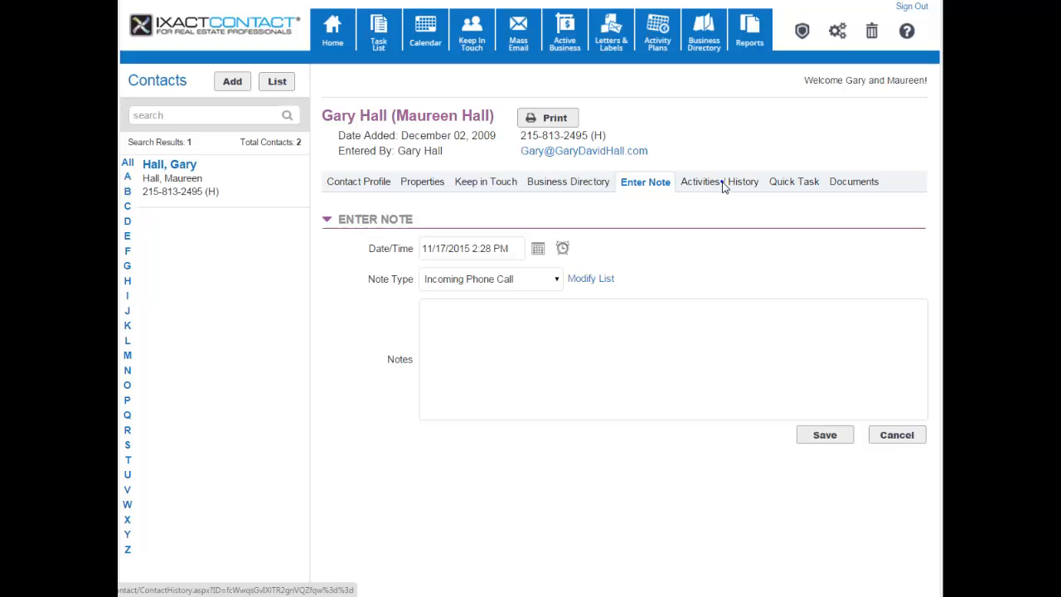
pyautogui.click(701, 182)
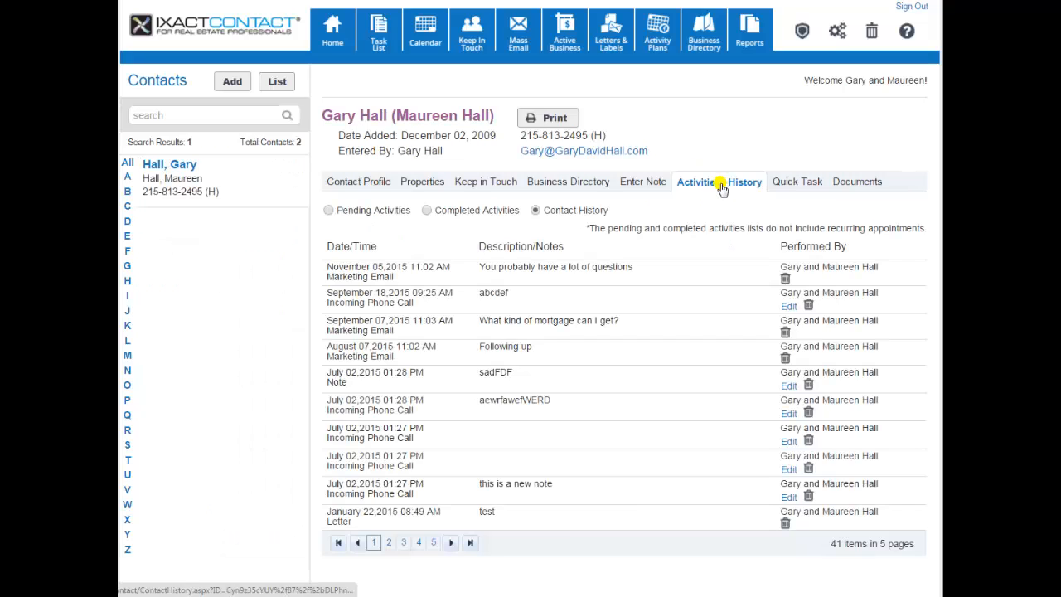
pyautogui.moveTo(415, 372)
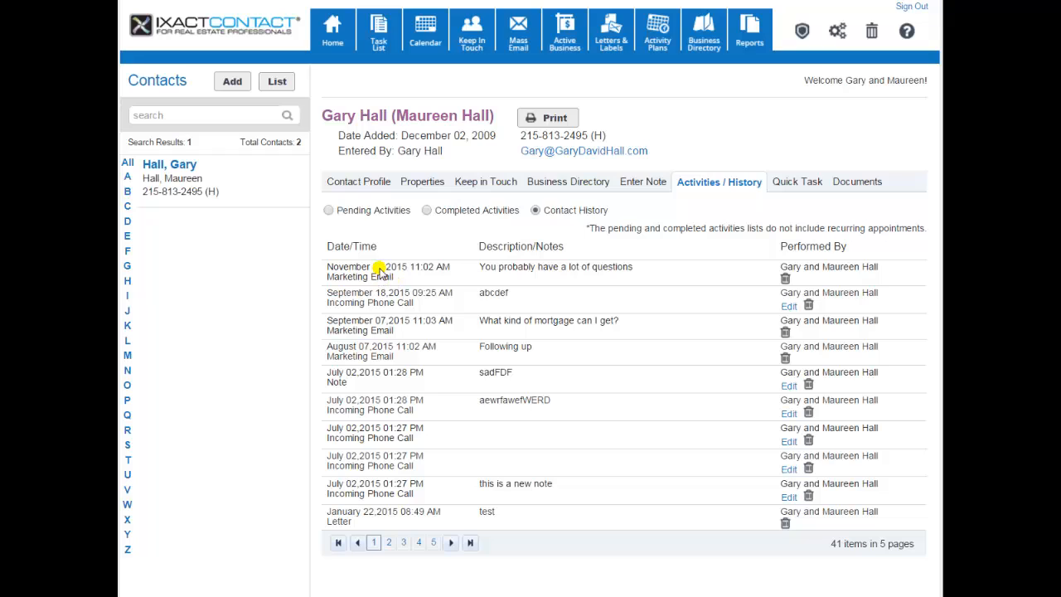
pyautogui.moveTo(379, 271)
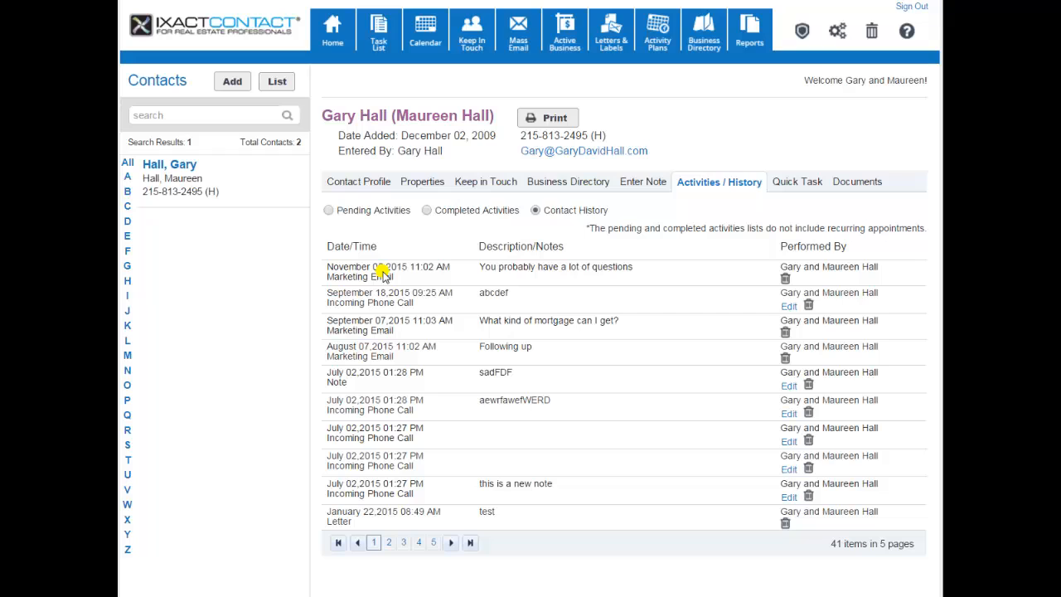
pyautogui.moveTo(416, 296)
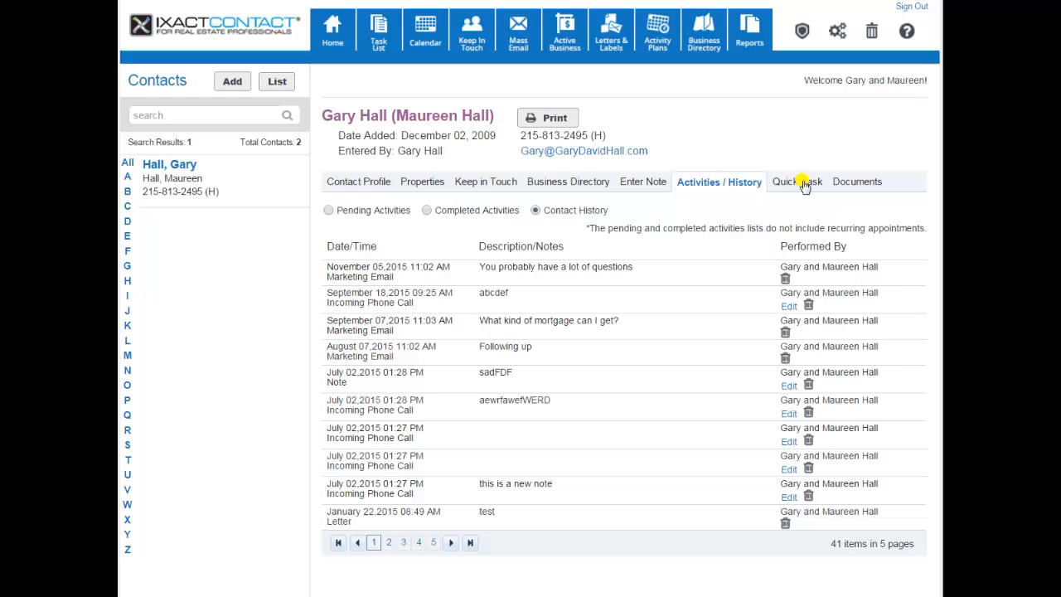
pyautogui.moveTo(869, 184)
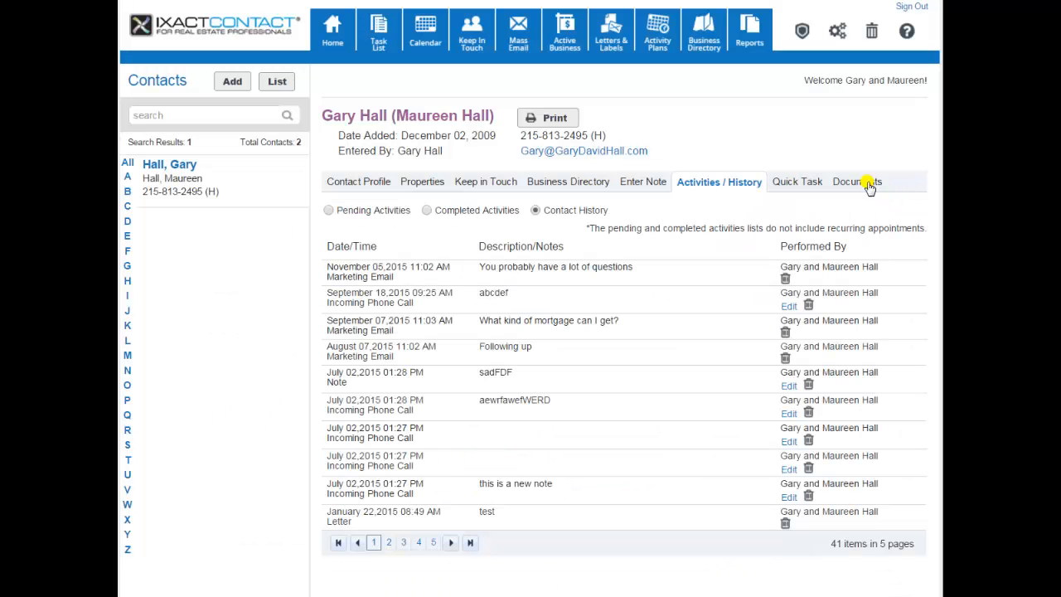
pyautogui.click(852, 181)
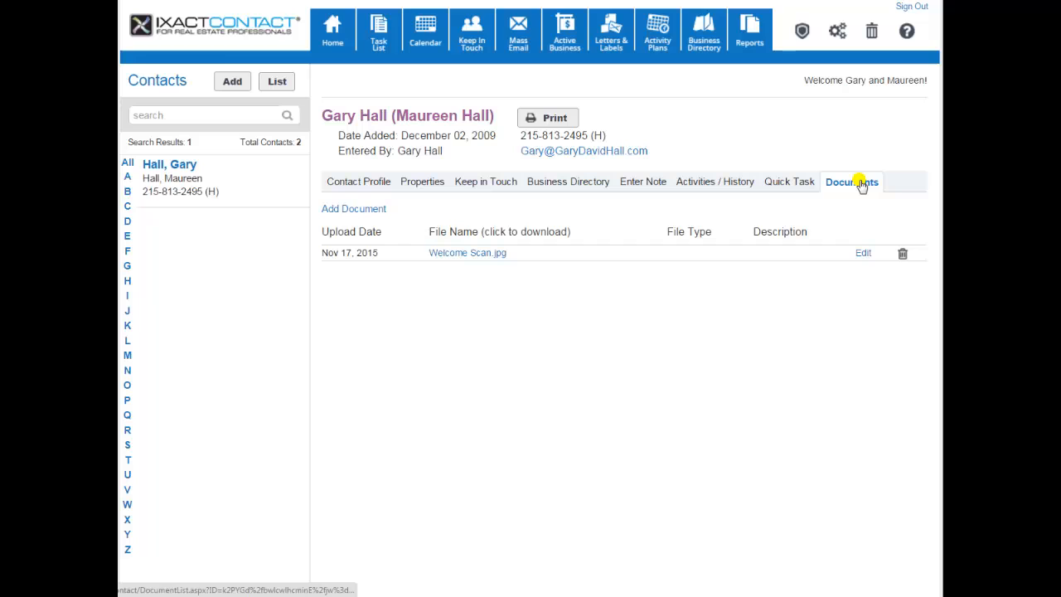
pyautogui.click(332, 31)
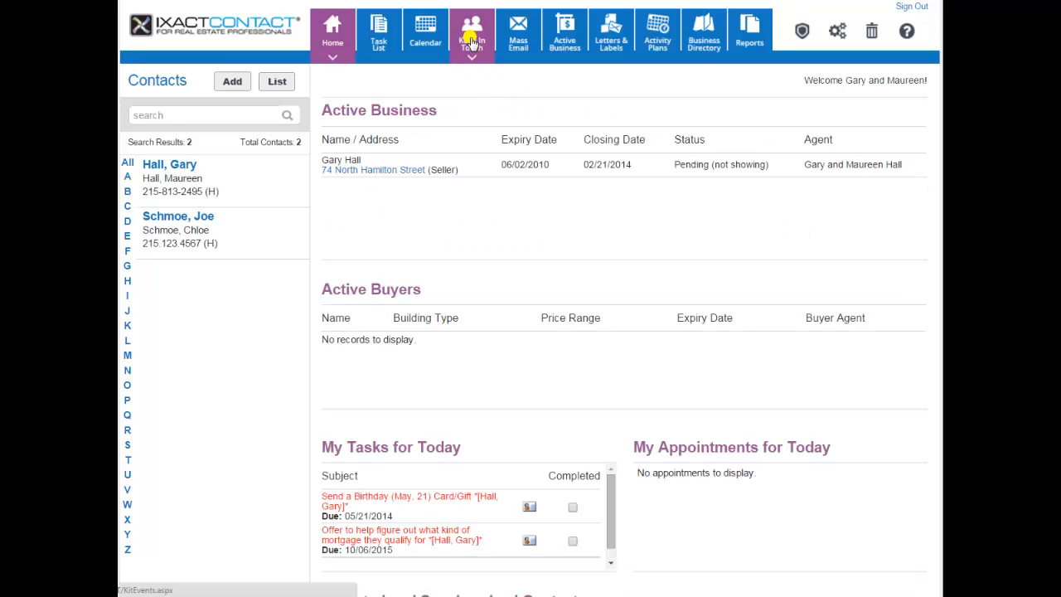
pyautogui.click(471, 33)
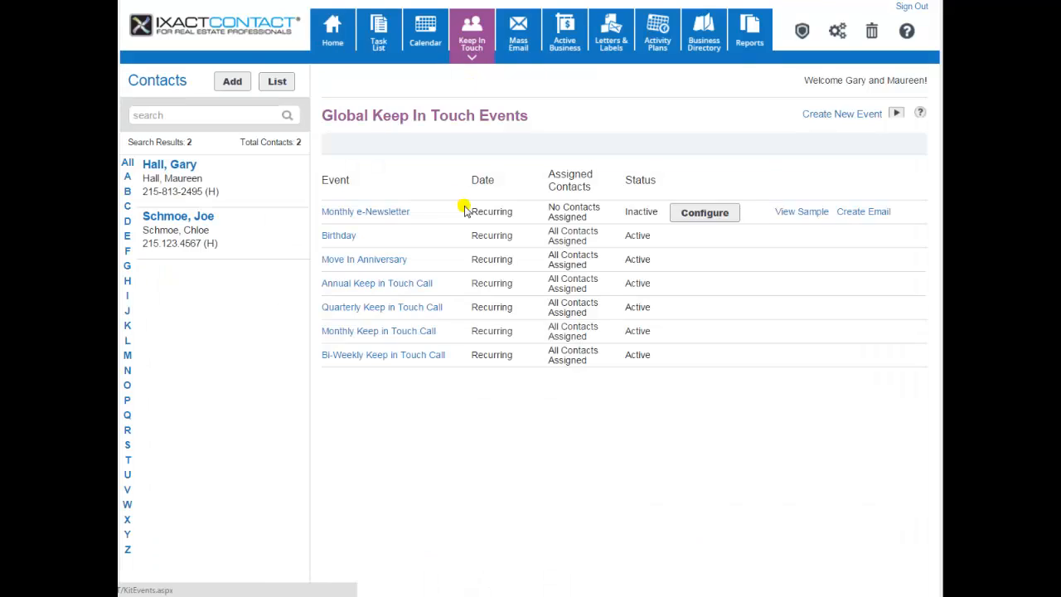
pyautogui.moveTo(447, 214)
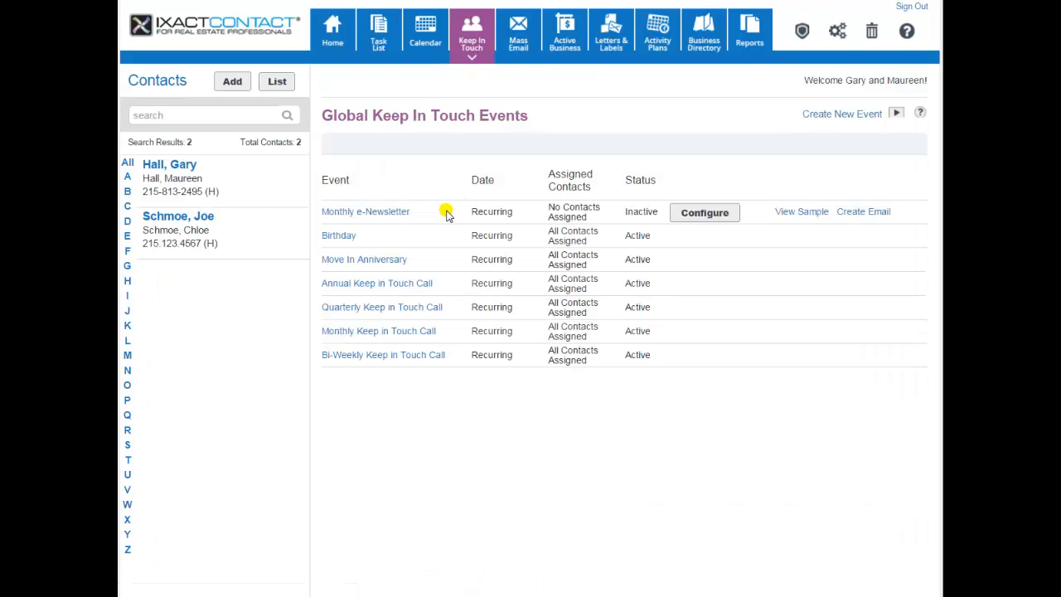
pyautogui.moveTo(429, 218)
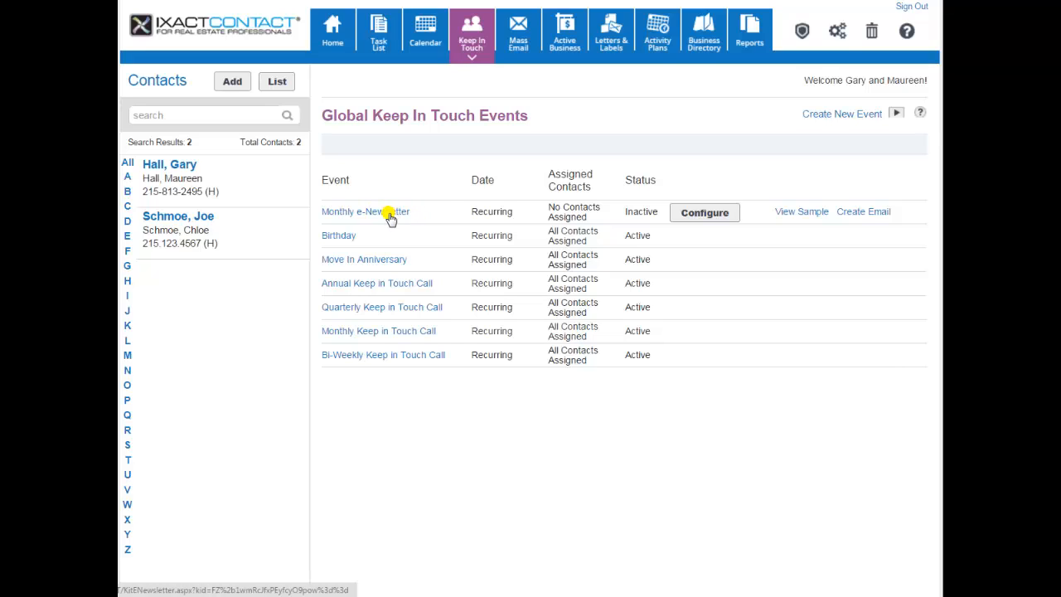
pyautogui.moveTo(374, 235)
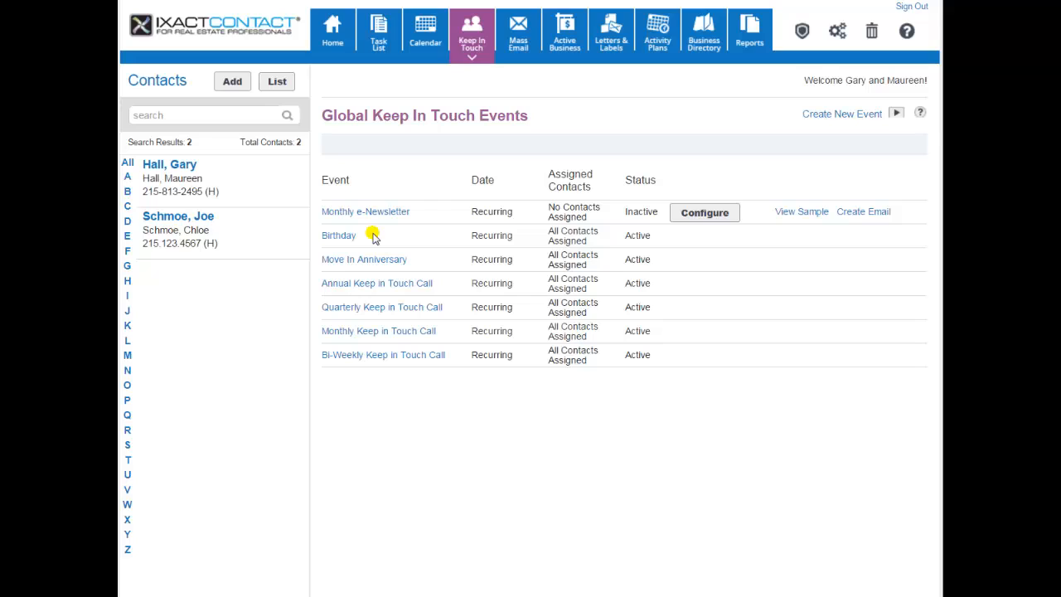
pyautogui.moveTo(405, 264)
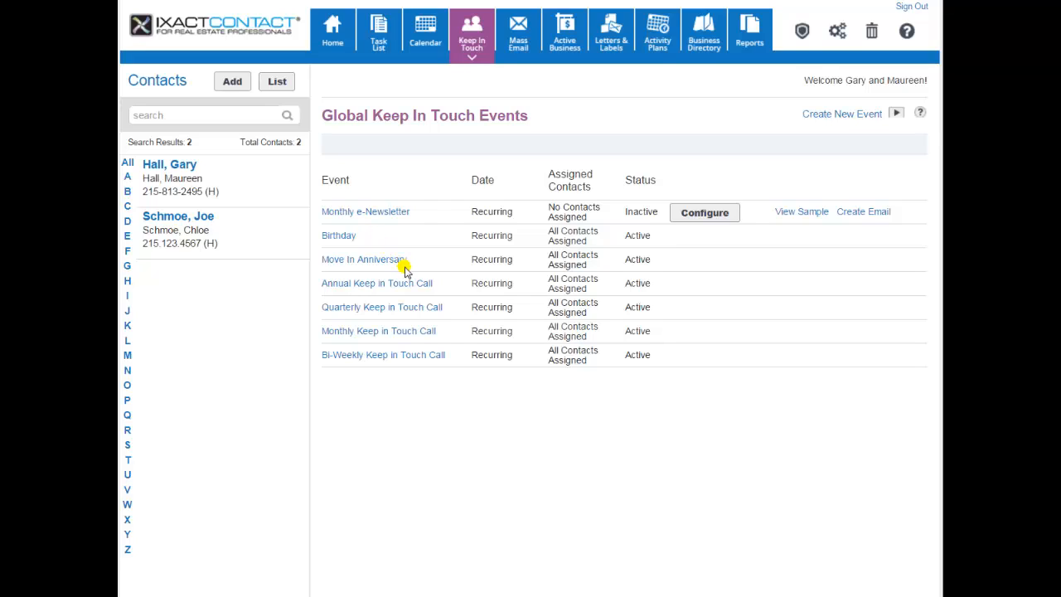
pyautogui.moveTo(433, 300)
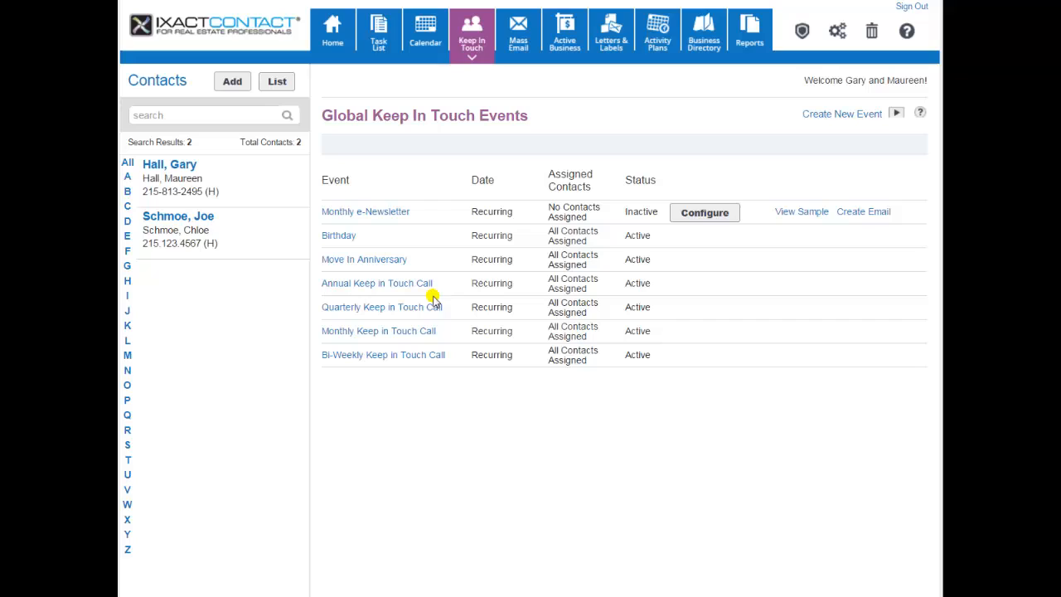
pyautogui.moveTo(430, 361)
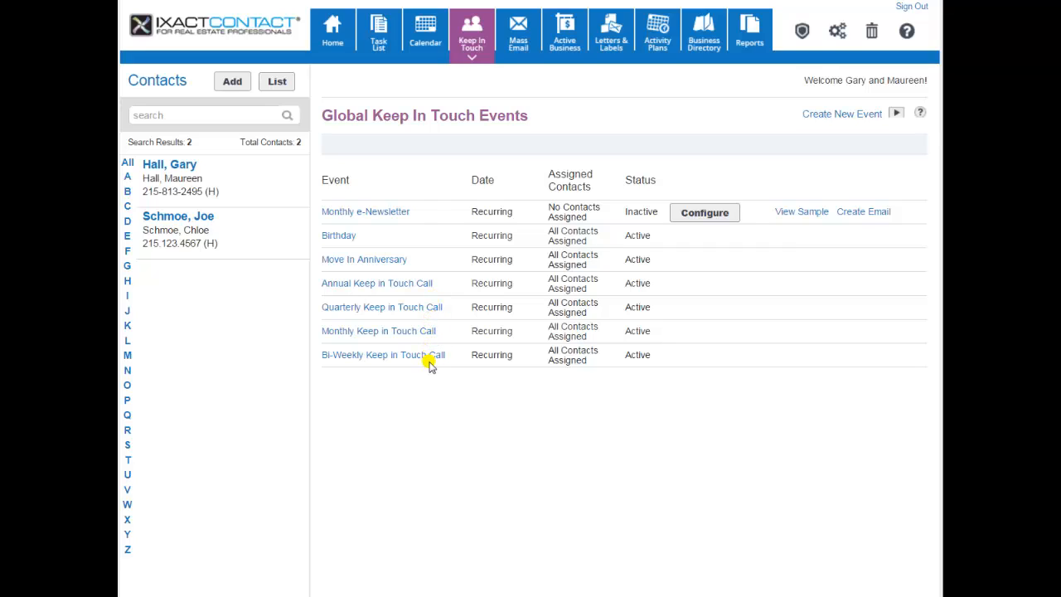
pyautogui.moveTo(457, 327)
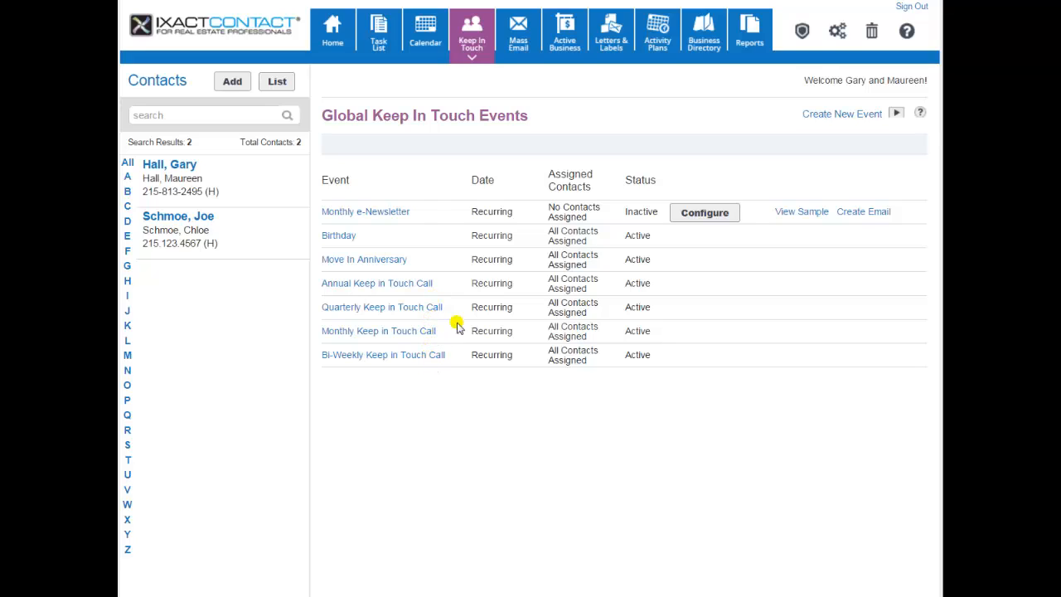
pyautogui.moveTo(454, 307)
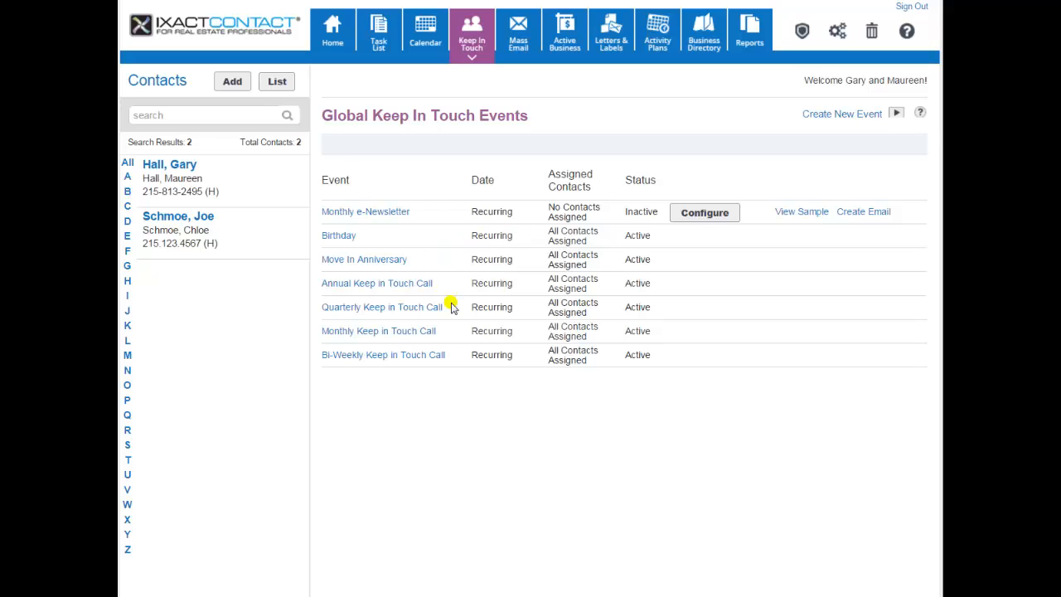
pyautogui.moveTo(443, 277)
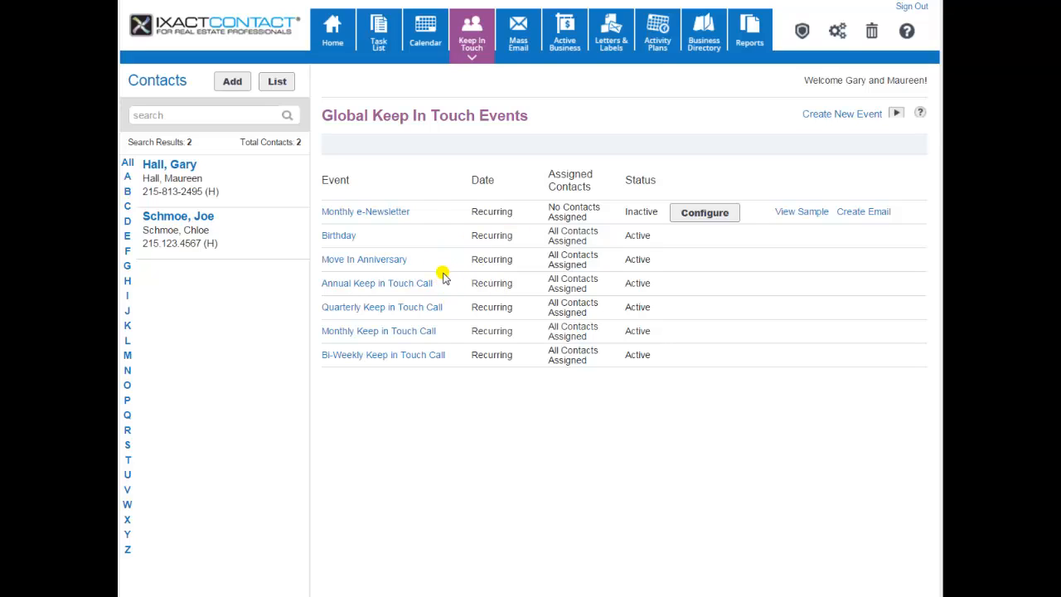
pyautogui.moveTo(383, 277)
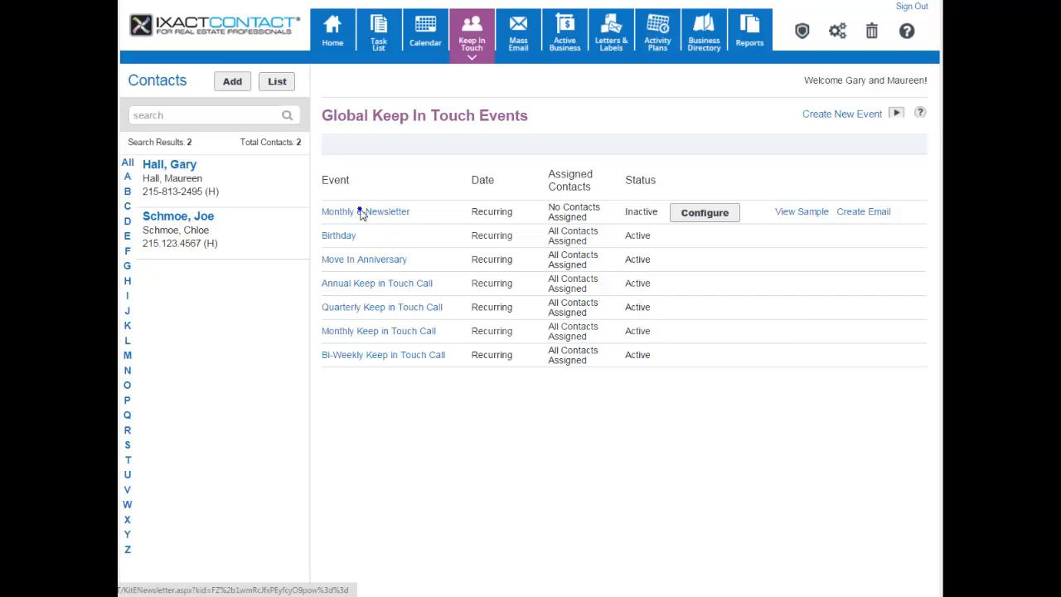
# Open the Monthly e-Newsletter event settings and review its months, day 1 at 08:00 AM, and contacts
pyautogui.click(365, 211)
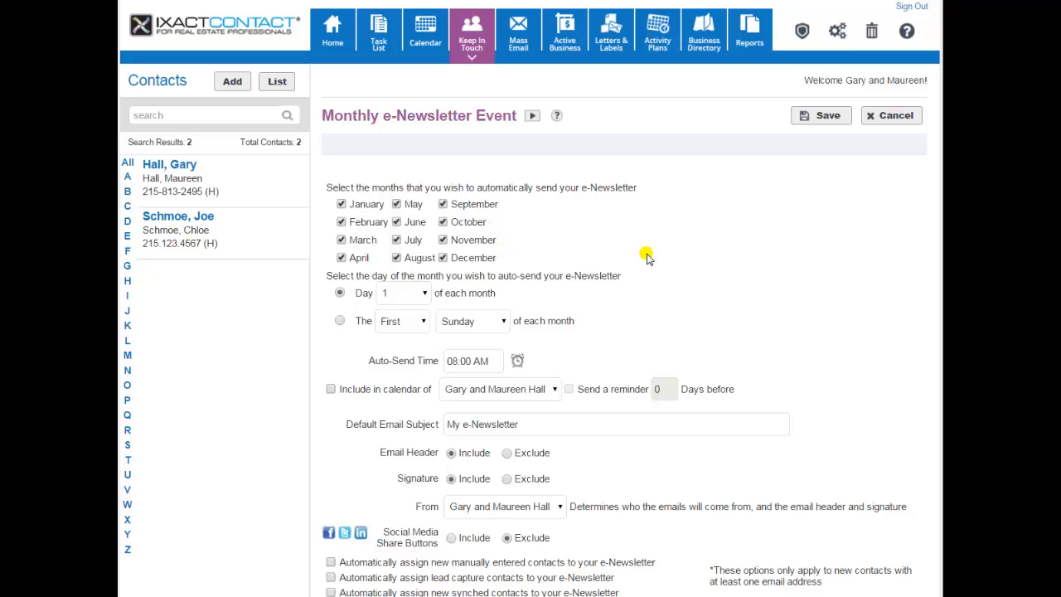
pyautogui.scroll(-3)
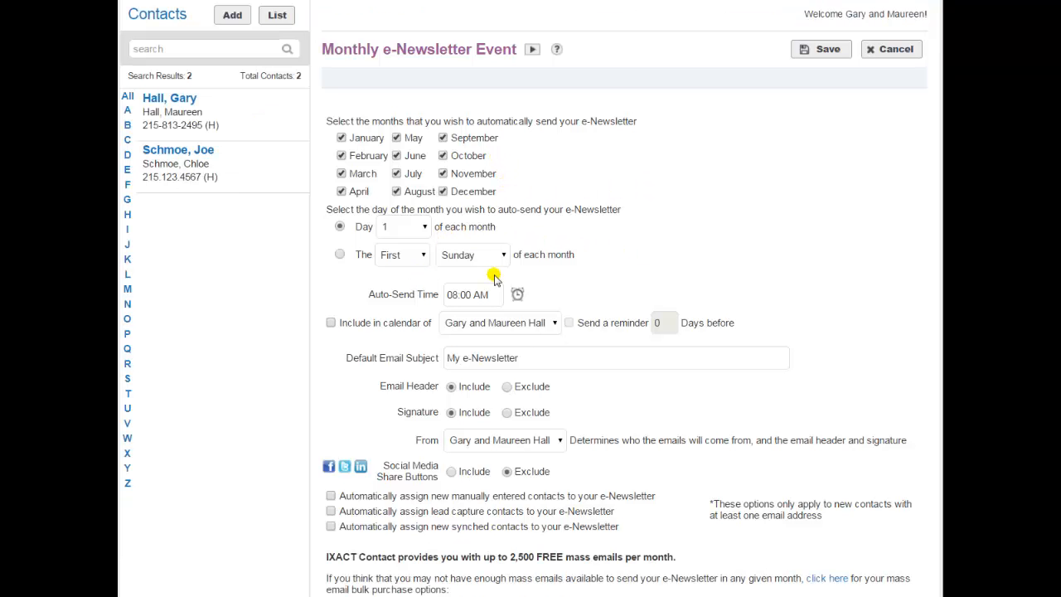
pyautogui.scroll(-3)
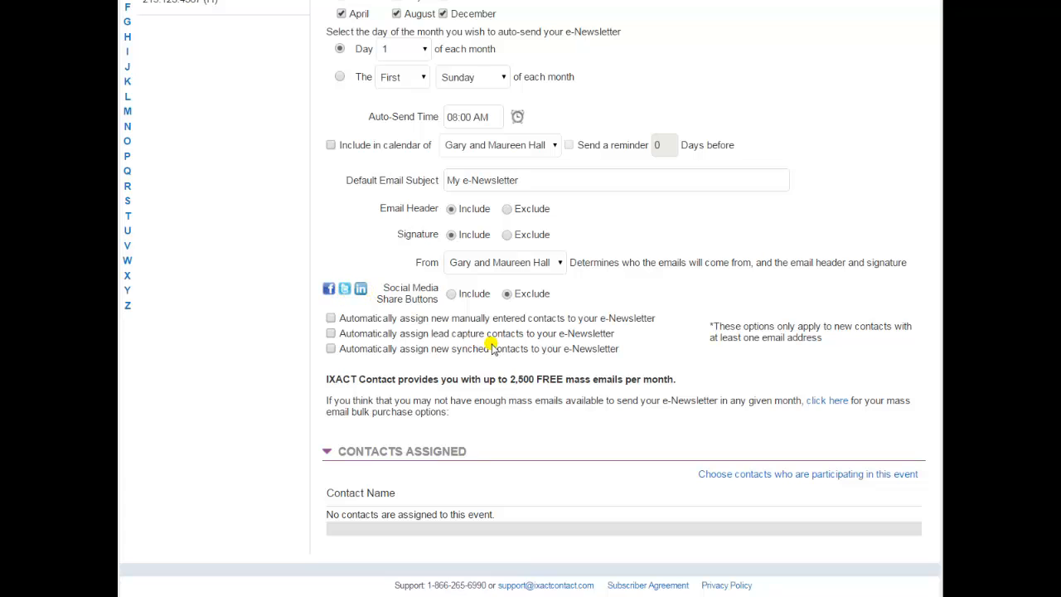
pyautogui.moveTo(362, 319)
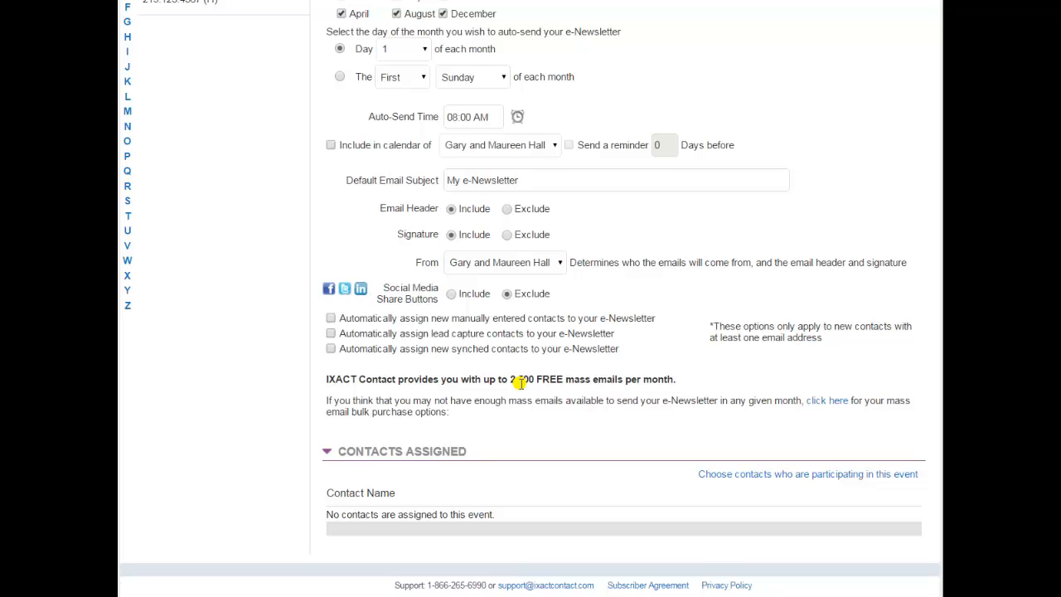
pyautogui.moveTo(835, 372)
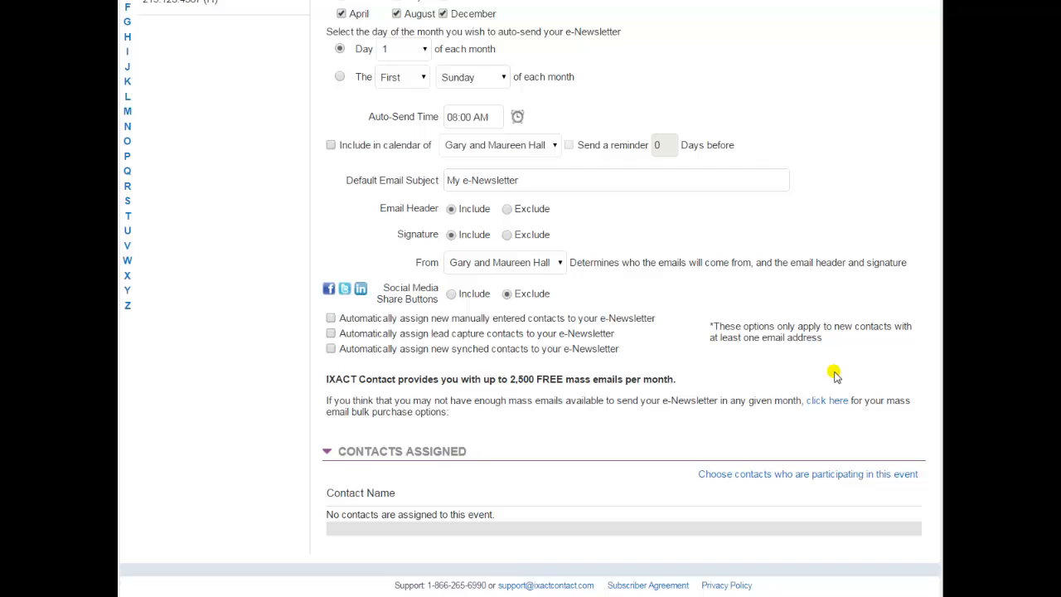
# Reveal the e-Newsletter bulk email purchase options and the email pricing schedule
pyautogui.click(827, 401)
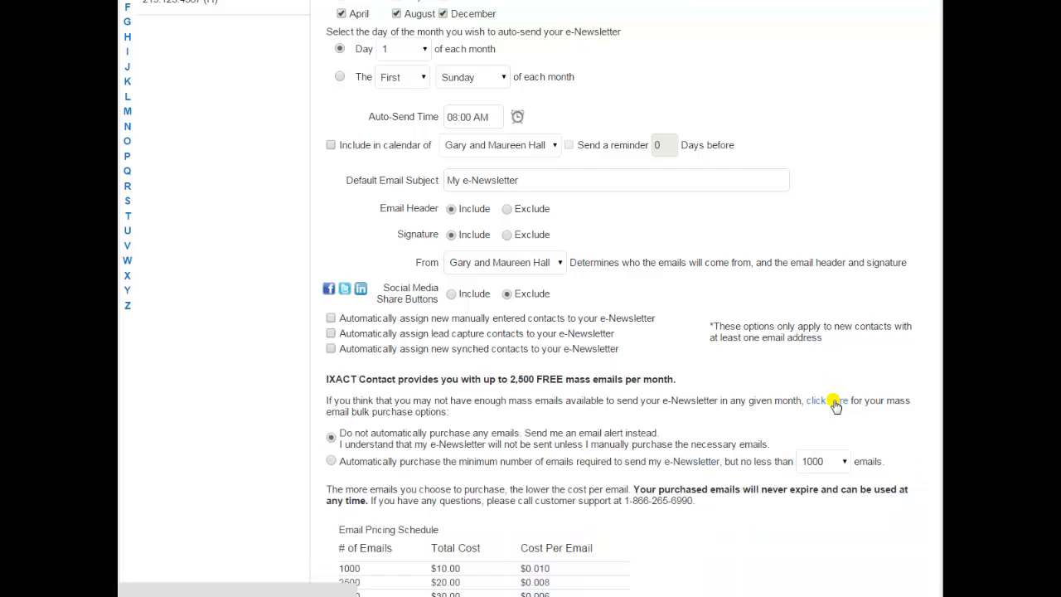
pyautogui.scroll(-3)
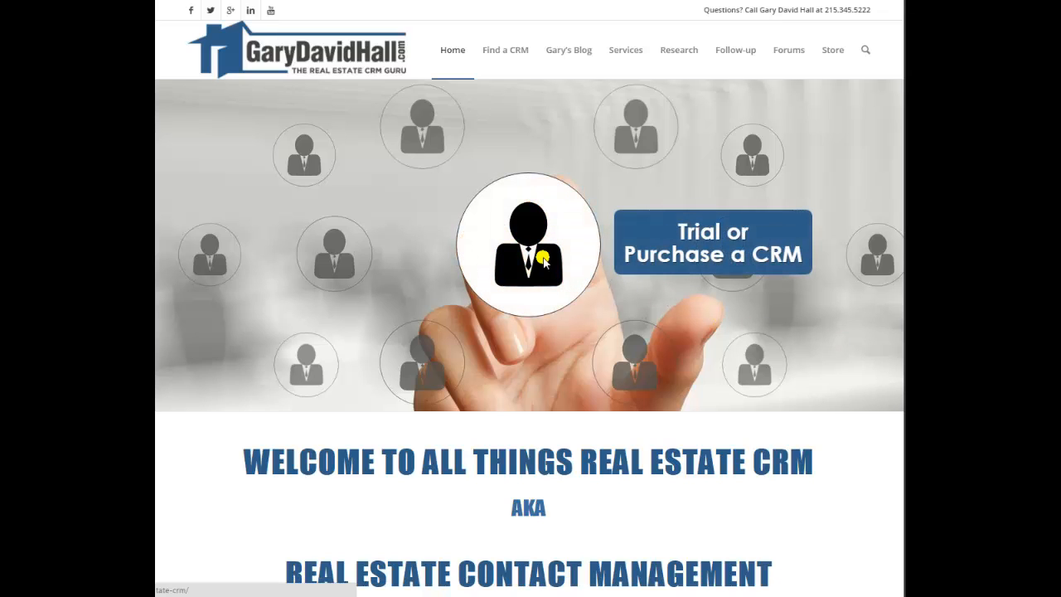
# Open Find a CRM, choose the IXACT Contact review, and read down to its features
pyautogui.click(505, 50)
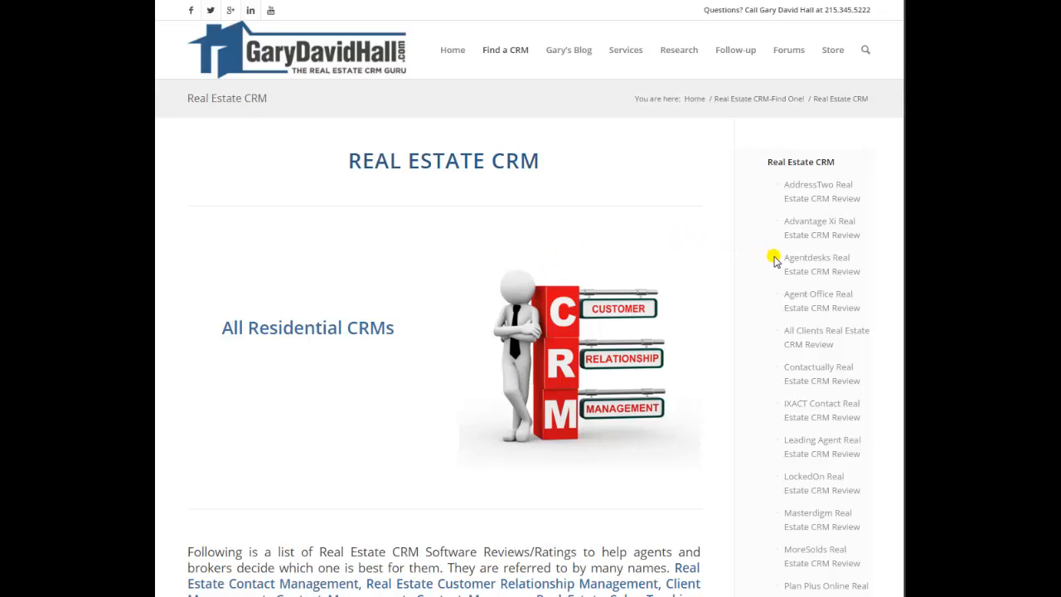
pyautogui.scroll(-3)
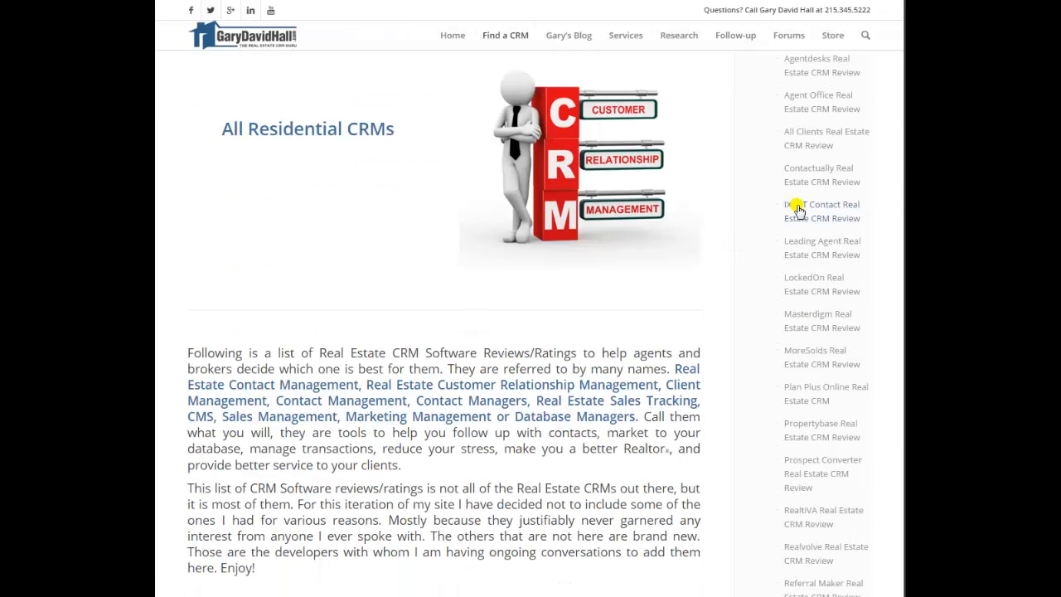
pyautogui.moveTo(814, 277)
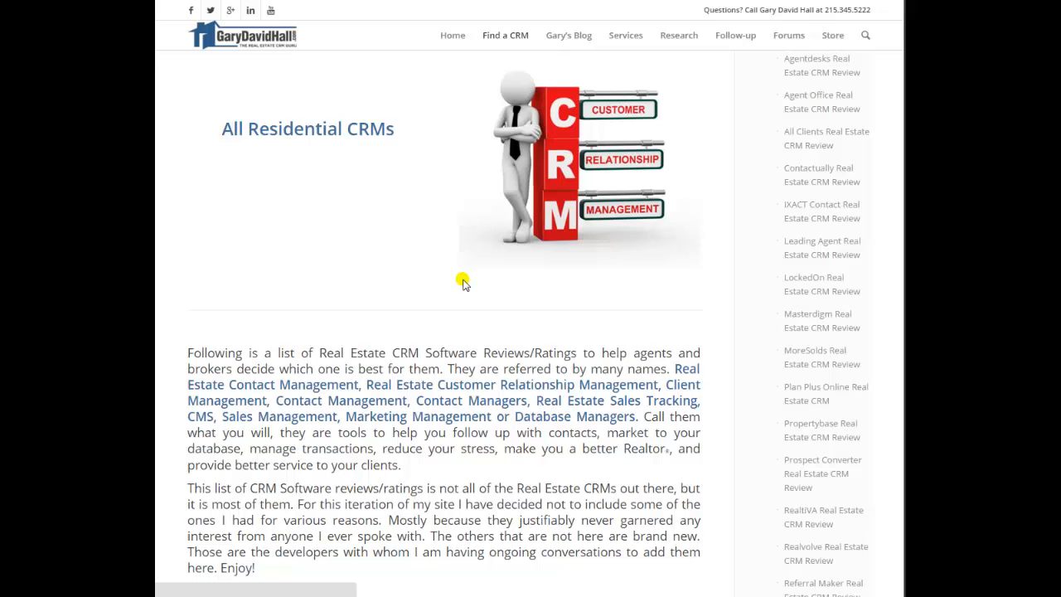
pyautogui.click(822, 211)
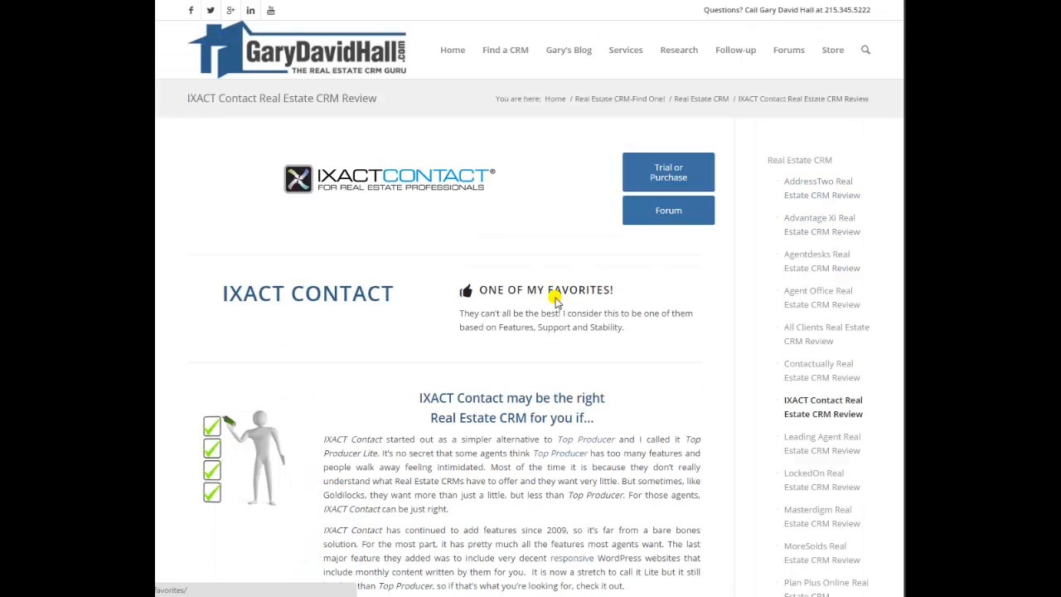
pyautogui.scroll(-3)
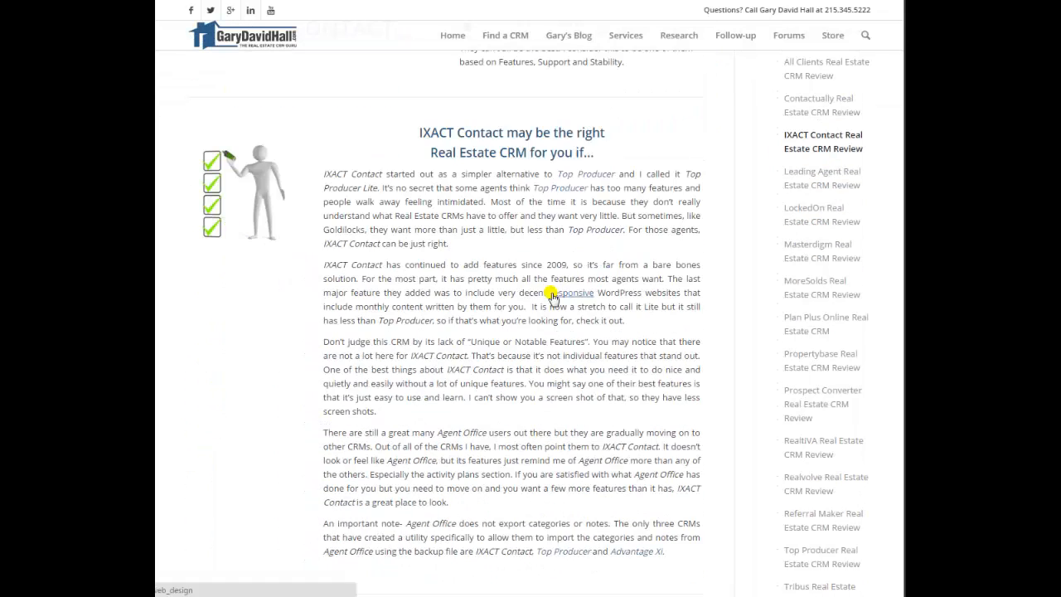
pyautogui.scroll(-3)
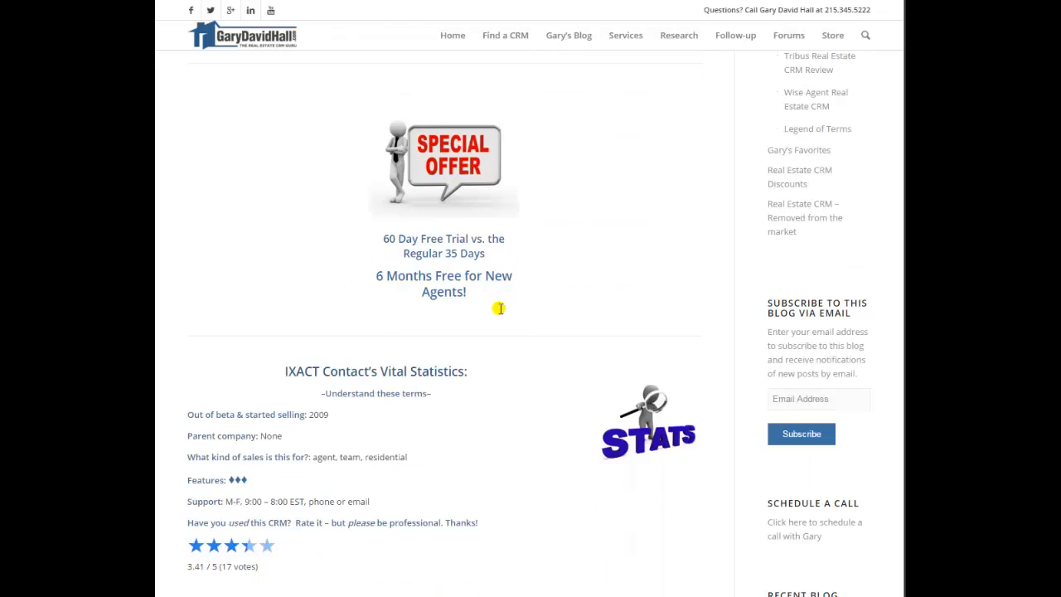
pyautogui.scroll(-3)
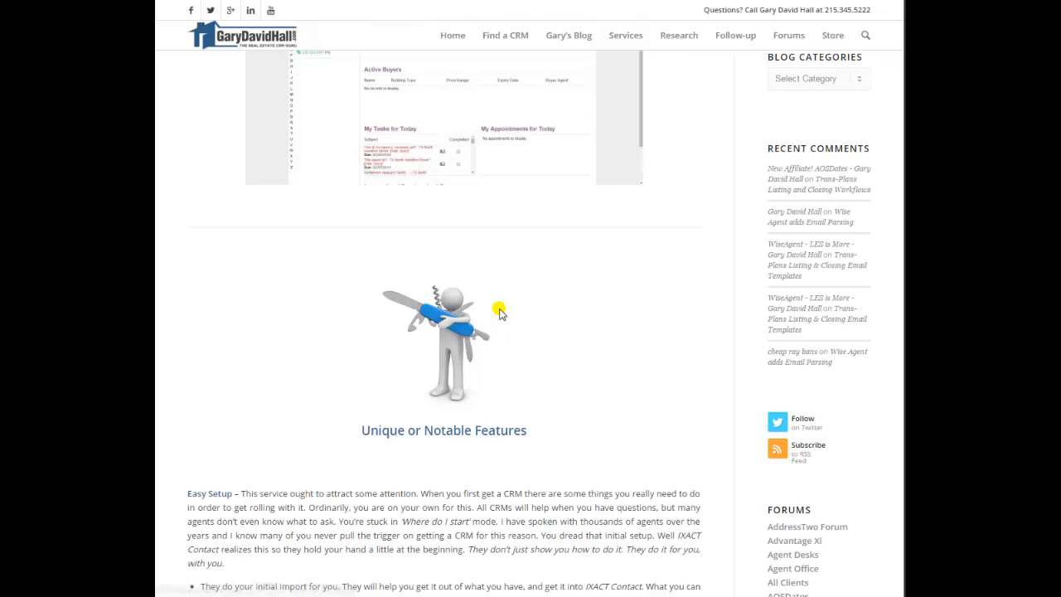
pyautogui.scroll(-3)
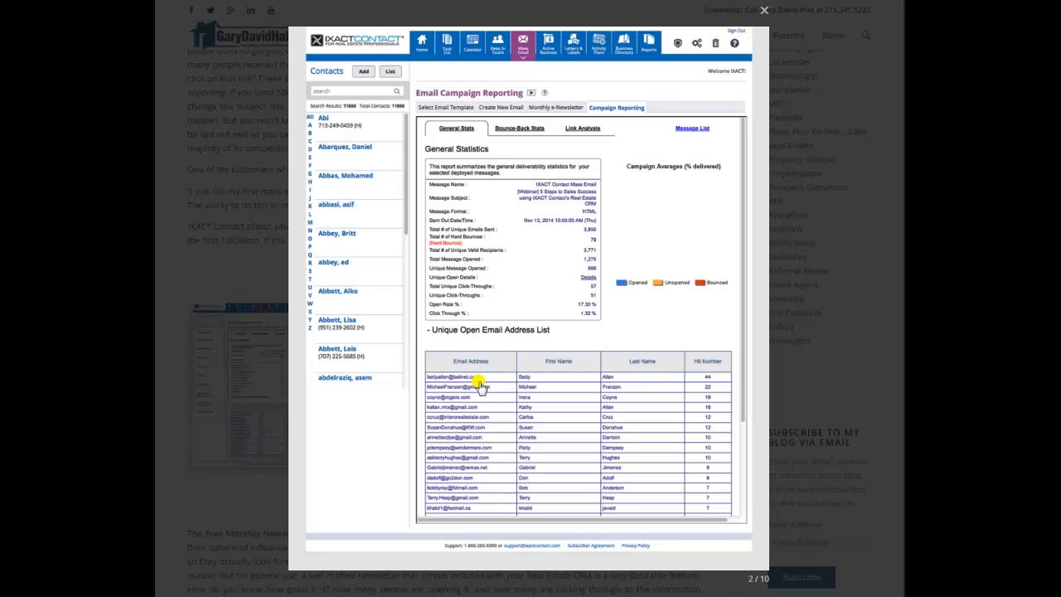
pyautogui.moveTo(557, 383)
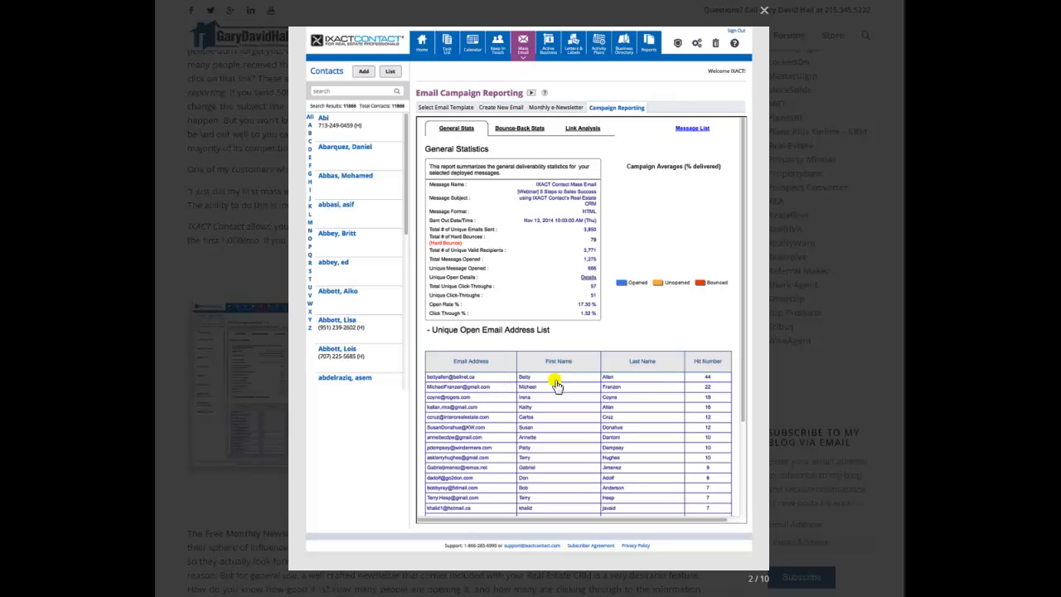
pyautogui.moveTo(696, 382)
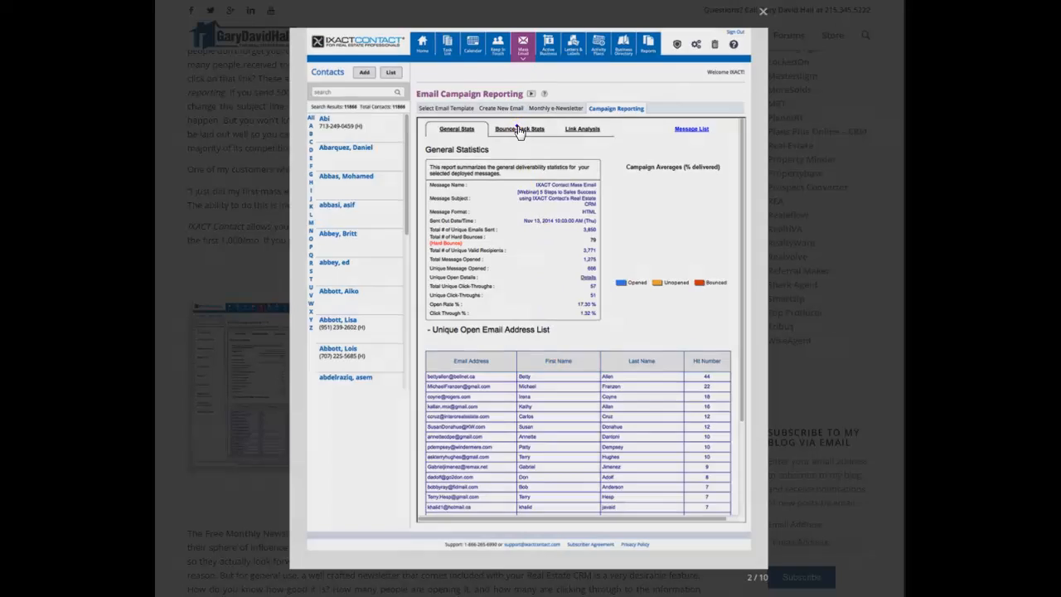
# Advance the review gallery to the Link & Trigger Analysis screenshot, image 4 of 10
pyautogui.click(582, 129)
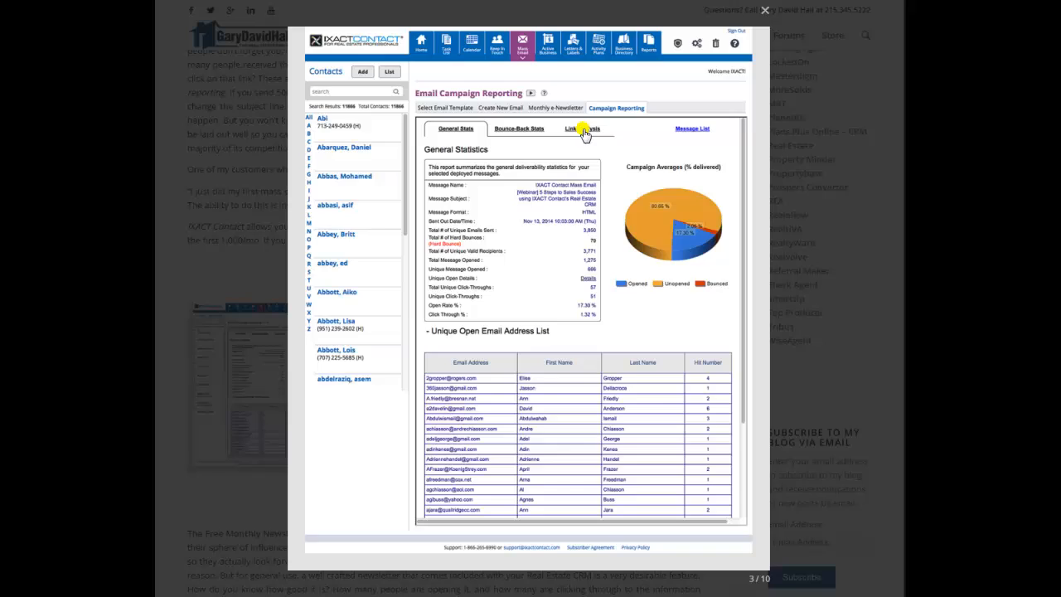
pyautogui.click(583, 128)
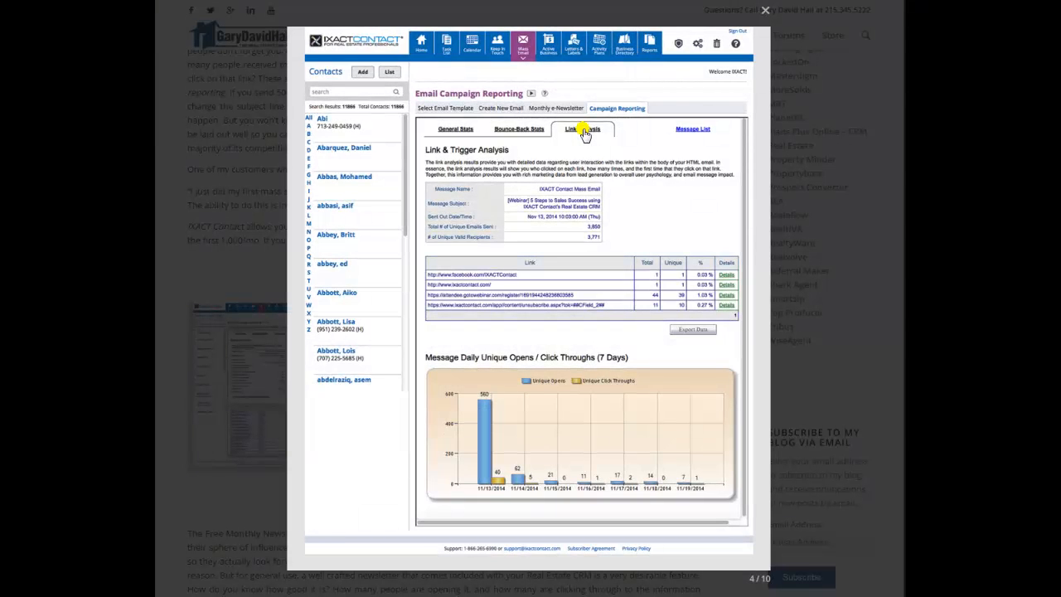
pyautogui.moveTo(585, 132)
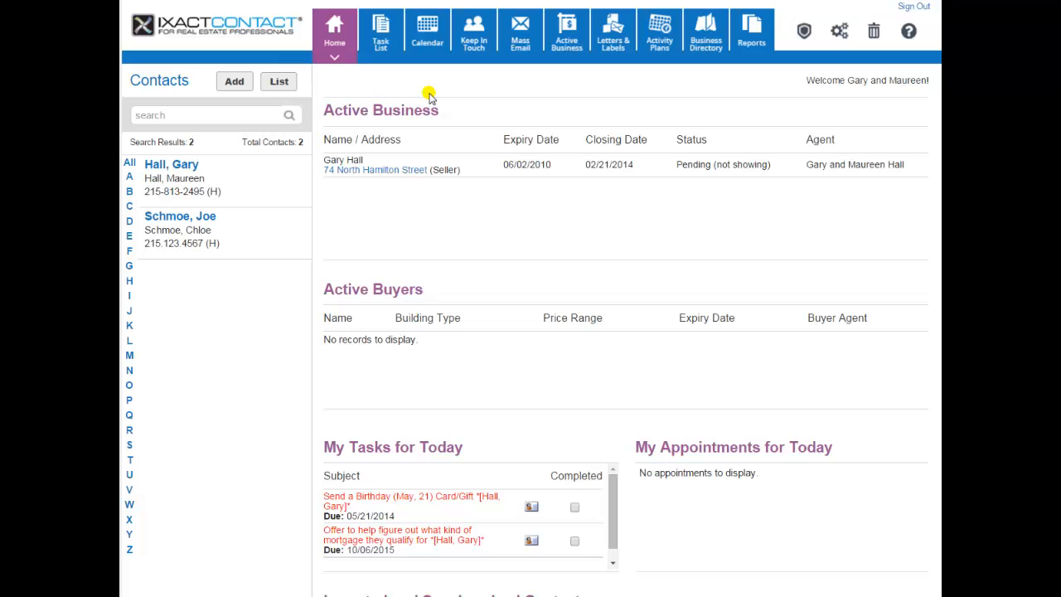
# Open the Mass Email templates and jump to page 4 of activity plan templates
pyautogui.click(520, 31)
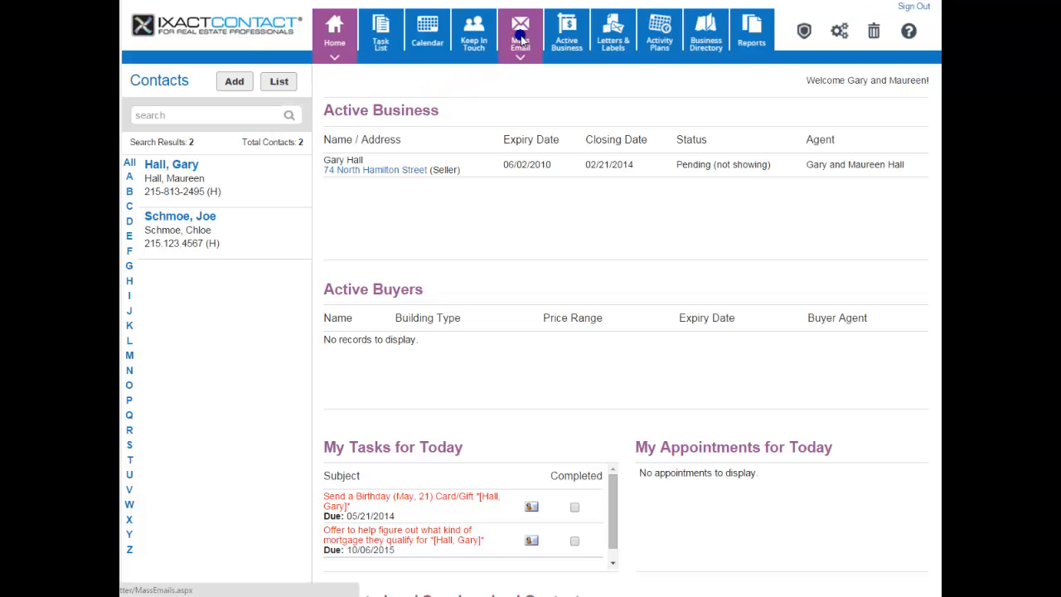
pyautogui.click(520, 34)
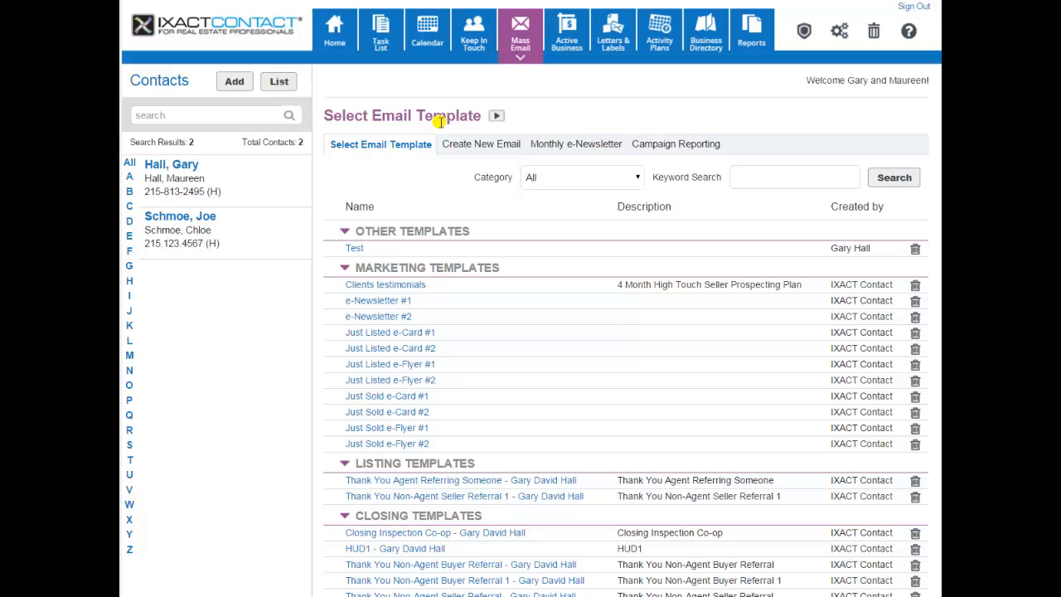
pyautogui.moveTo(463, 303)
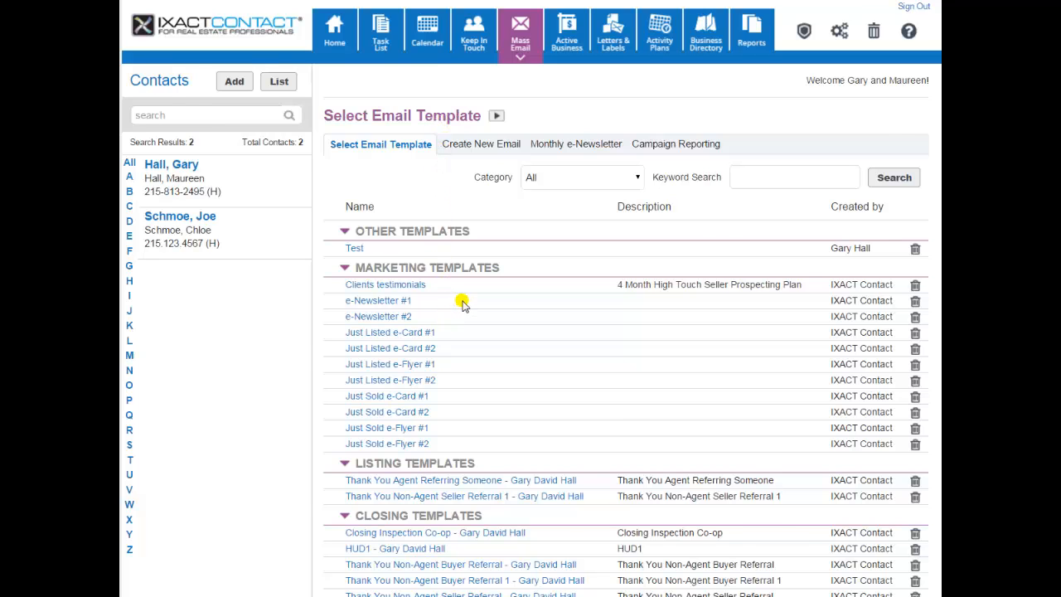
pyautogui.scroll(-3)
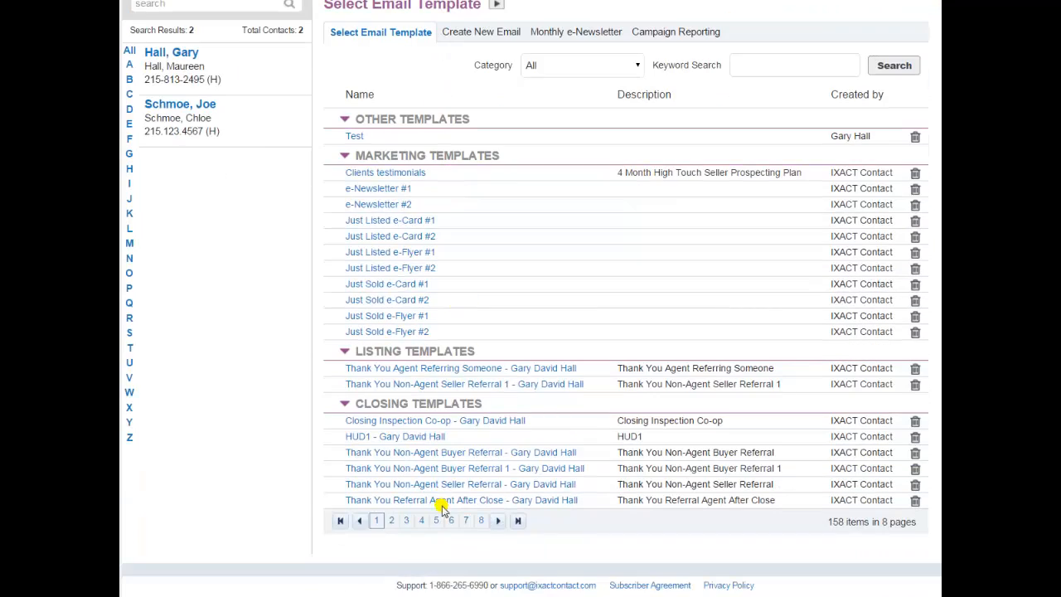
pyautogui.click(421, 520)
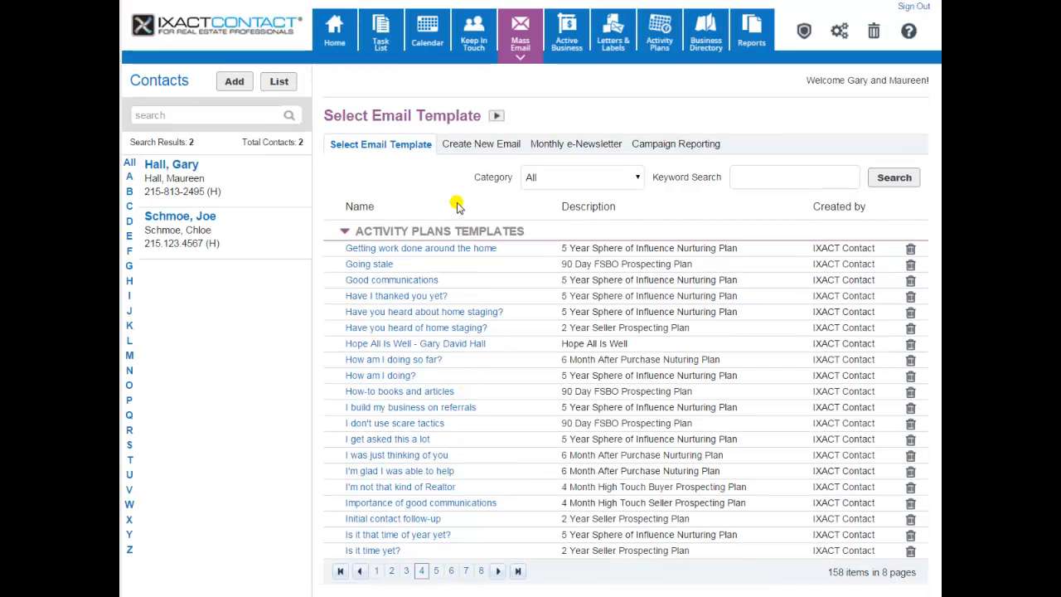
pyautogui.moveTo(443, 195)
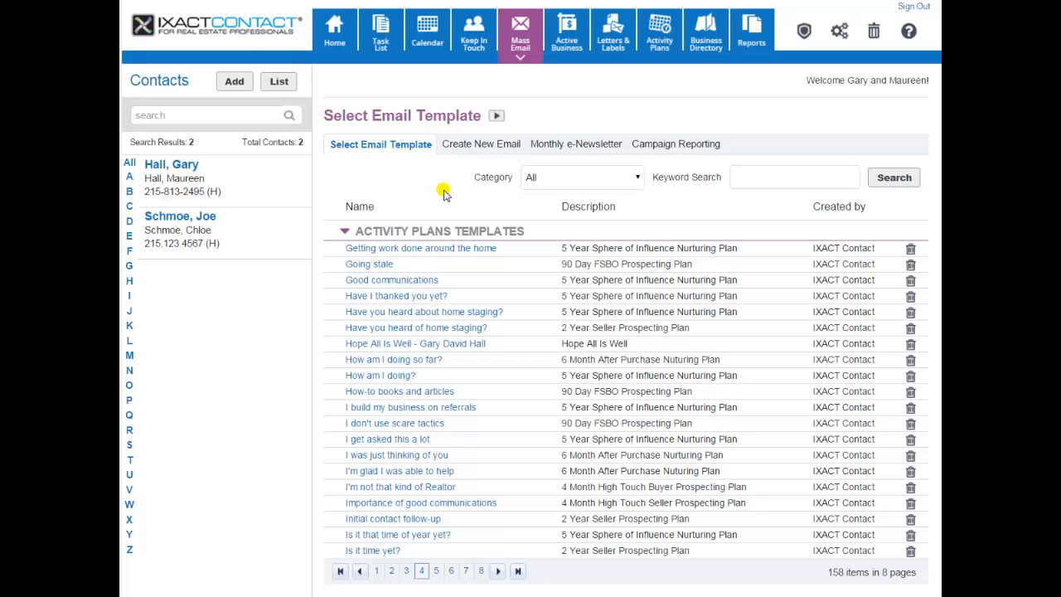
pyautogui.moveTo(600, 82)
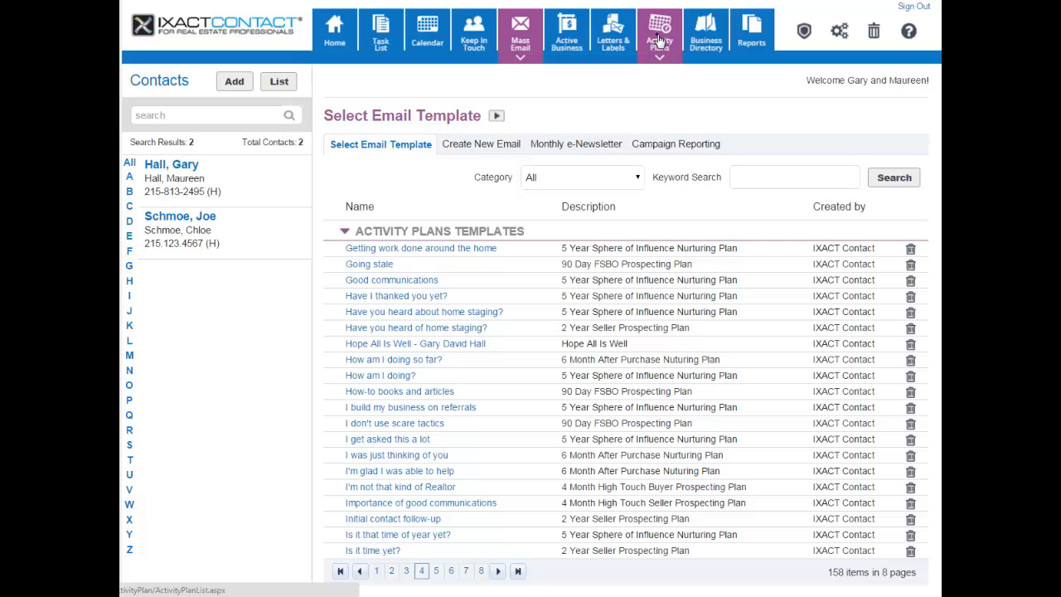
# Open Activity Plans and browse the marketing, listing and closing plans
pyautogui.click(659, 34)
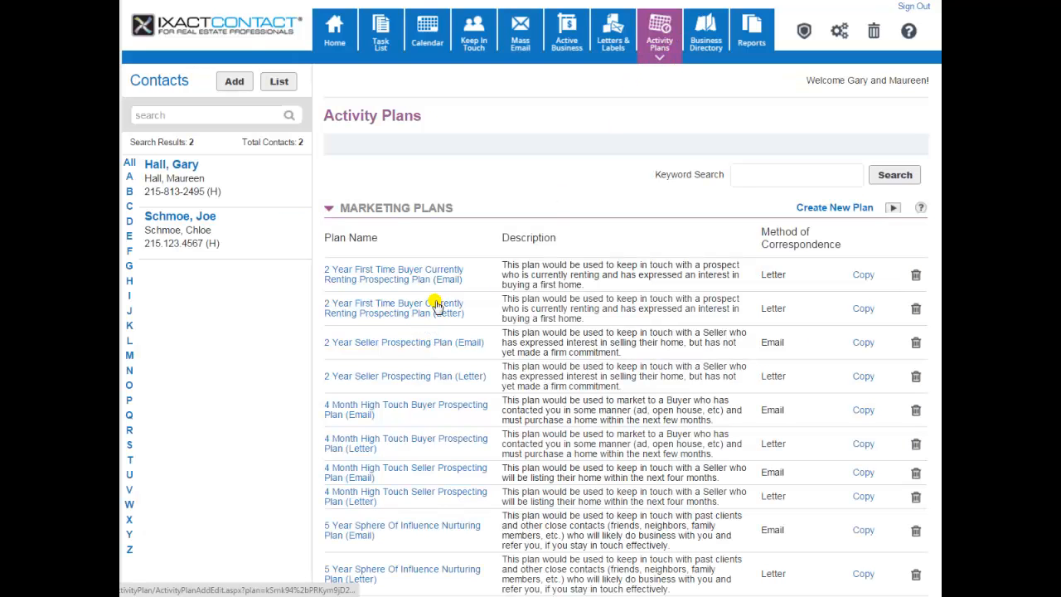
pyautogui.scroll(-3)
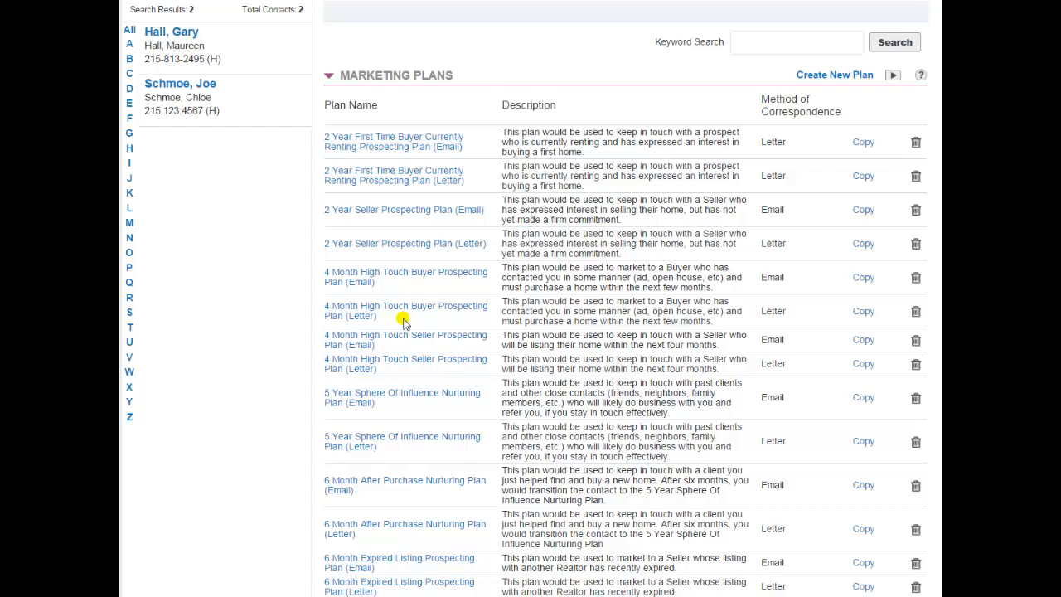
pyautogui.scroll(-3)
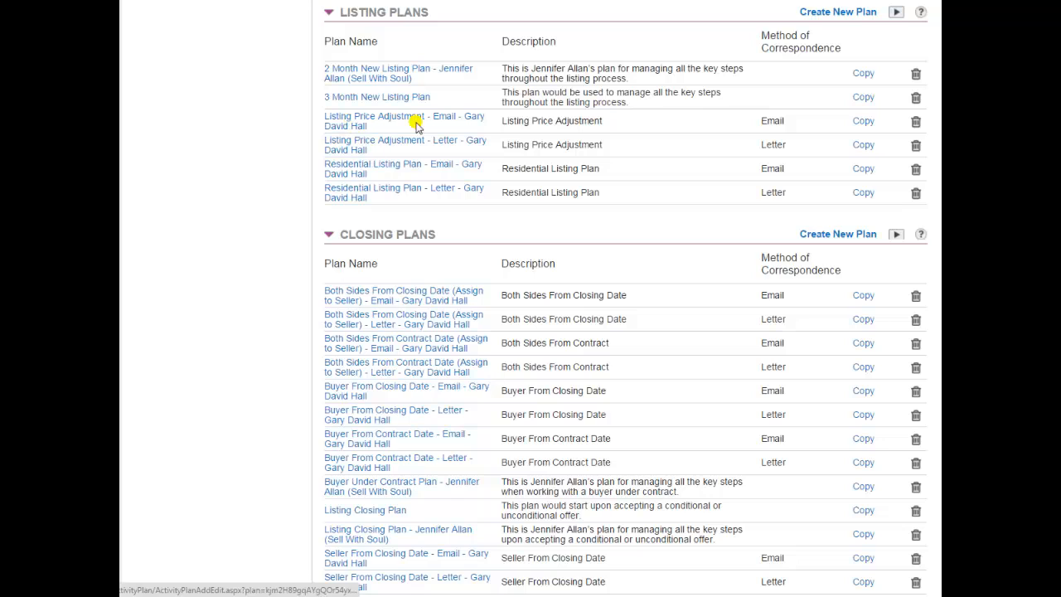
pyautogui.moveTo(439, 374)
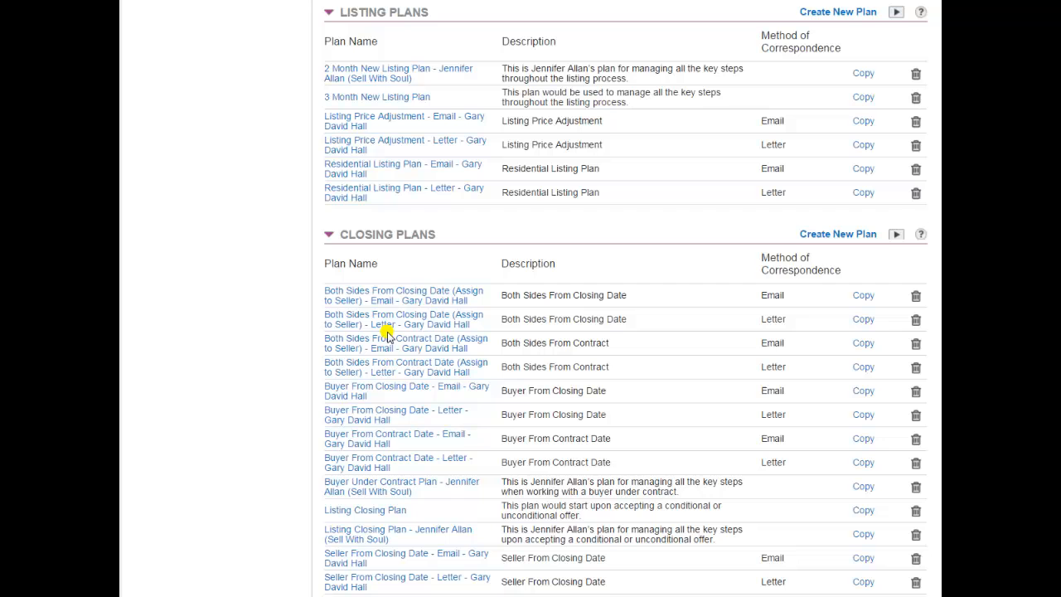
pyautogui.moveTo(451, 346)
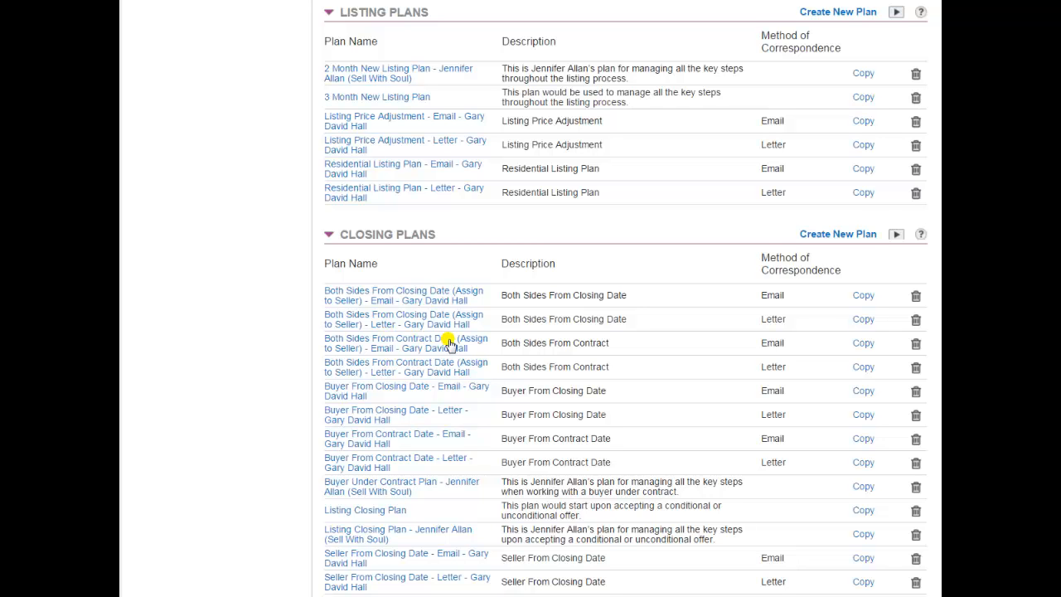
pyautogui.scroll(3)
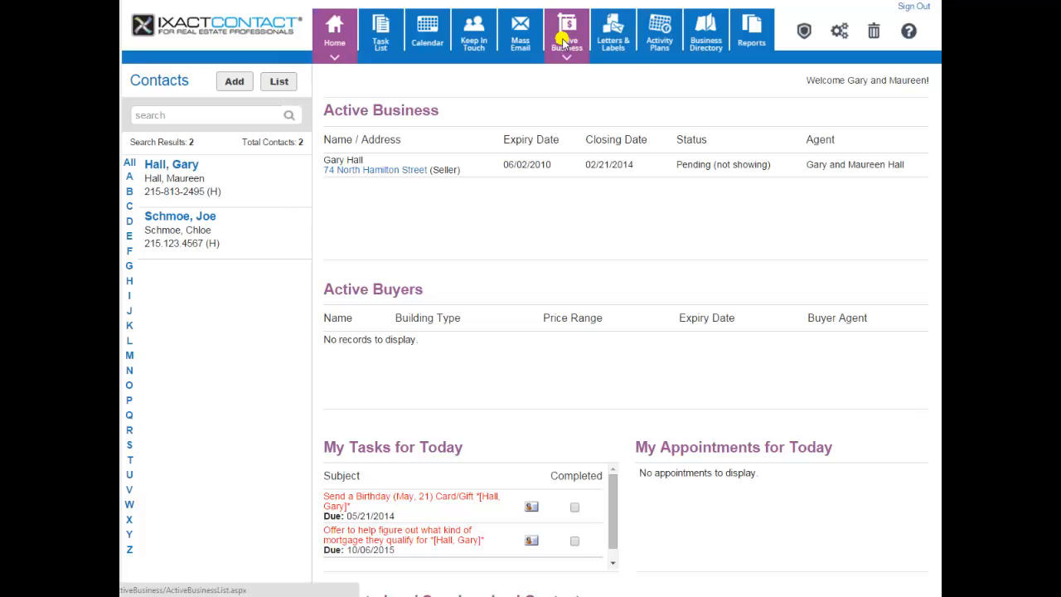
# View the Active Business list and the Letters & Labels templates
pyautogui.click(566, 31)
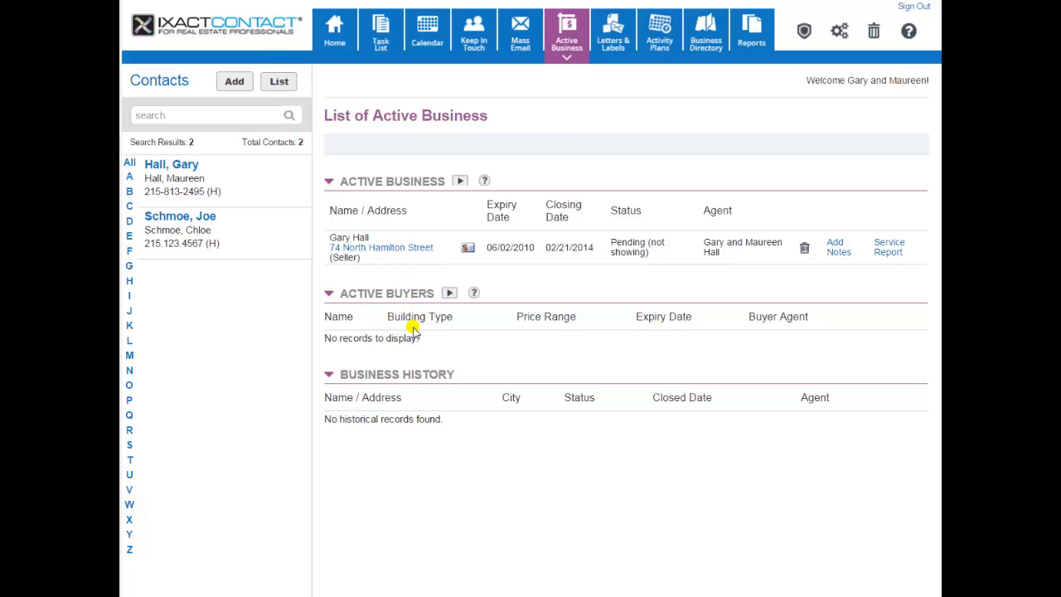
pyautogui.click(613, 32)
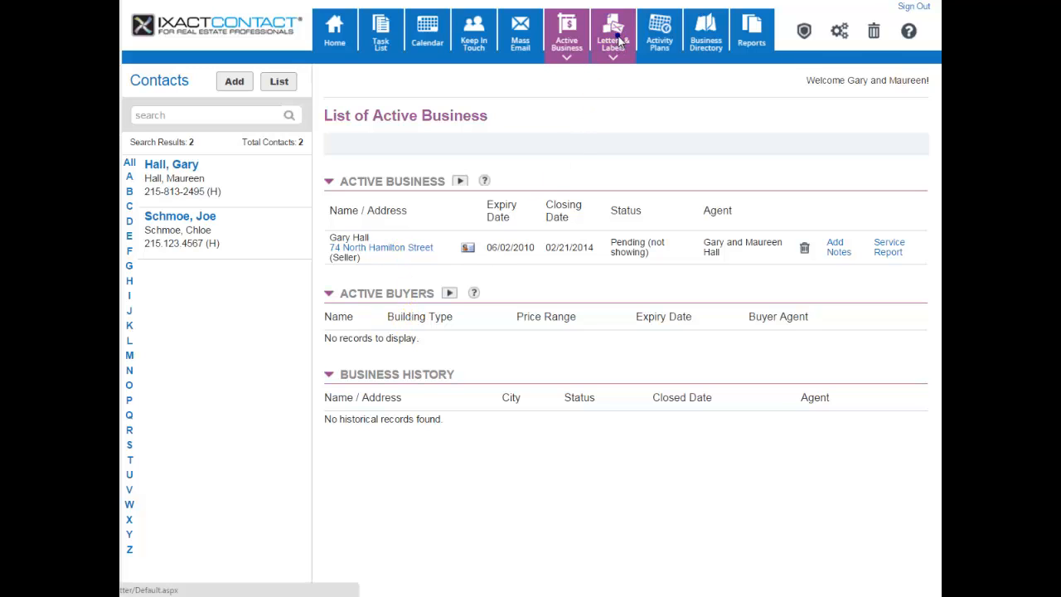
pyautogui.click(613, 32)
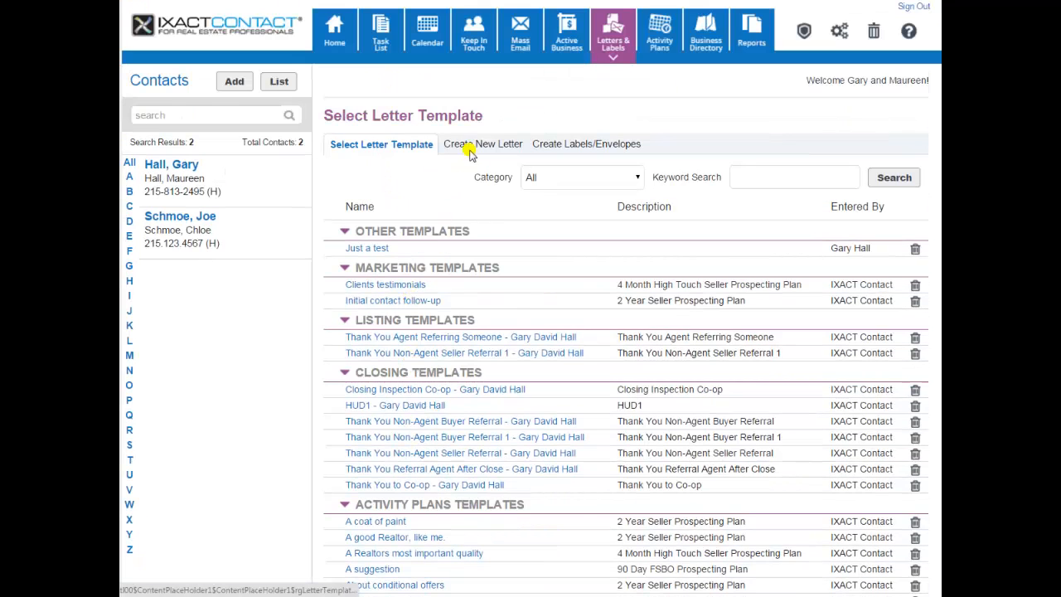
# View the Create New Letter and Create Labels/Envelopes tabs
pyautogui.click(482, 144)
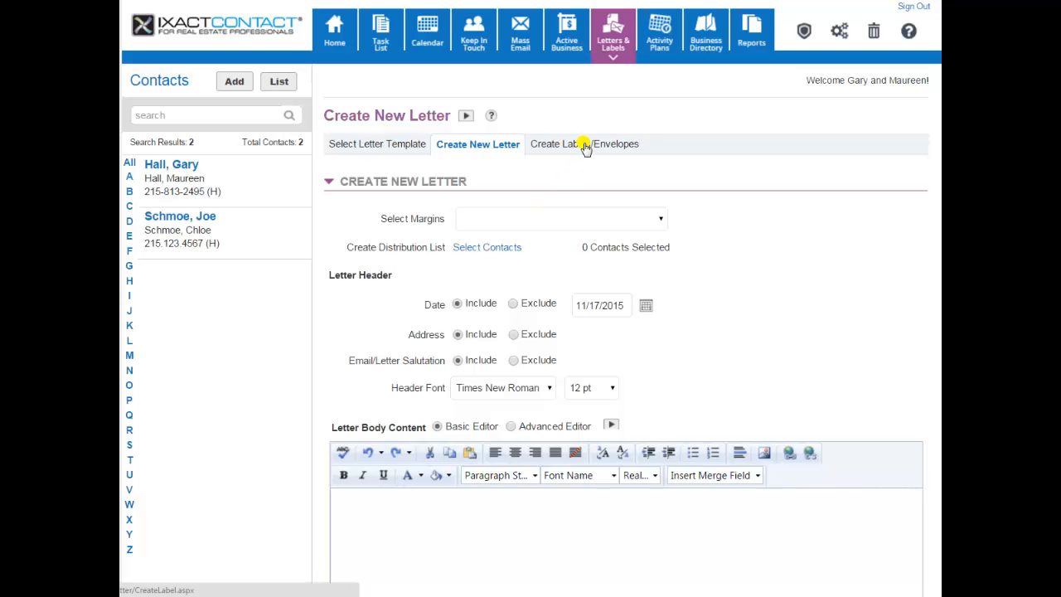
pyautogui.click(583, 143)
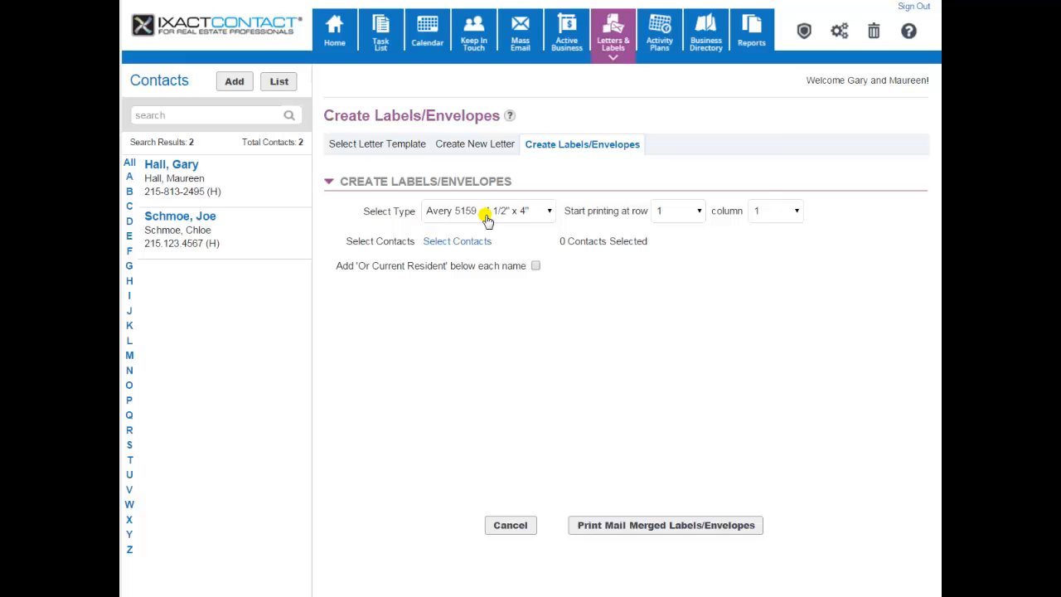
pyautogui.click(334, 29)
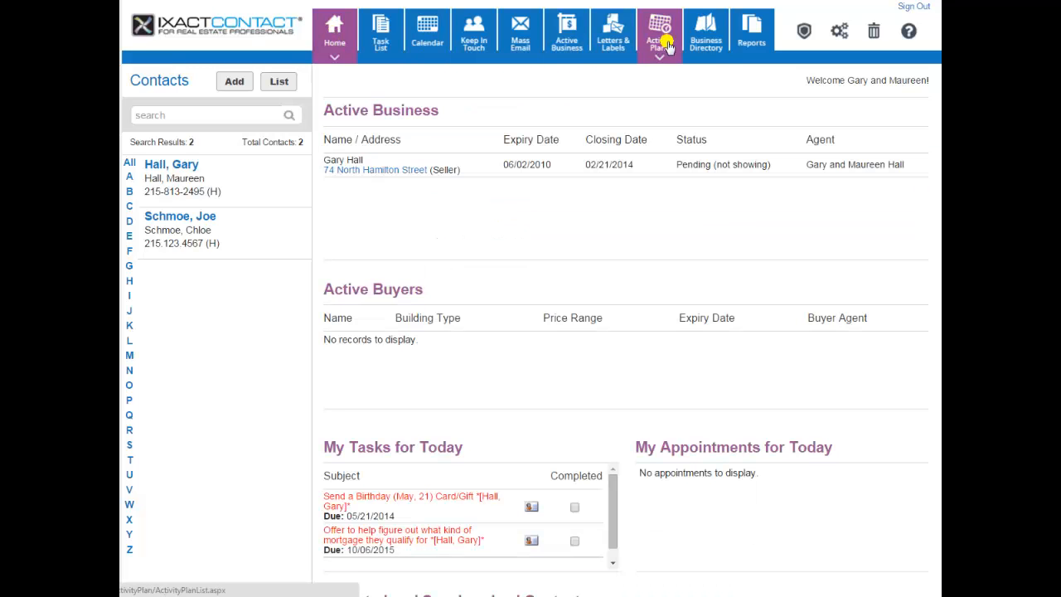
# Open the Business Directory search and list its Business Type choices
pyautogui.click(705, 32)
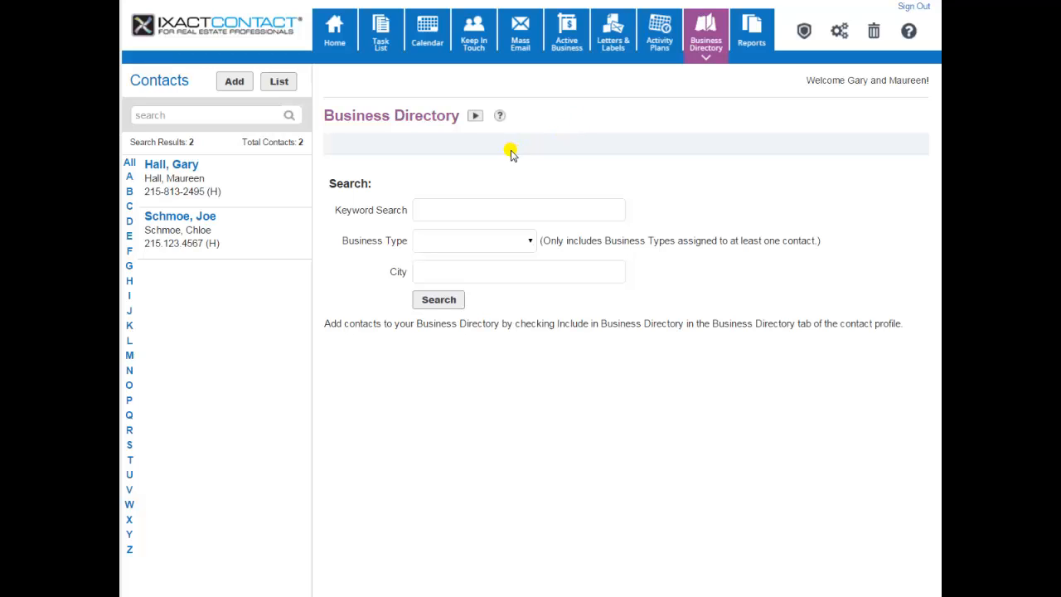
pyautogui.moveTo(497, 190)
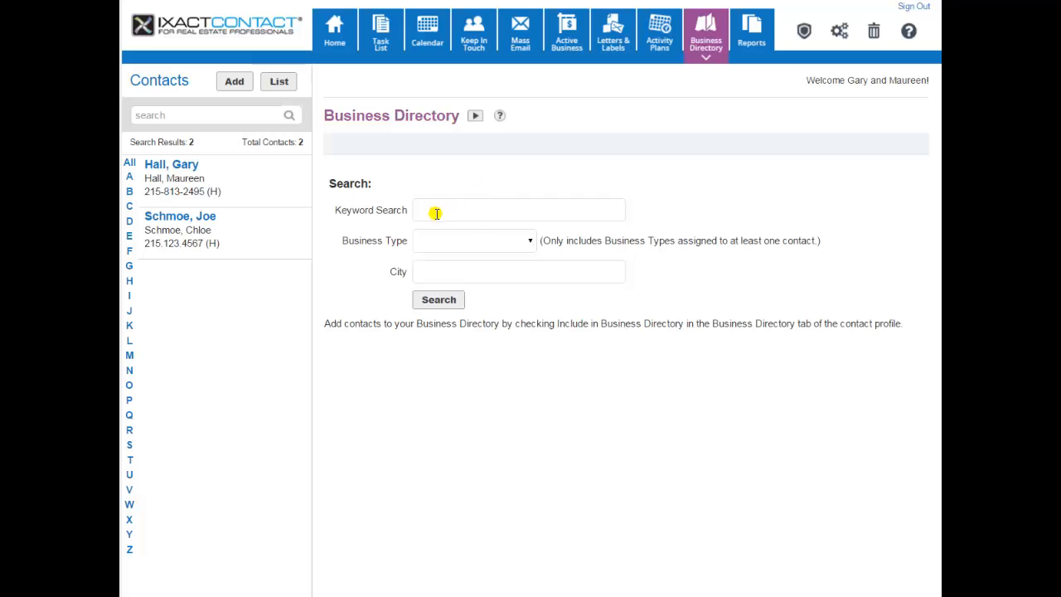
pyautogui.click(474, 240)
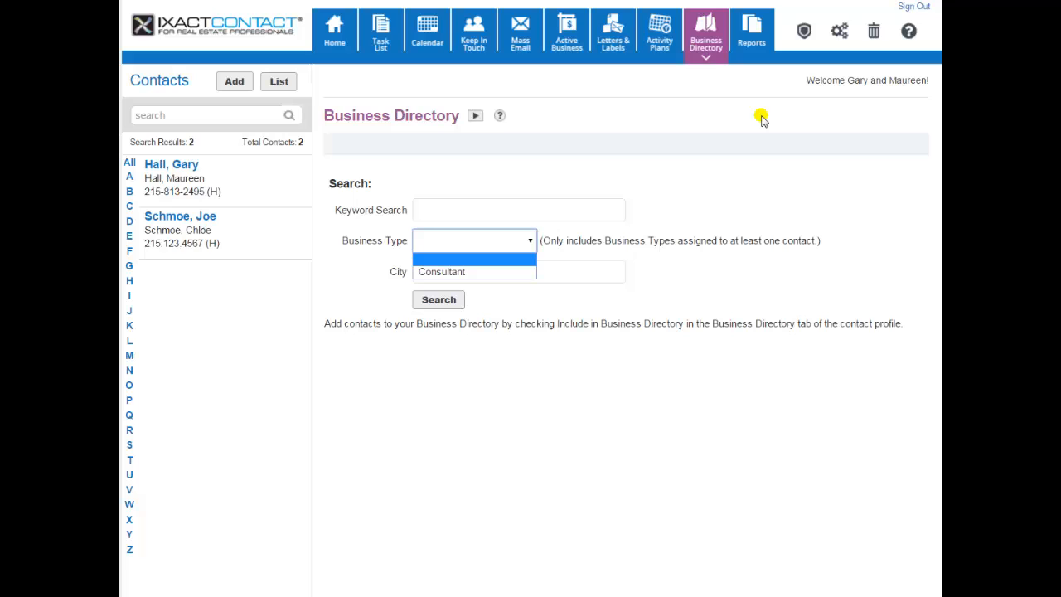
pyautogui.moveTo(753, 33)
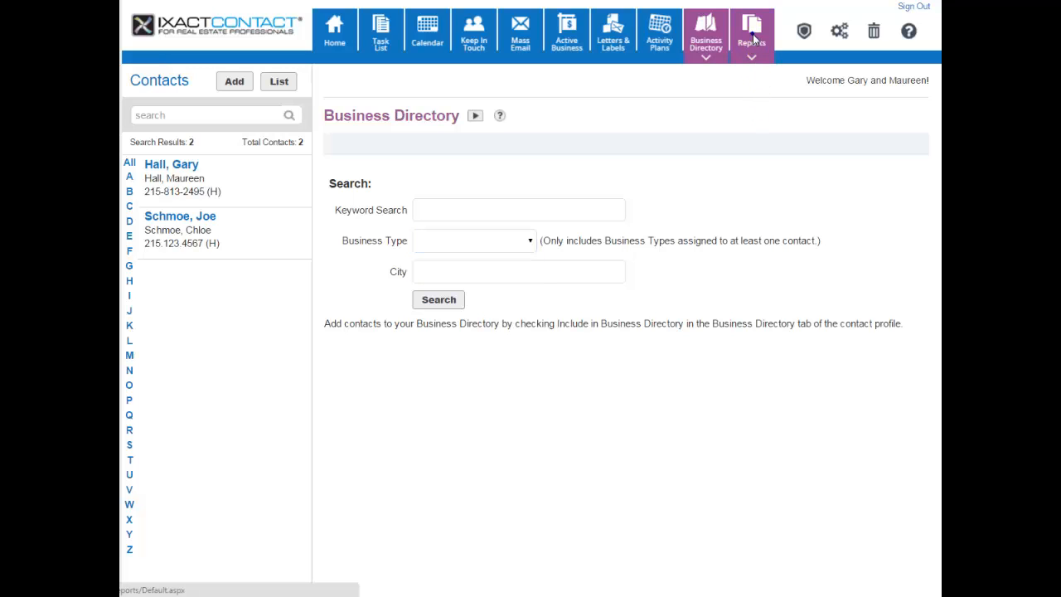
# Open Reports and scroll through the contact, source, task and active business reports
pyautogui.click(751, 33)
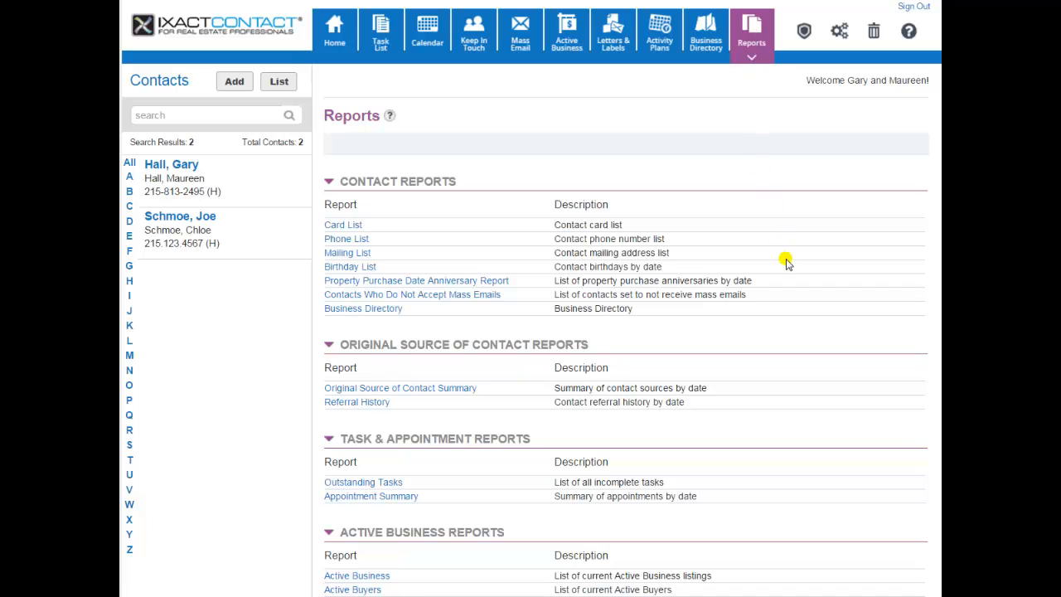
pyautogui.scroll(-3)
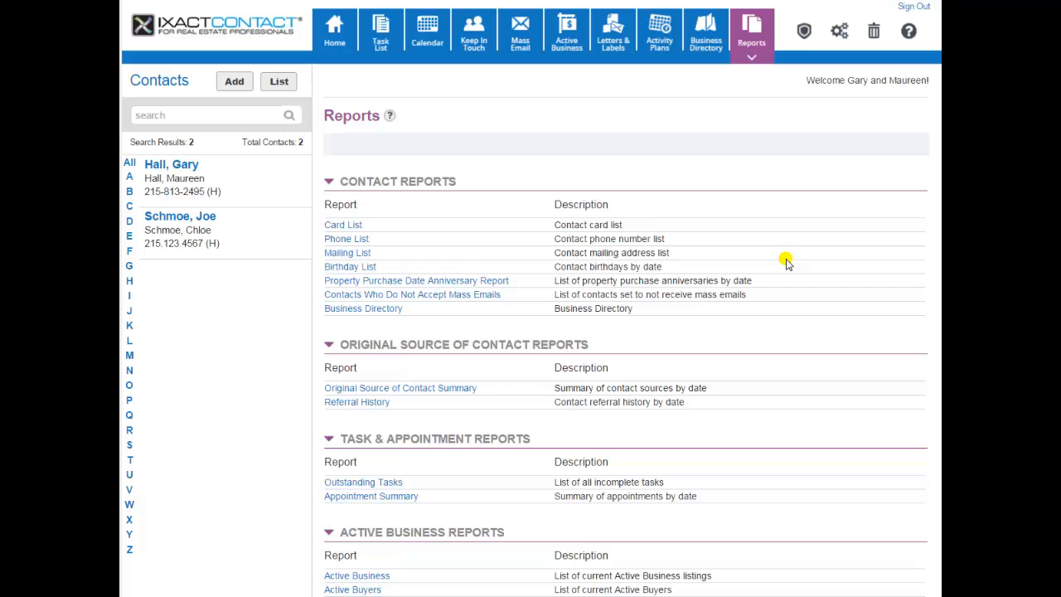
pyautogui.moveTo(778, 228)
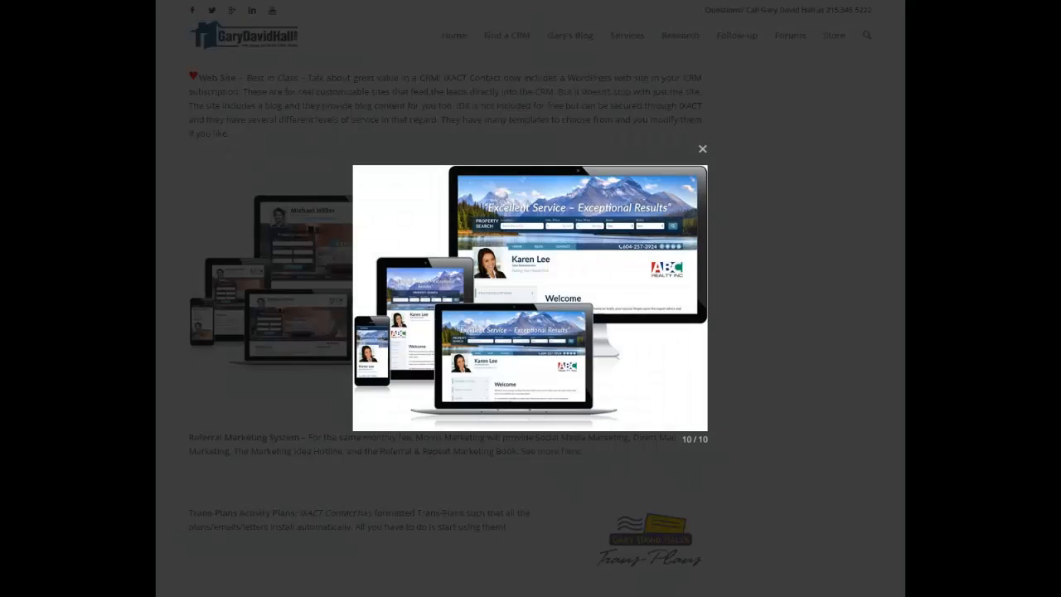
pyautogui.moveTo(771, 263)
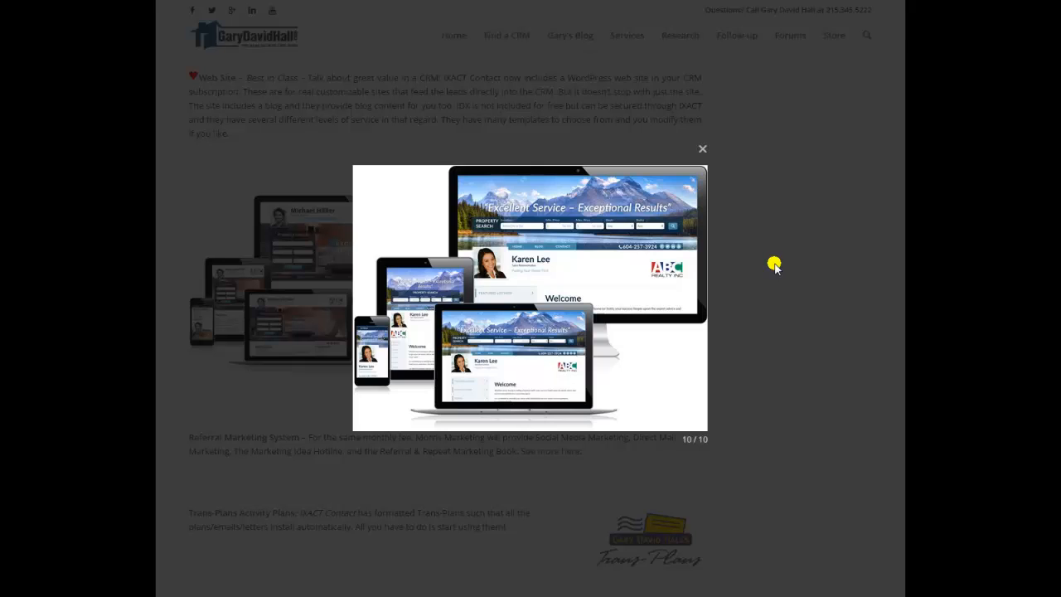
# Close the enlarged website screenshot to show the Web Site device mockups
pyautogui.click(703, 148)
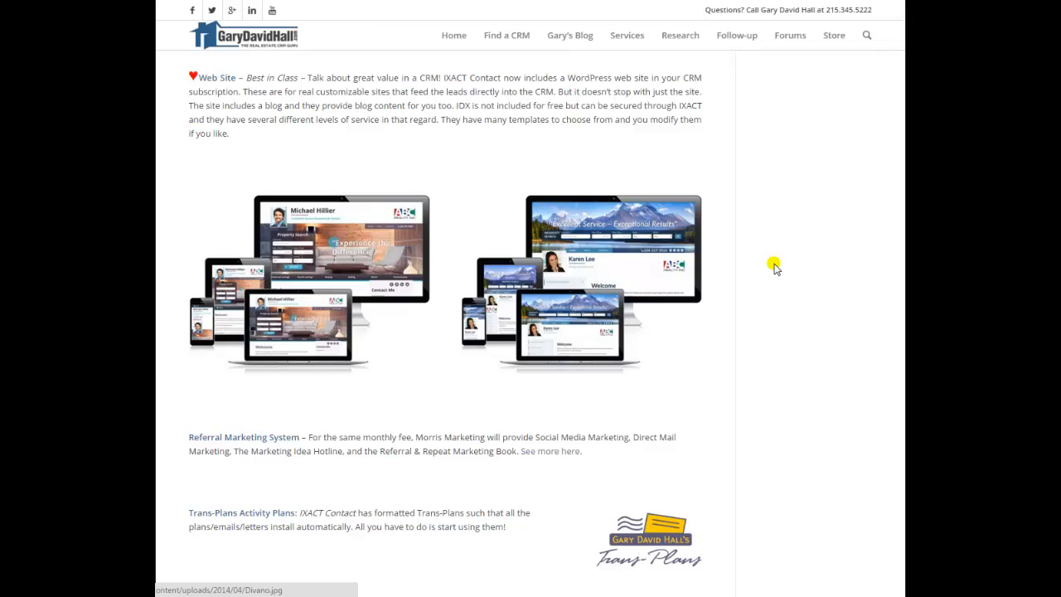